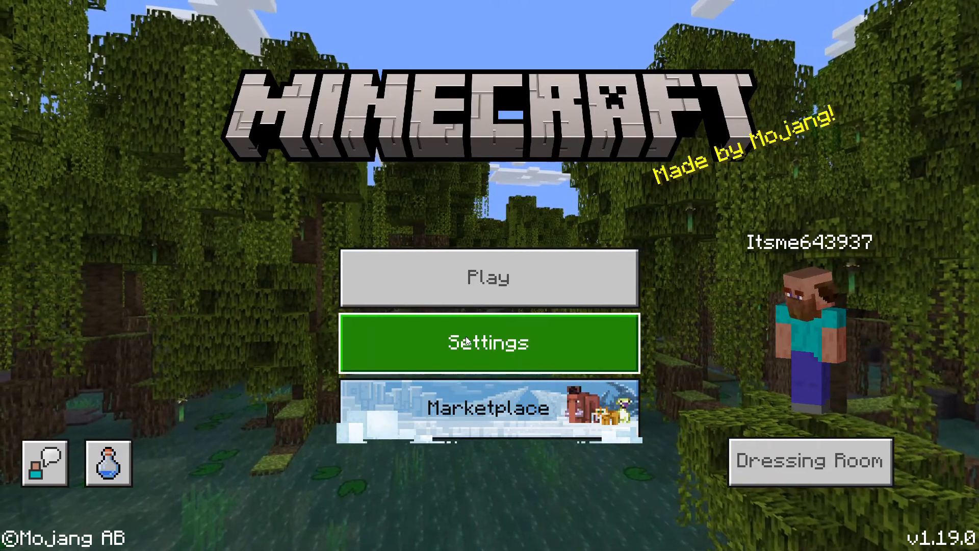
# Step: From the Minecraft title screen, open Settings and go to Global Resources
pyautogui.click(489, 342)
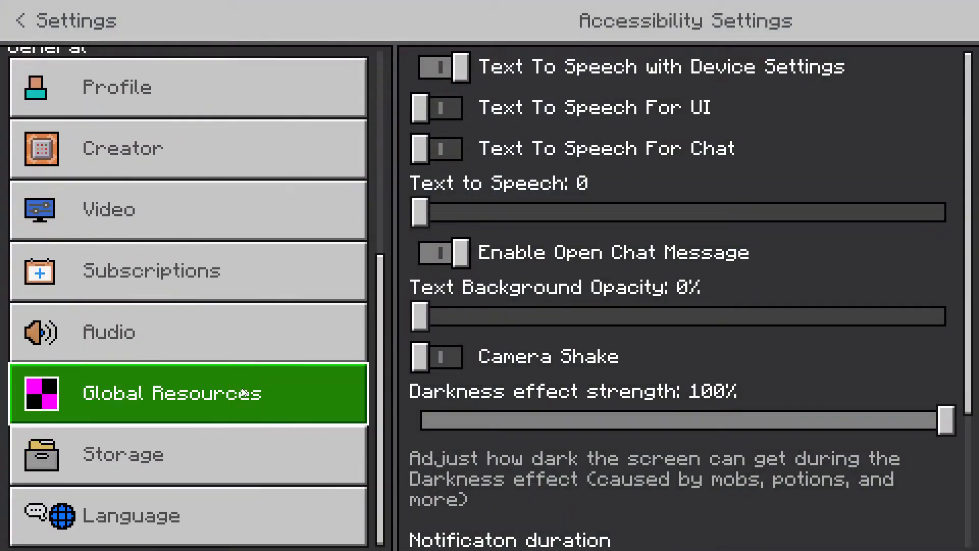
pyautogui.click(172, 392)
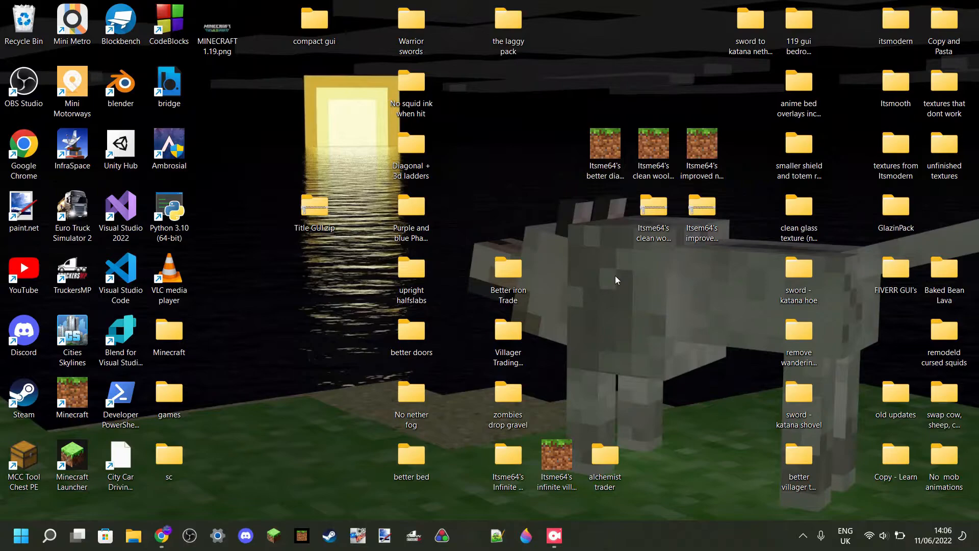
pyautogui.moveTo(670, 270)
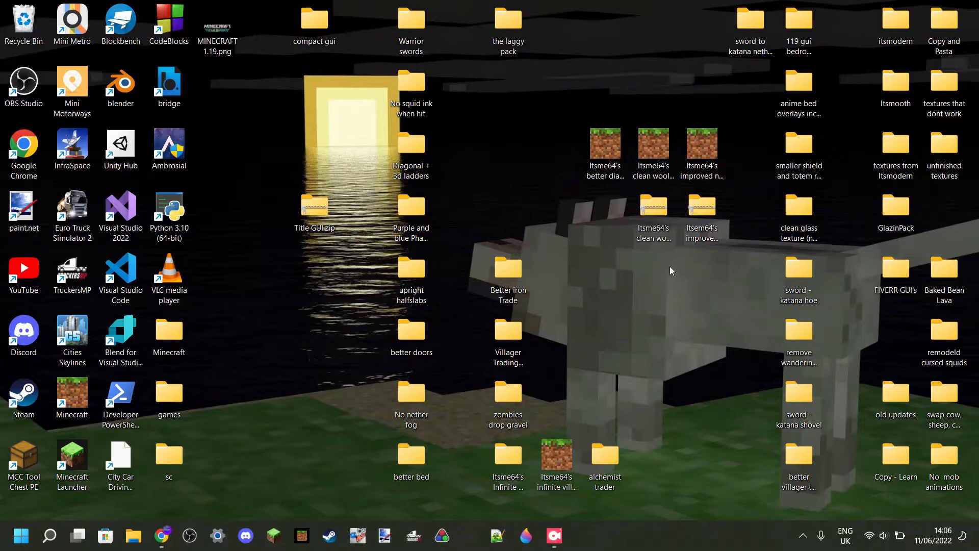
pyautogui.moveTo(666, 278)
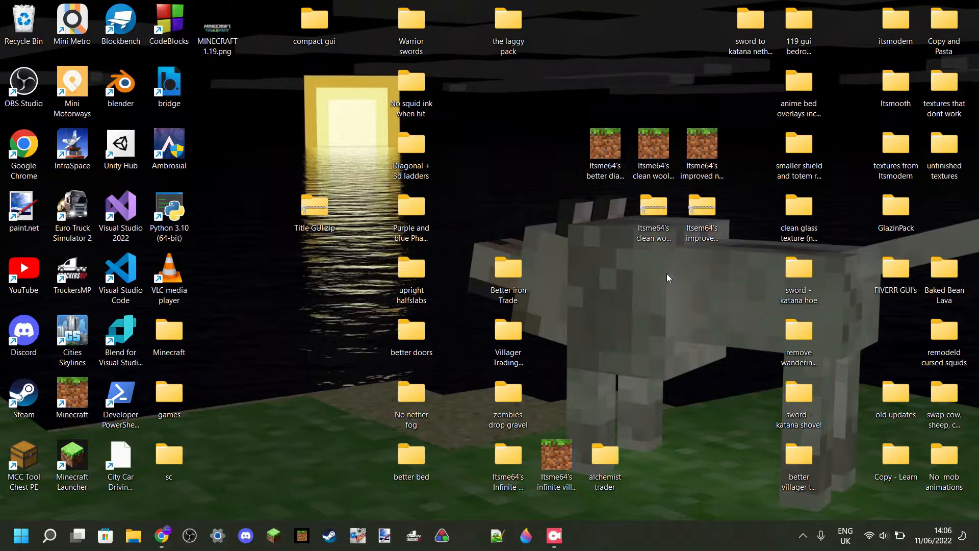
pyautogui.moveTo(318, 154)
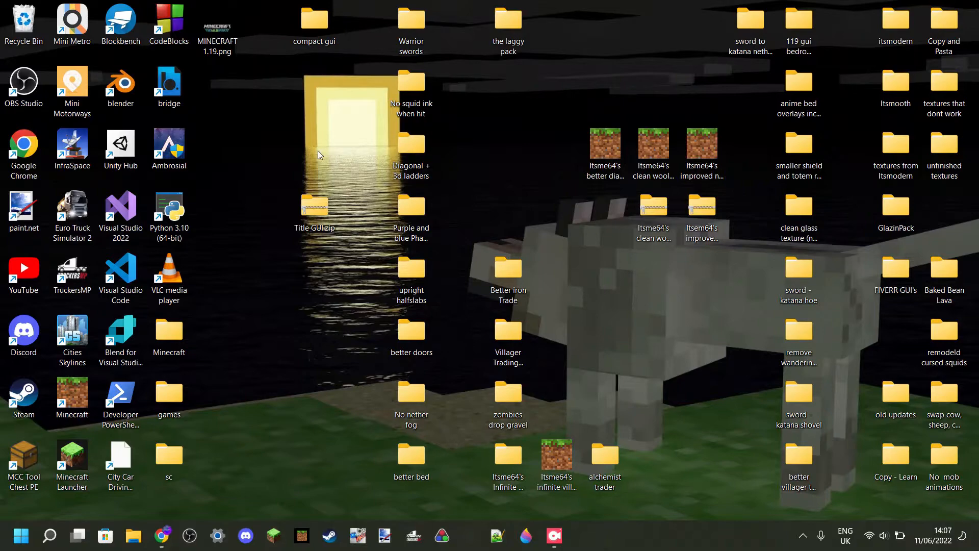
pyautogui.moveTo(314, 206)
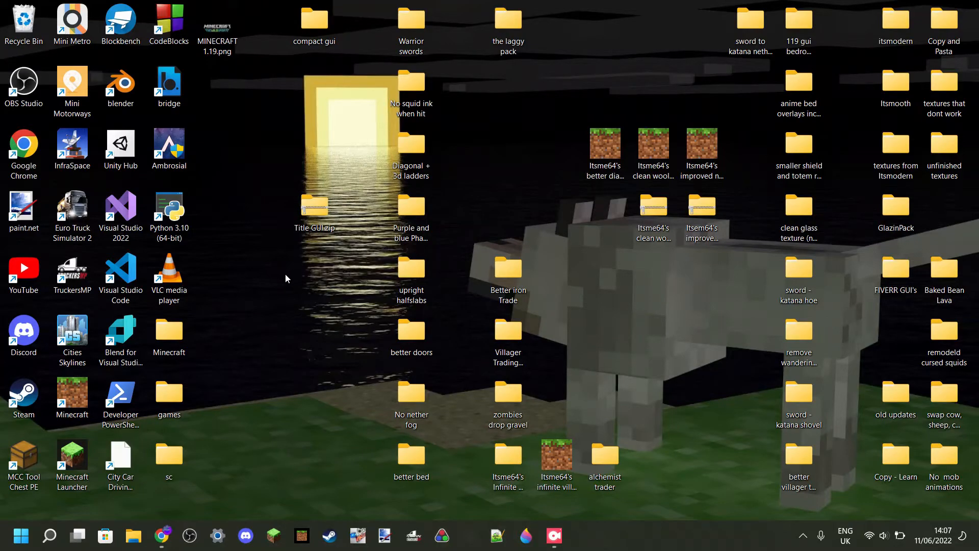
pyautogui.moveTo(301, 273)
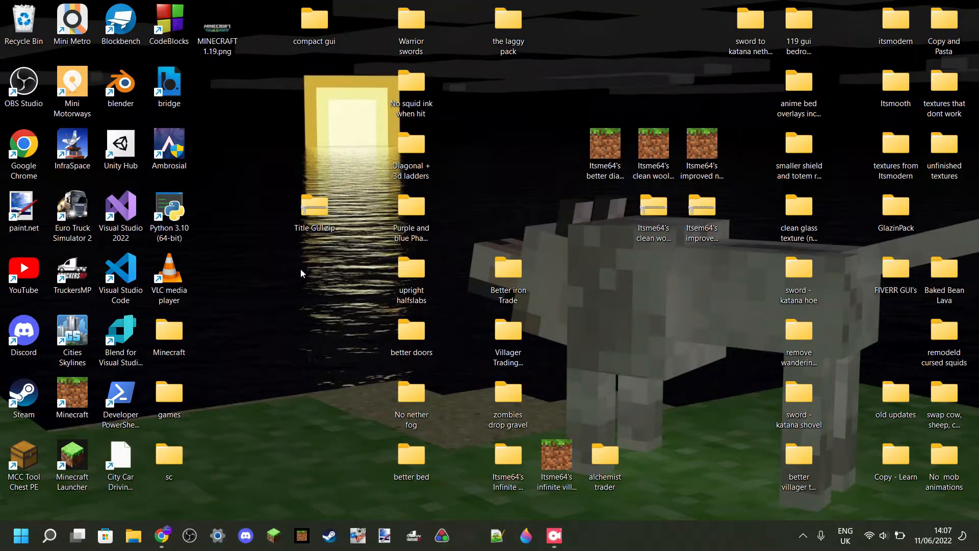
pyautogui.moveTo(314, 208)
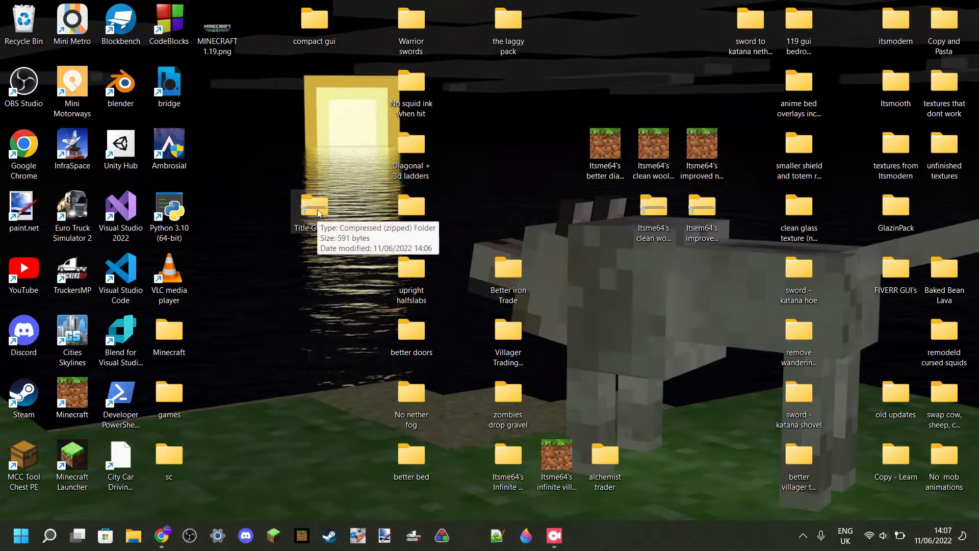
# Step: Extract Title GUI.zip with Extract All into a Title GUI folder
pyautogui.rightClick(314, 206)
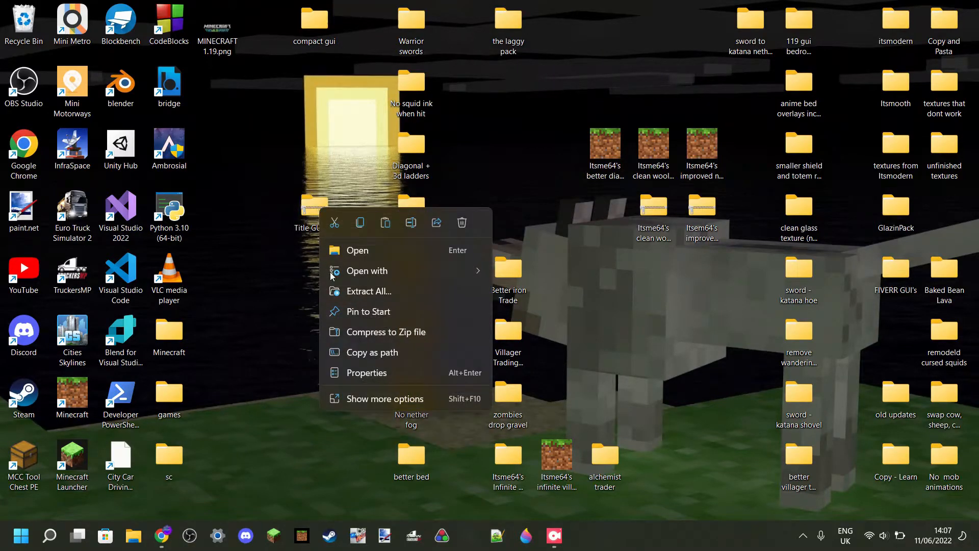
pyautogui.moveTo(368, 291)
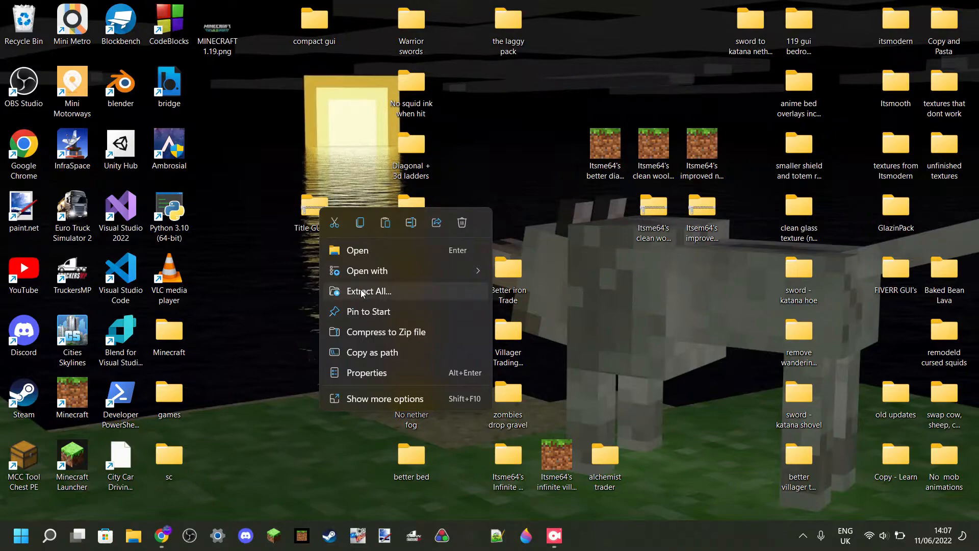
pyautogui.moveTo(364, 292)
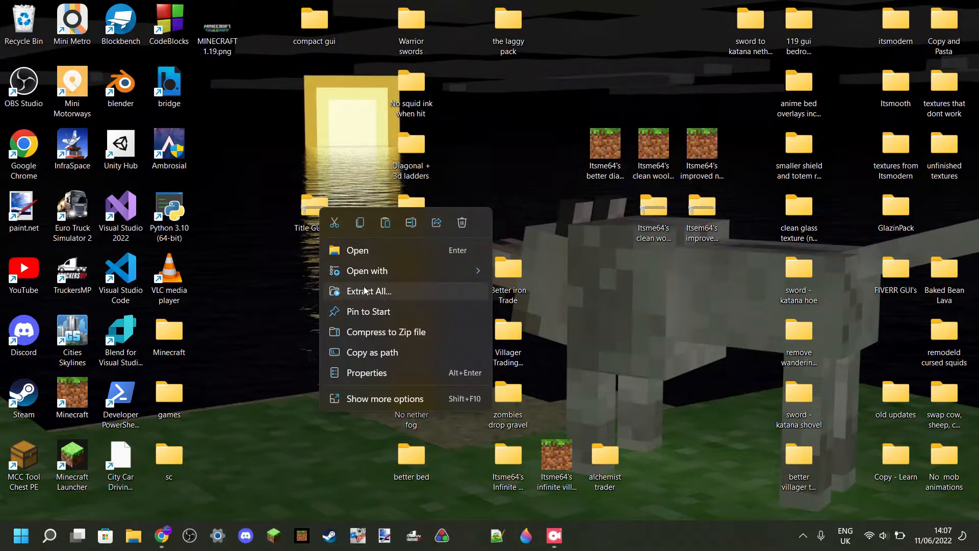
pyautogui.moveTo(364, 297)
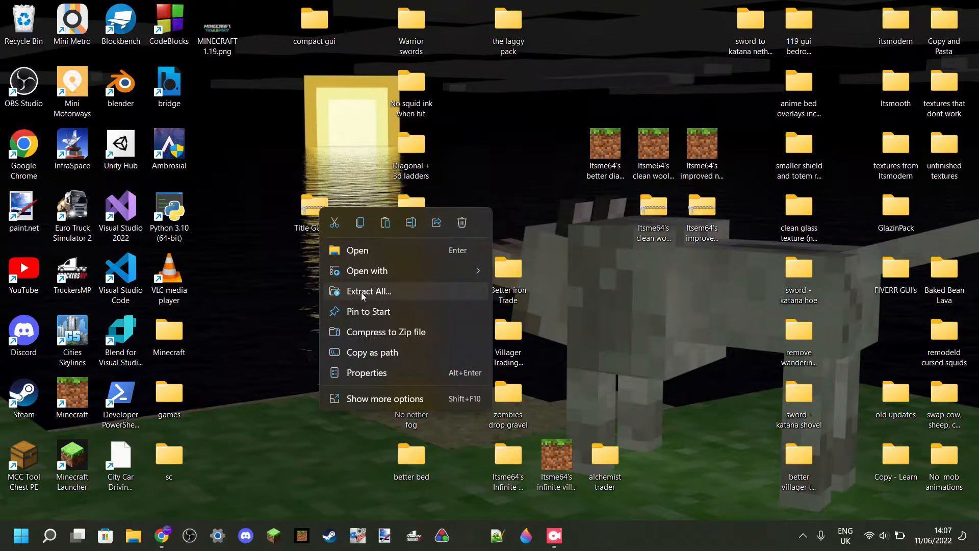
pyautogui.click(368, 291)
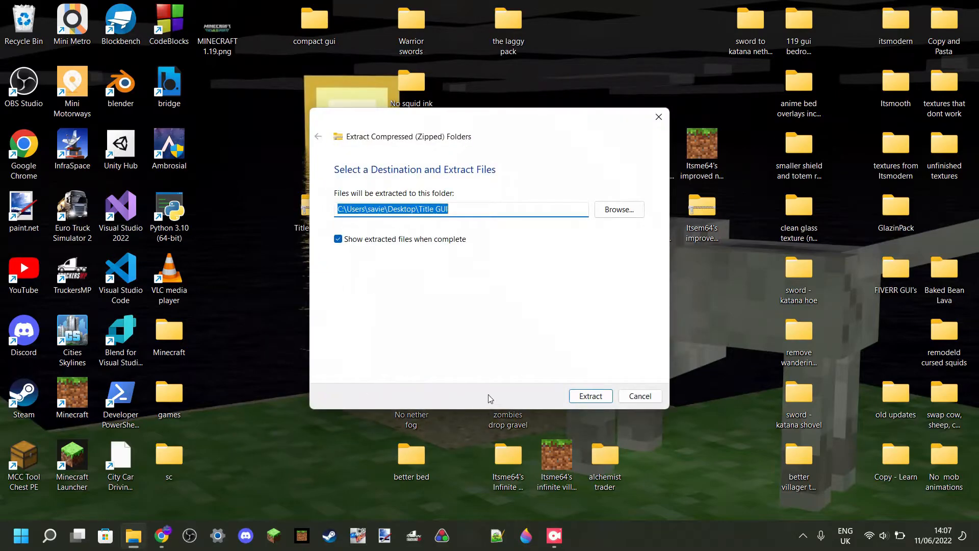
pyautogui.click(590, 396)
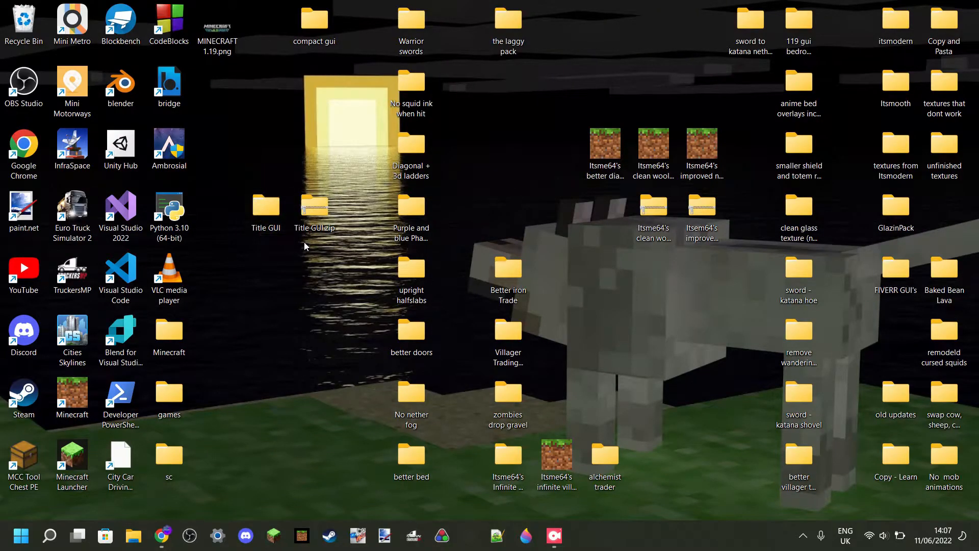
pyautogui.moveTo(315, 212)
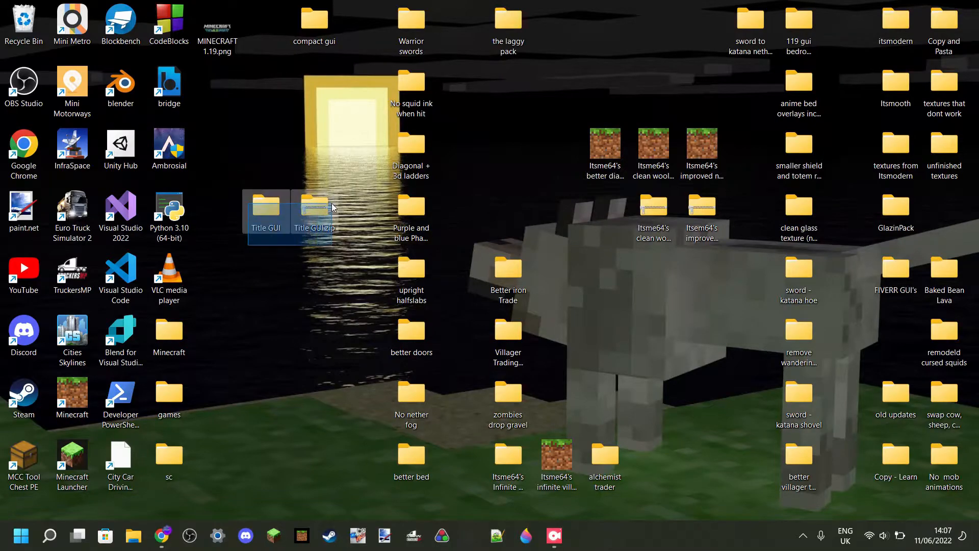
pyautogui.moveTo(314, 207)
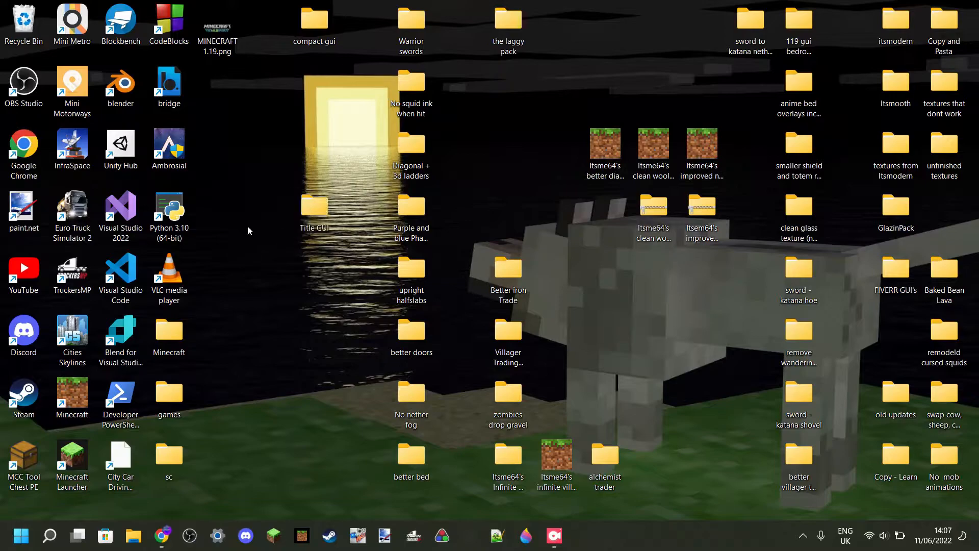
# Step: Open Title GUI and its nested Title GUI folder with textures and manifest.json
pyautogui.click(314, 210)
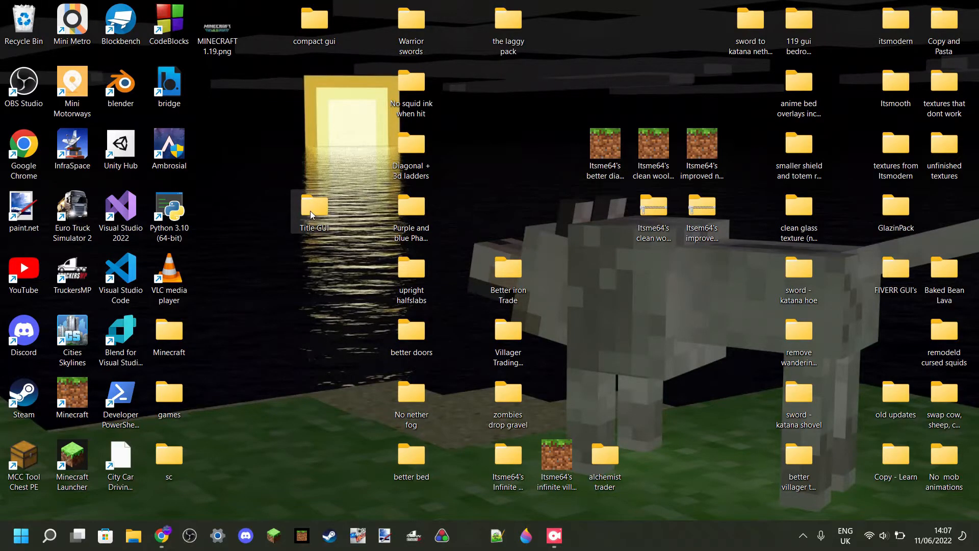
pyautogui.doubleClick(314, 209)
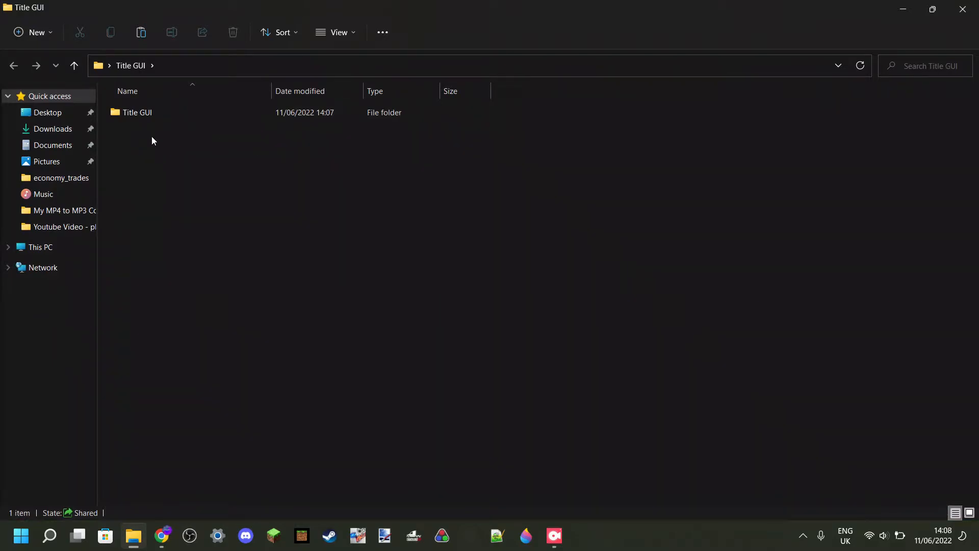
pyautogui.doubleClick(138, 112)
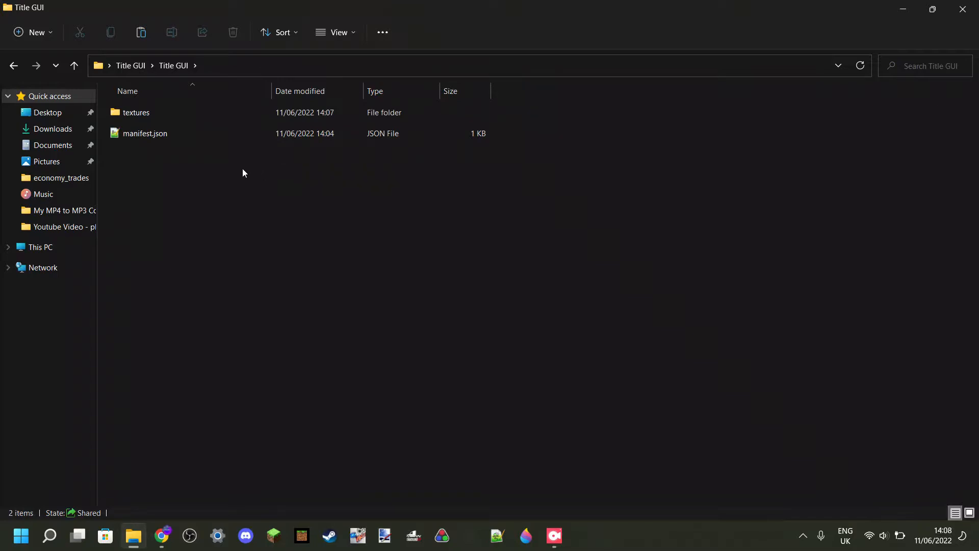
pyautogui.click(135, 112)
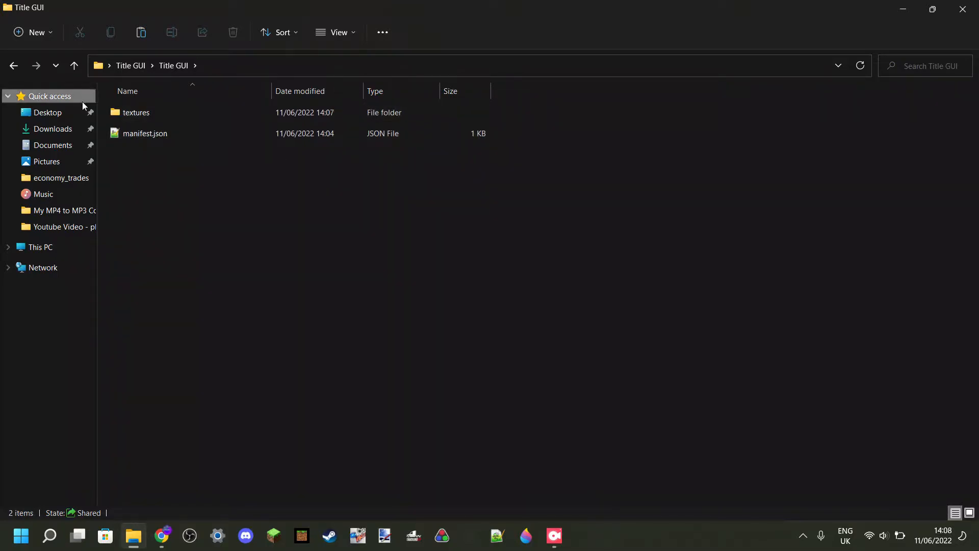
pyautogui.moveTo(144, 133)
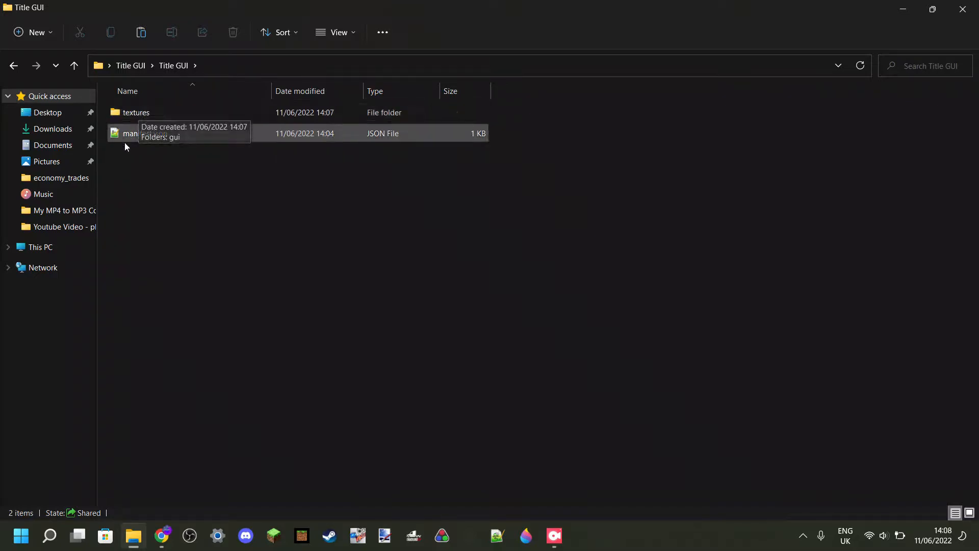
pyautogui.moveTo(161, 184)
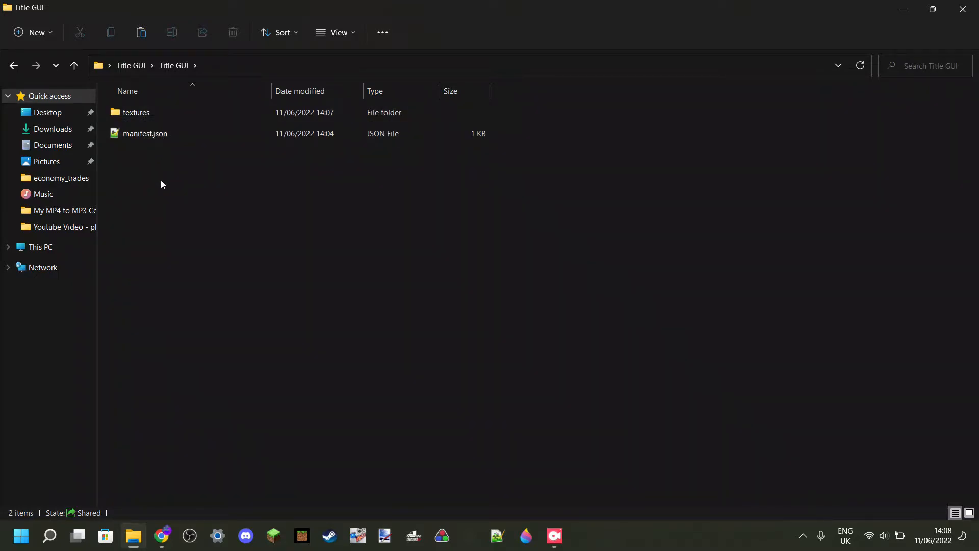
pyautogui.click(145, 133)
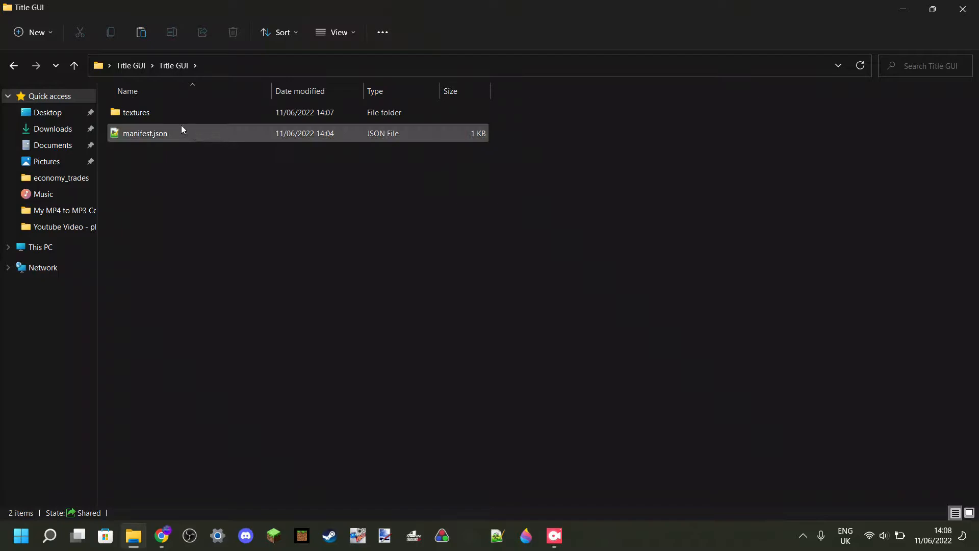
pyautogui.moveTo(162, 116)
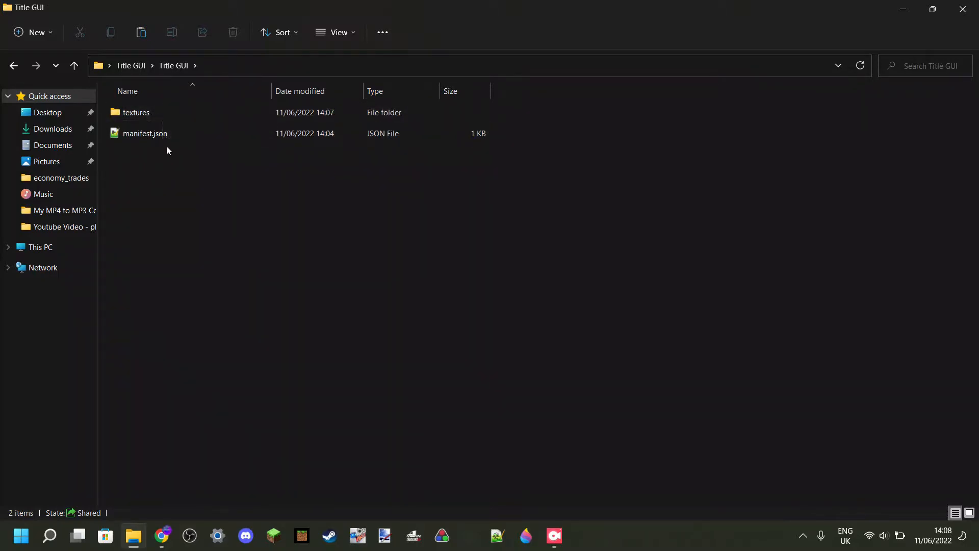
pyautogui.moveTo(178, 189)
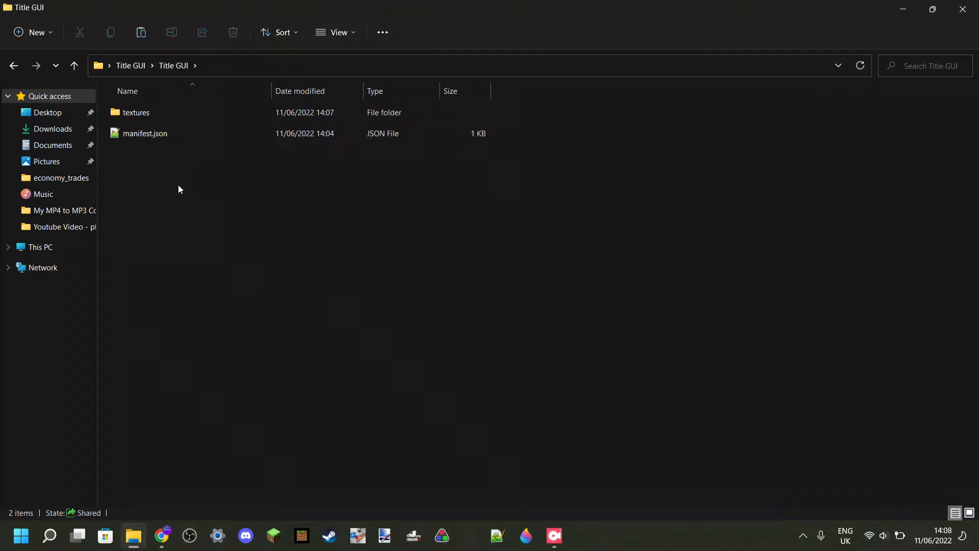
pyautogui.click(144, 133)
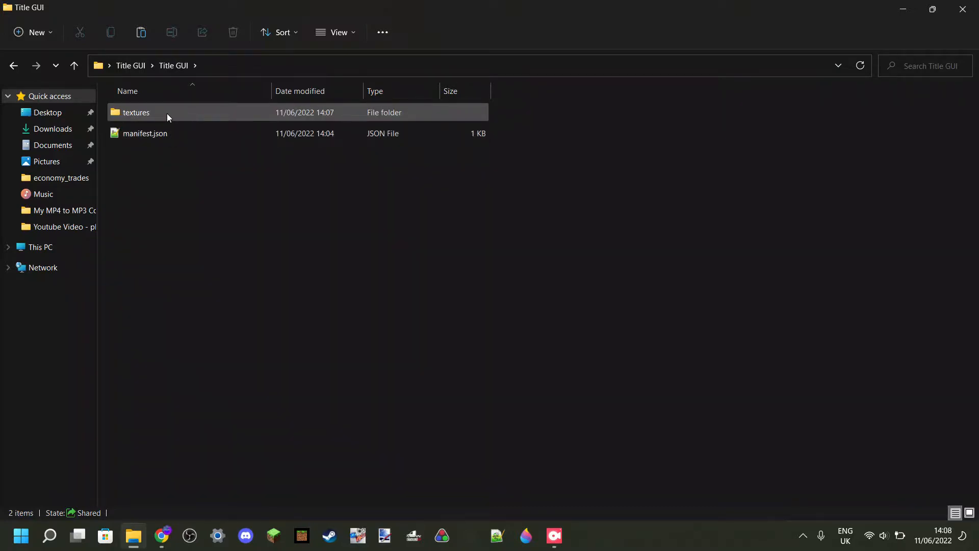
# Step: Drag MINECRAFT 1.19.png from the desktop into textures\gui and preview it
pyautogui.doubleClick(136, 113)
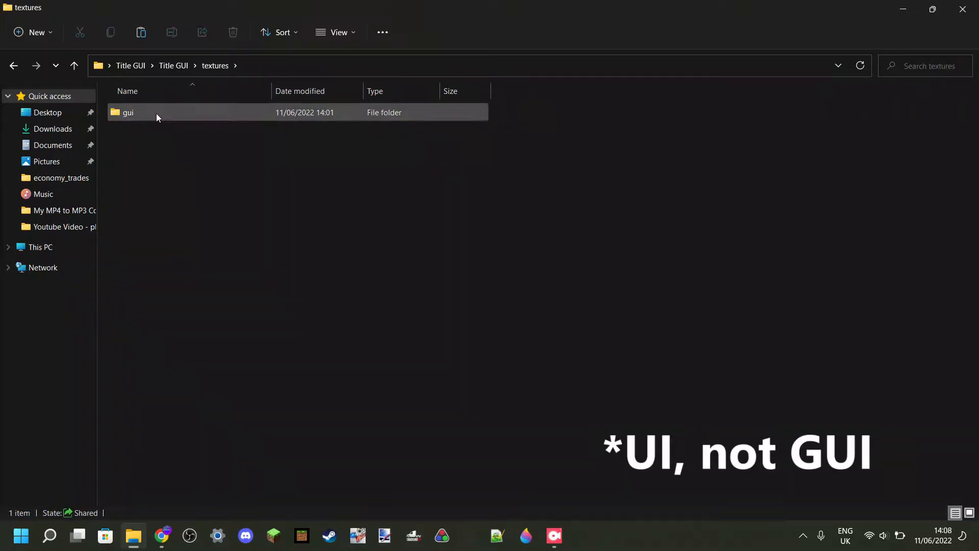
pyautogui.doubleClick(128, 113)
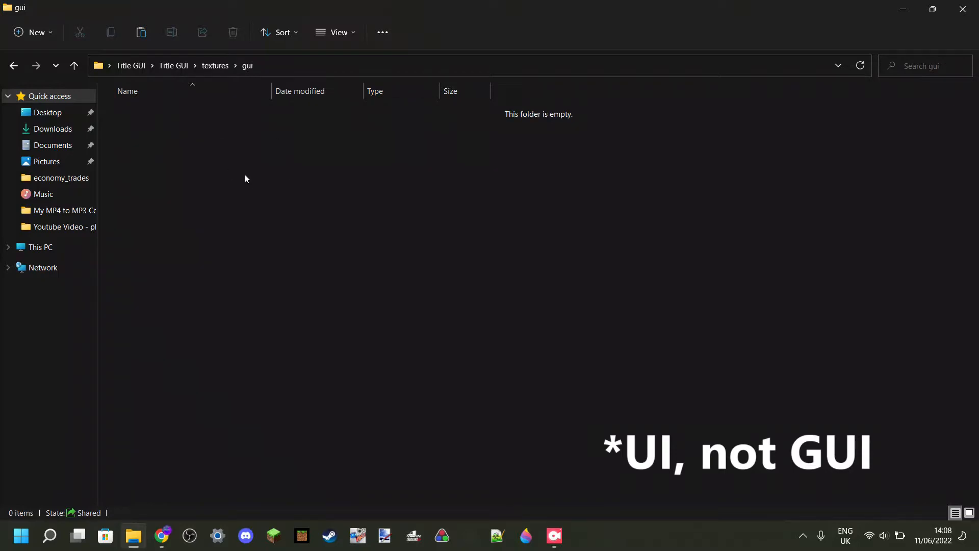
pyautogui.moveTo(393, 198)
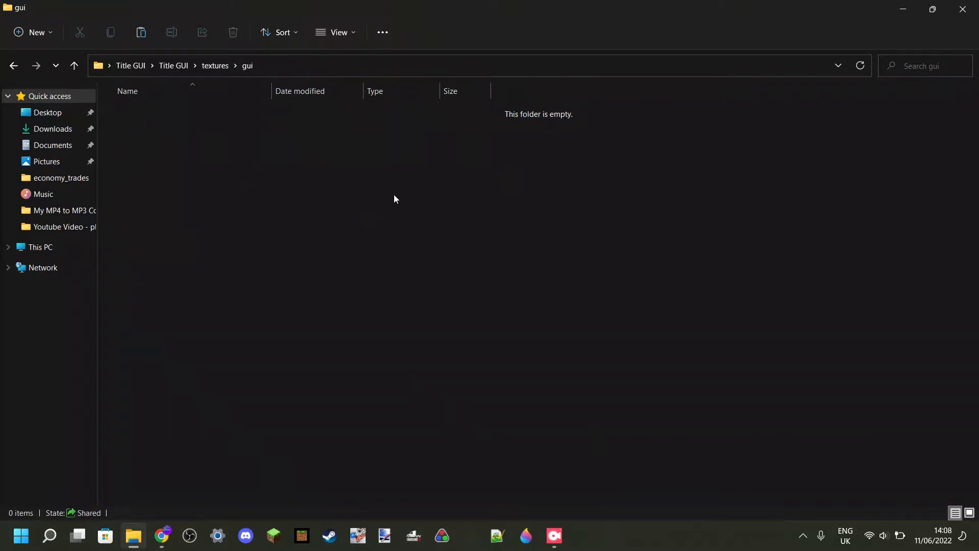
pyautogui.moveTo(400, 204)
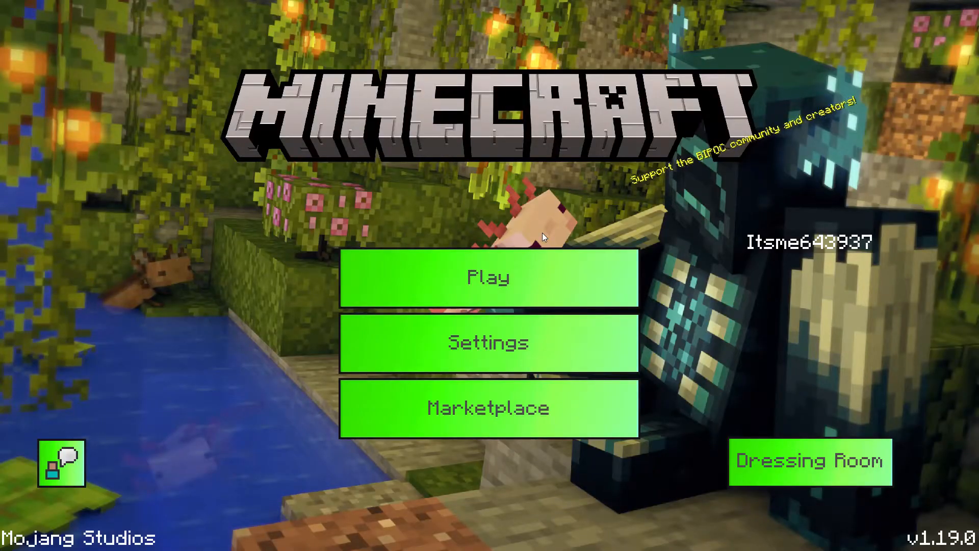
pyautogui.moveTo(771, 140)
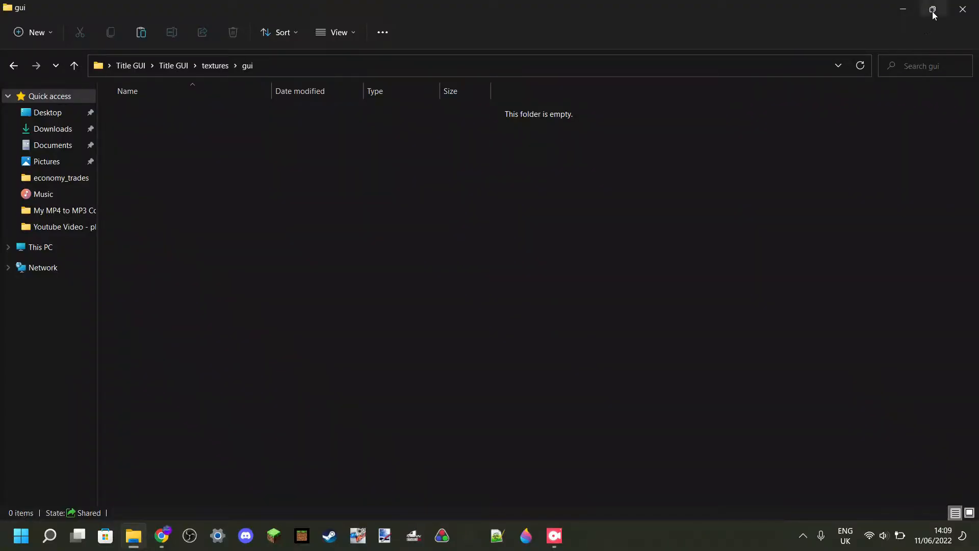
pyautogui.click(931, 9)
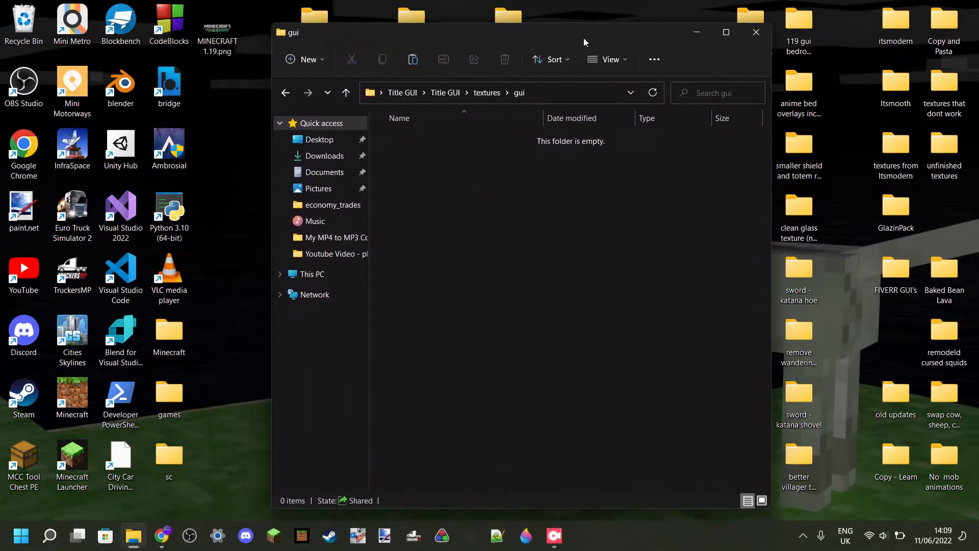
pyautogui.click(217, 25)
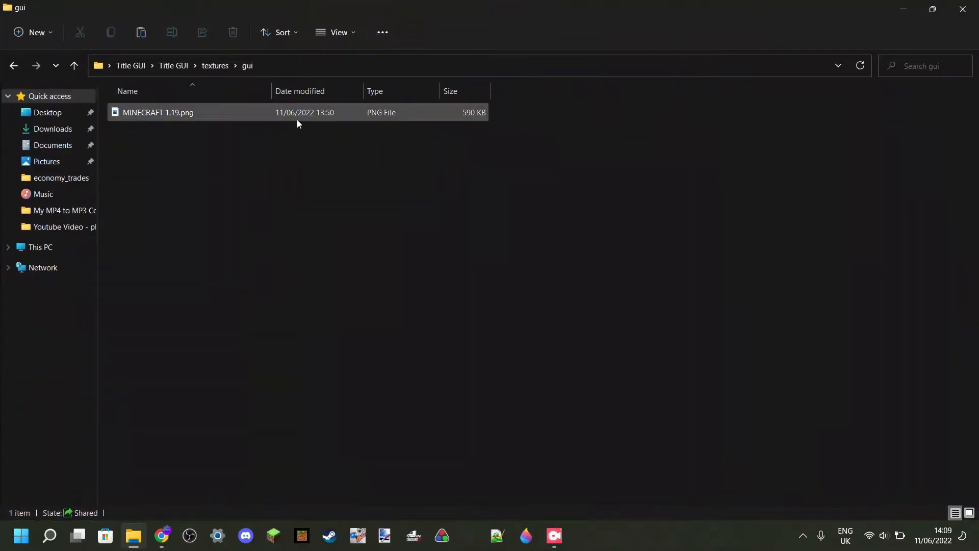
pyautogui.doubleClick(157, 112)
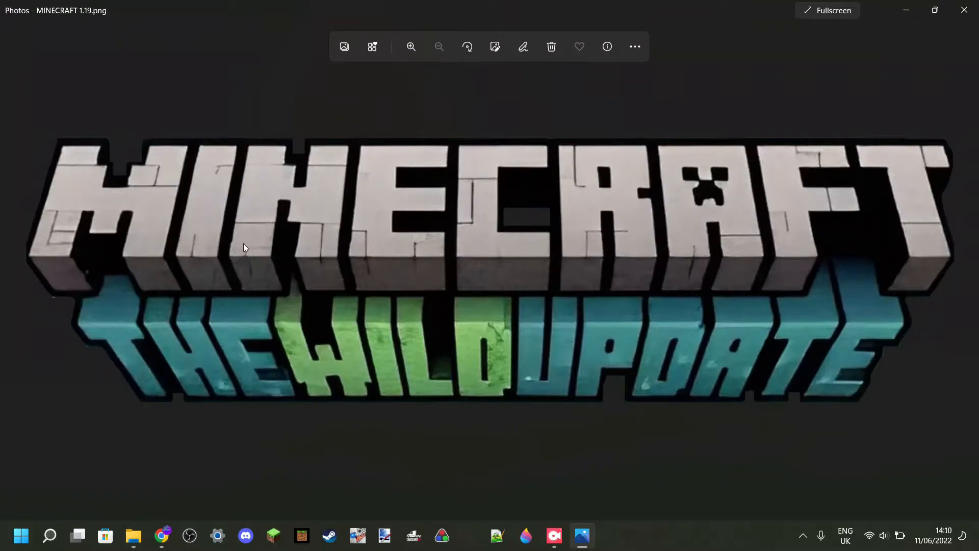
pyautogui.moveTo(784, 356)
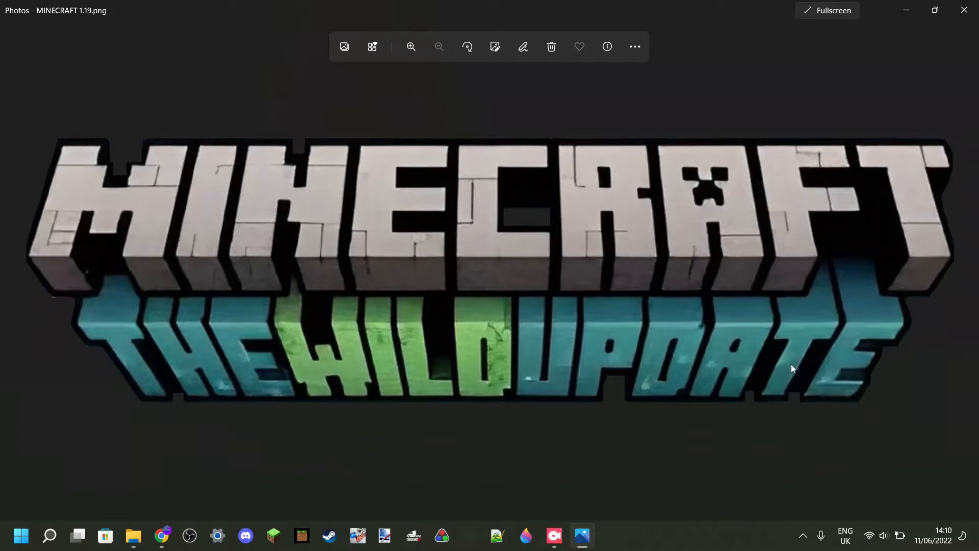
pyautogui.moveTo(757, 364)
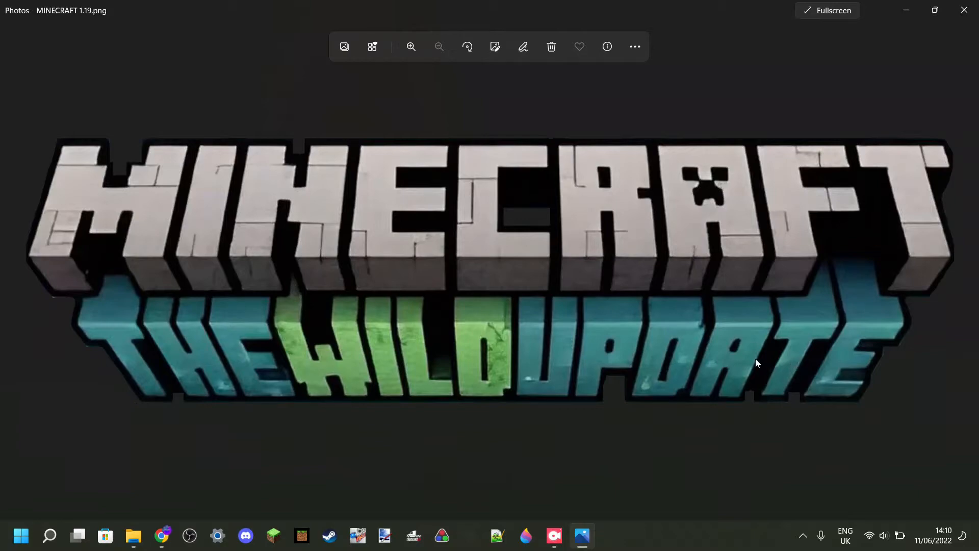
pyautogui.moveTo(592, 279)
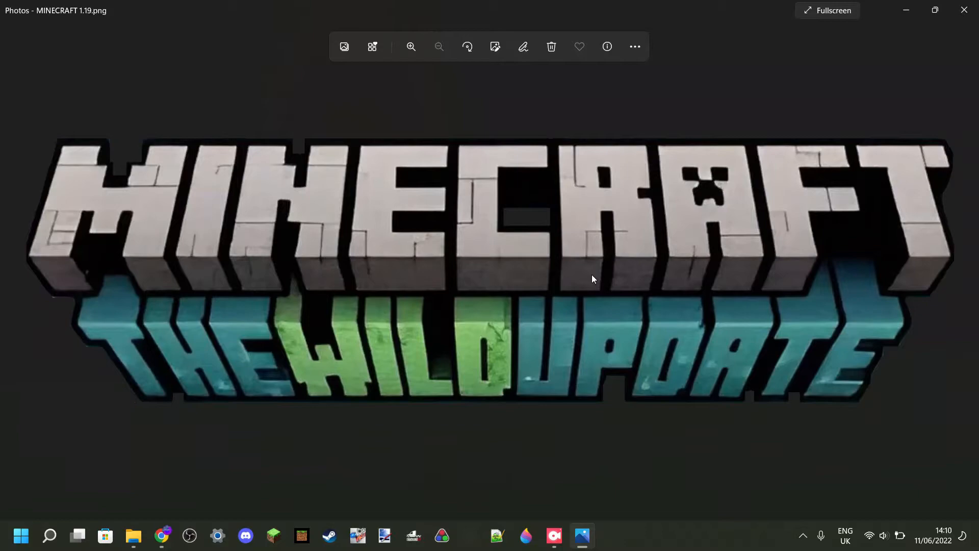
pyautogui.moveTo(581, 282)
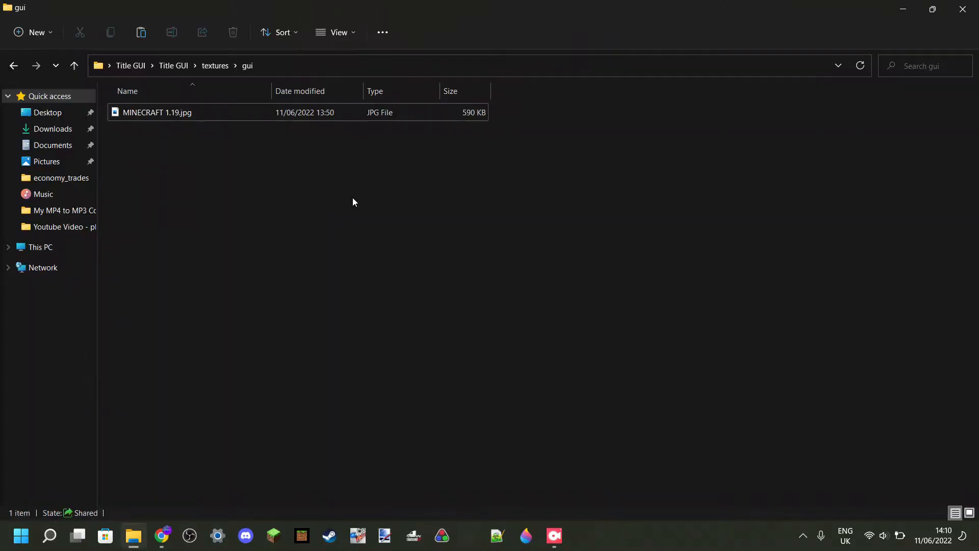
pyautogui.moveTo(343, 187)
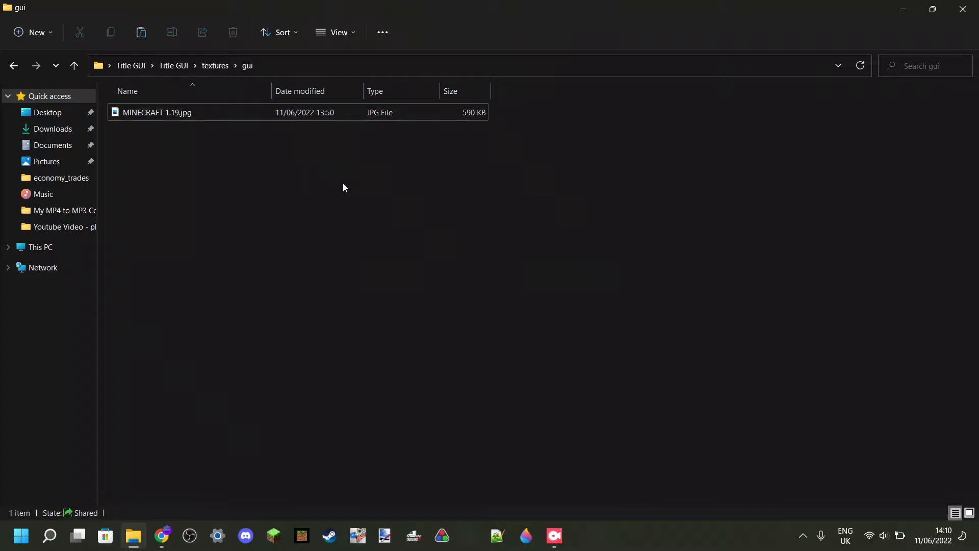
pyautogui.moveTo(156, 194)
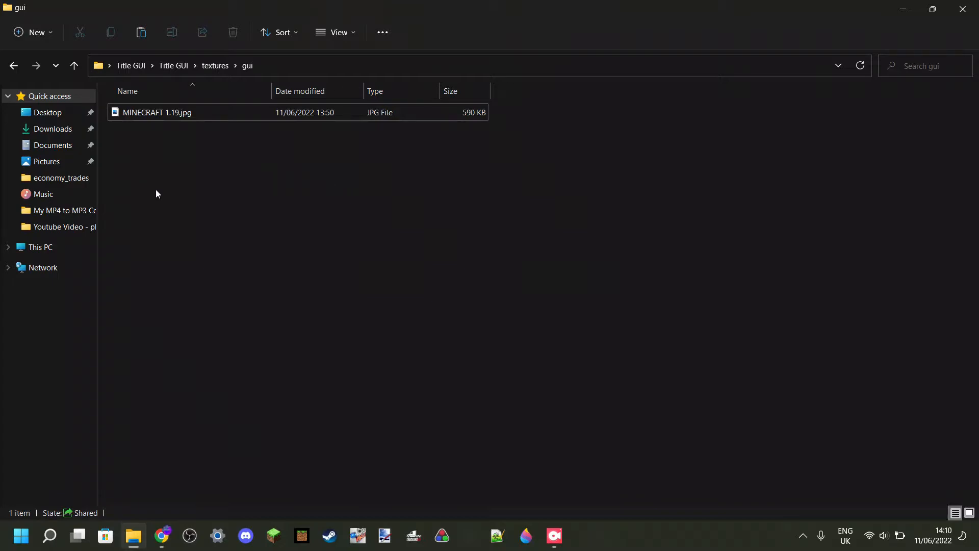
pyautogui.click(157, 112)
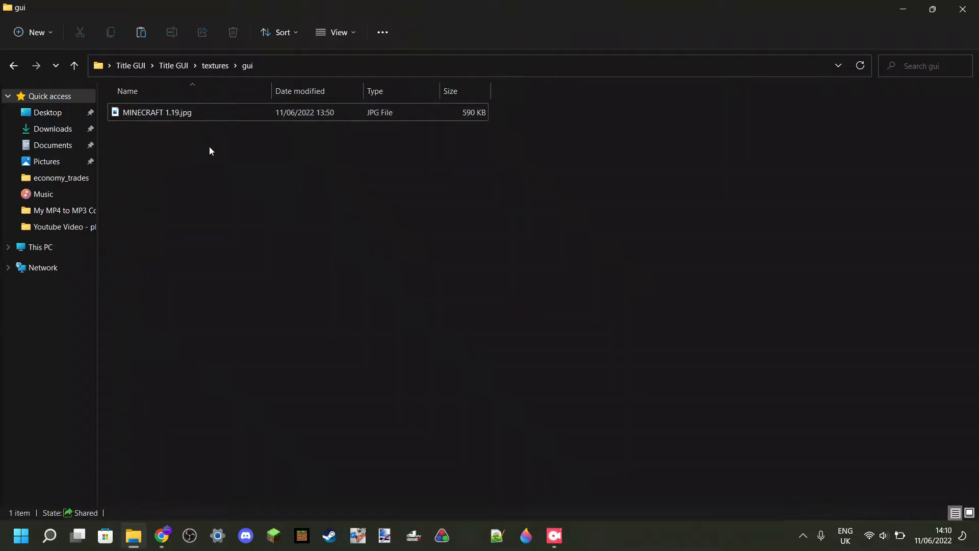
pyautogui.moveTo(109, 149)
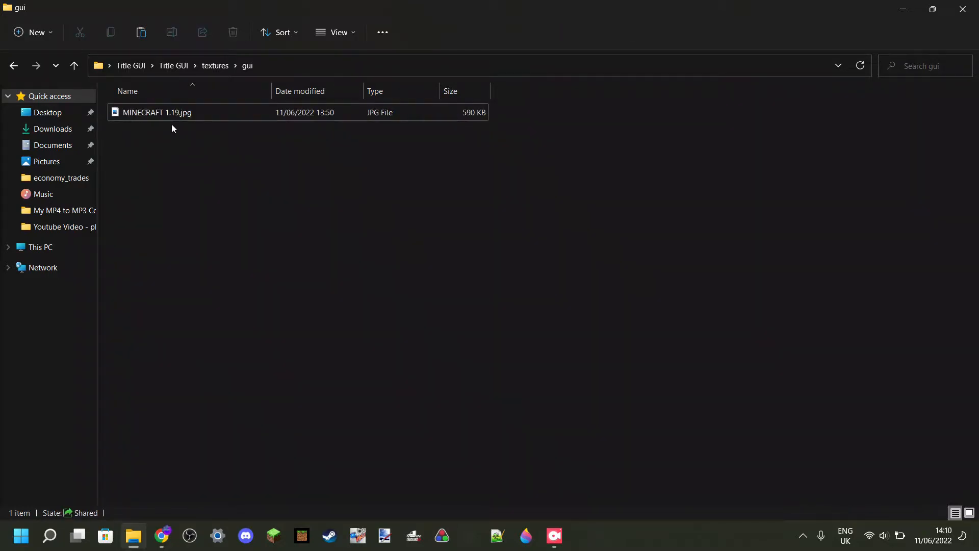
pyautogui.moveTo(153, 116)
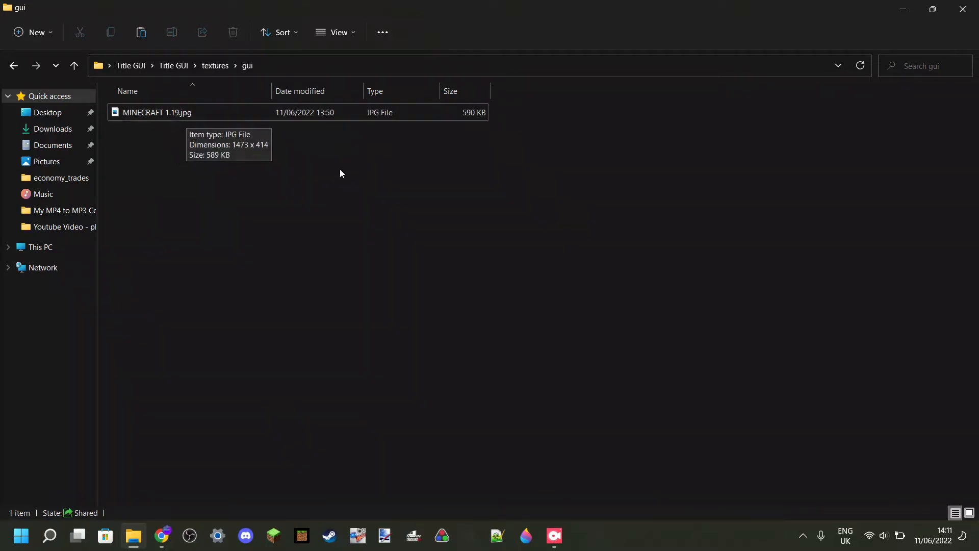
pyautogui.moveTo(346, 58)
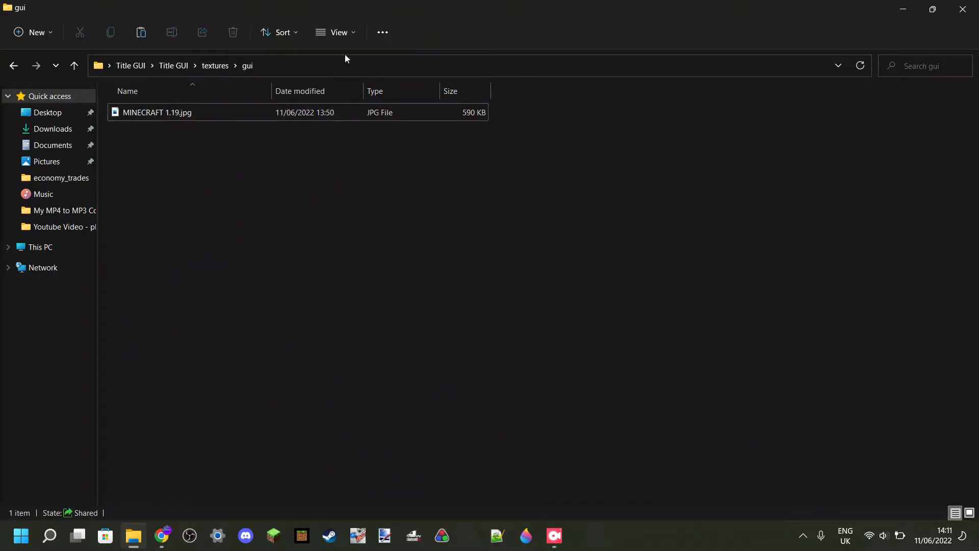
# Step: Change the logo image's extension from .jpg to .png and accept the warning
pyautogui.click(335, 31)
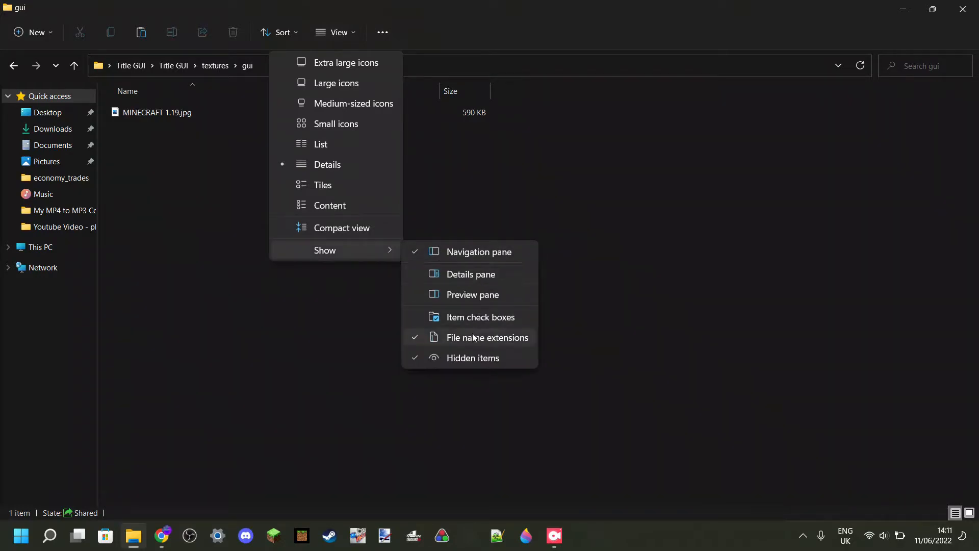
pyautogui.moveTo(469, 340)
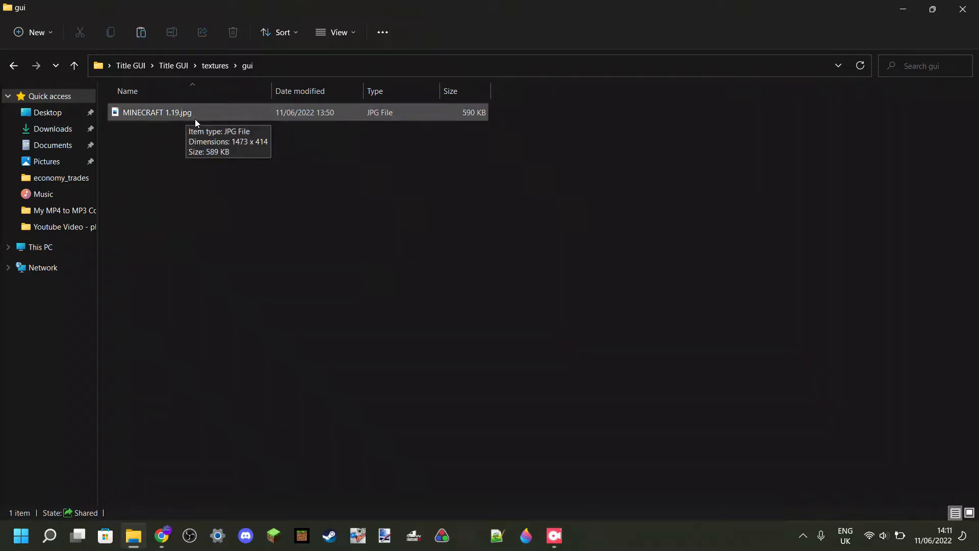
pyautogui.moveTo(202, 133)
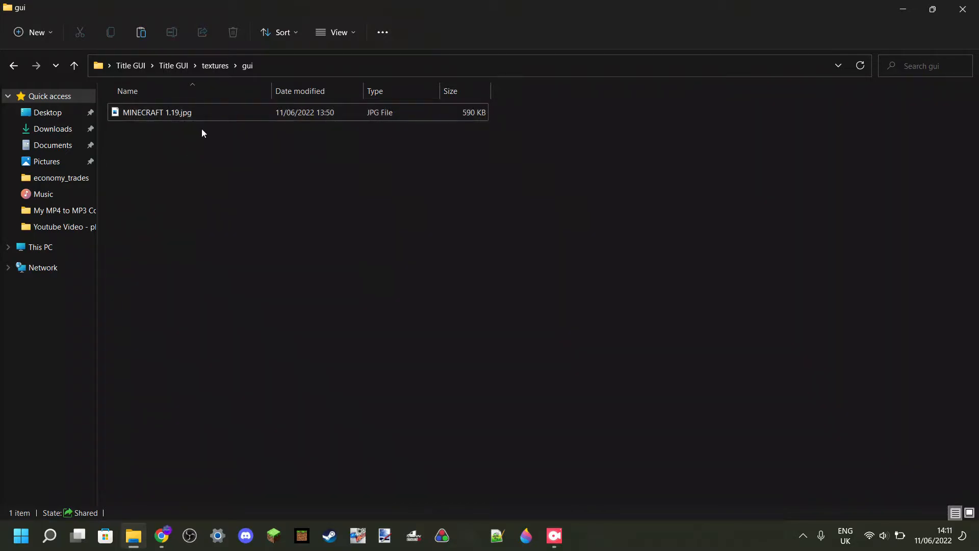
pyautogui.moveTo(203, 151)
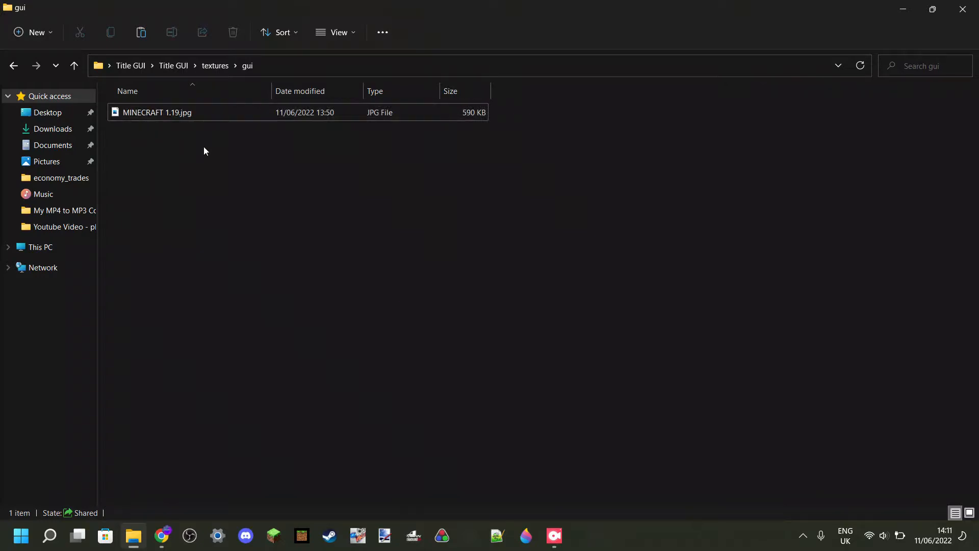
pyautogui.moveTo(223, 151)
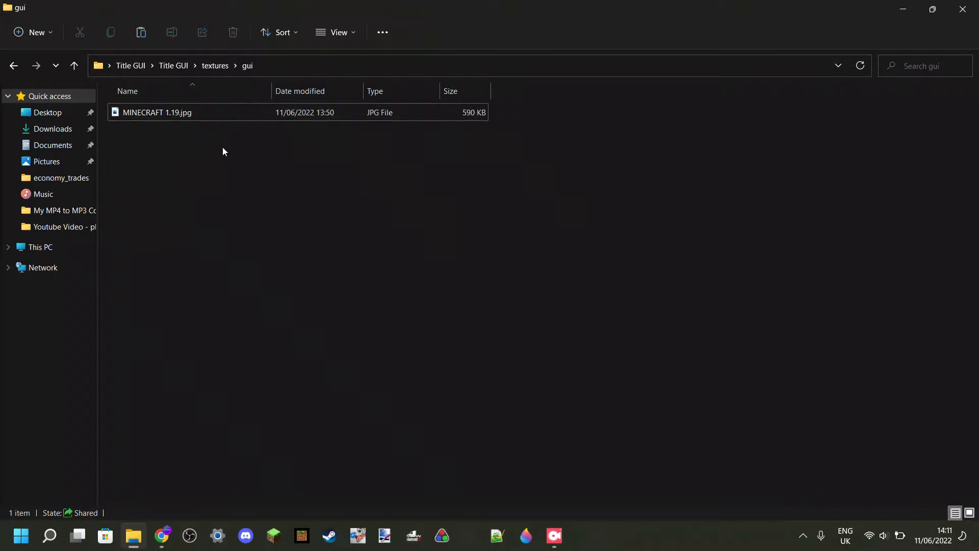
pyautogui.rightClick(157, 113)
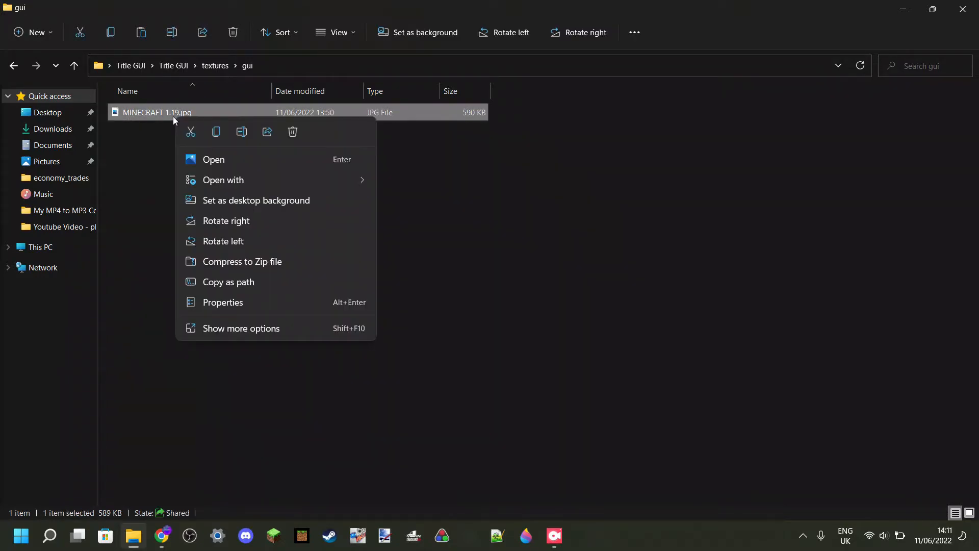
pyautogui.click(244, 136)
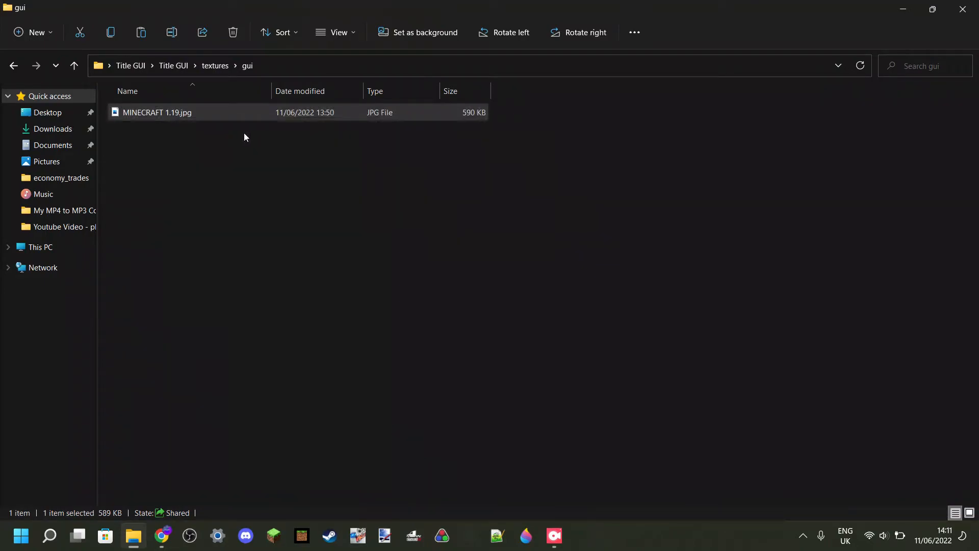
pyautogui.press('F2')
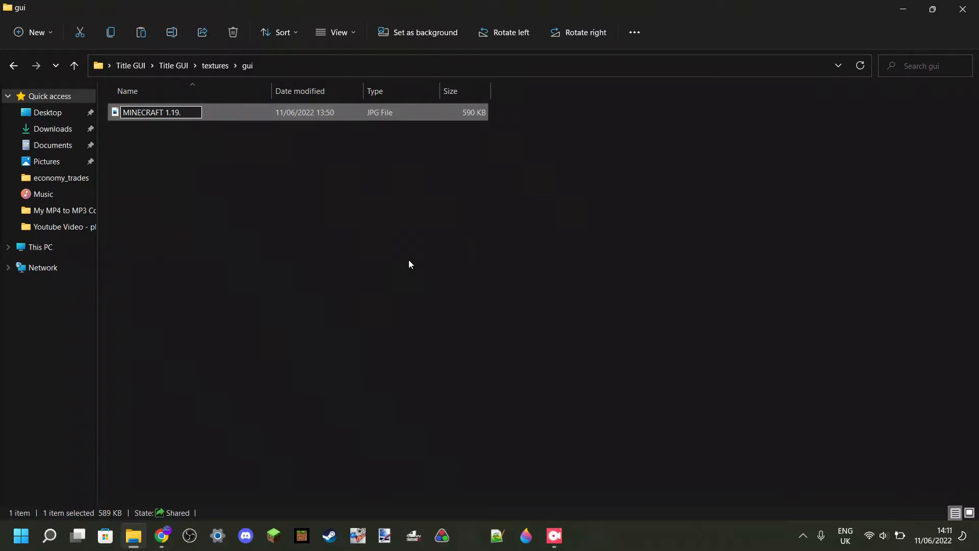
pyautogui.write('png')
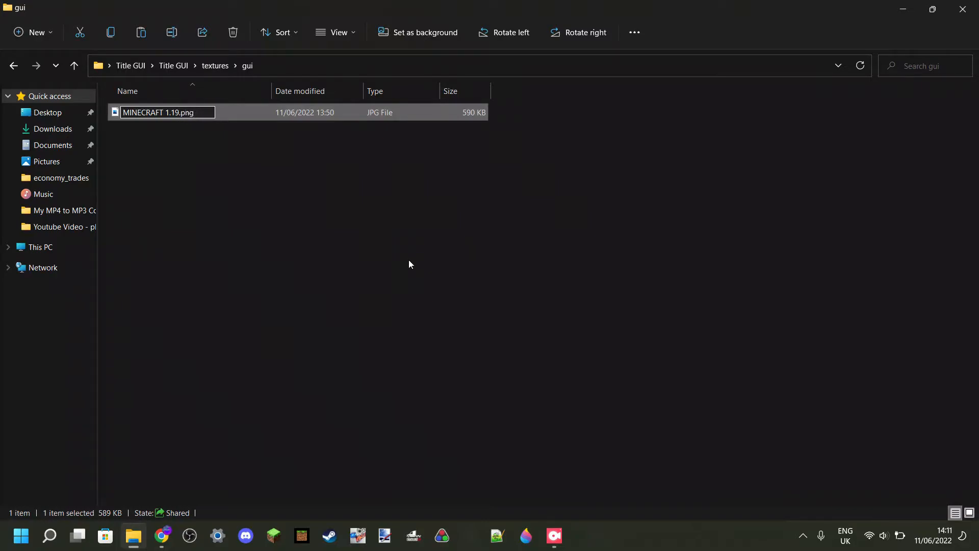
pyautogui.moveTo(206, 141)
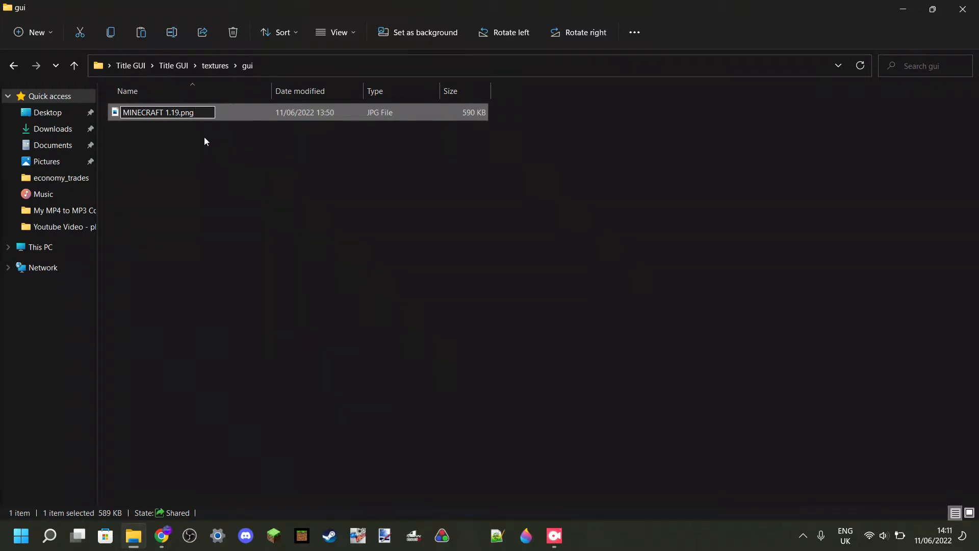
pyautogui.moveTo(301, 190)
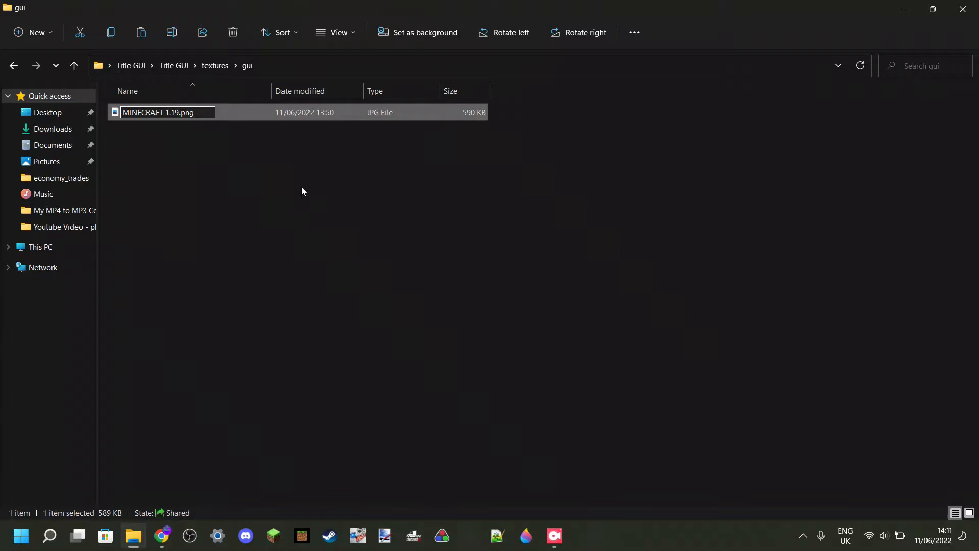
pyautogui.moveTo(256, 173)
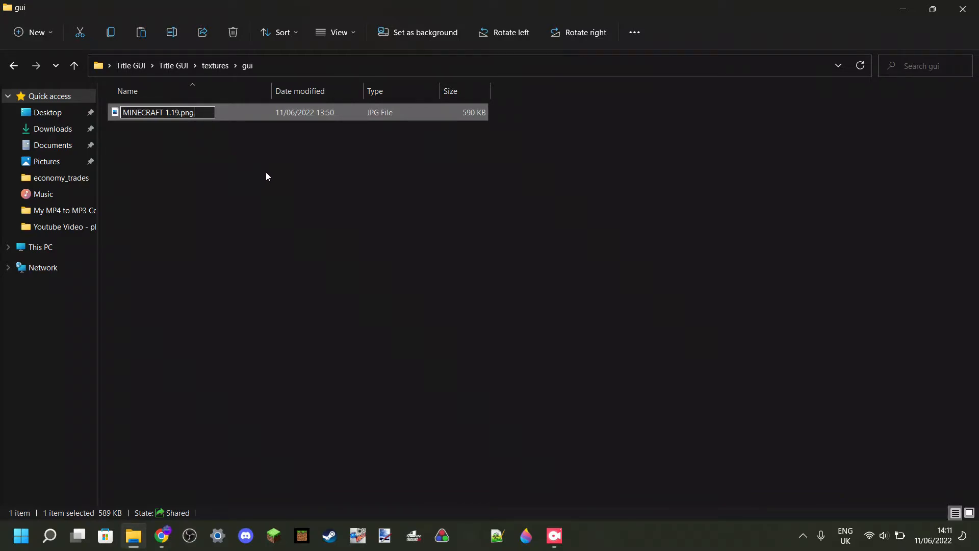
pyautogui.moveTo(350, 213)
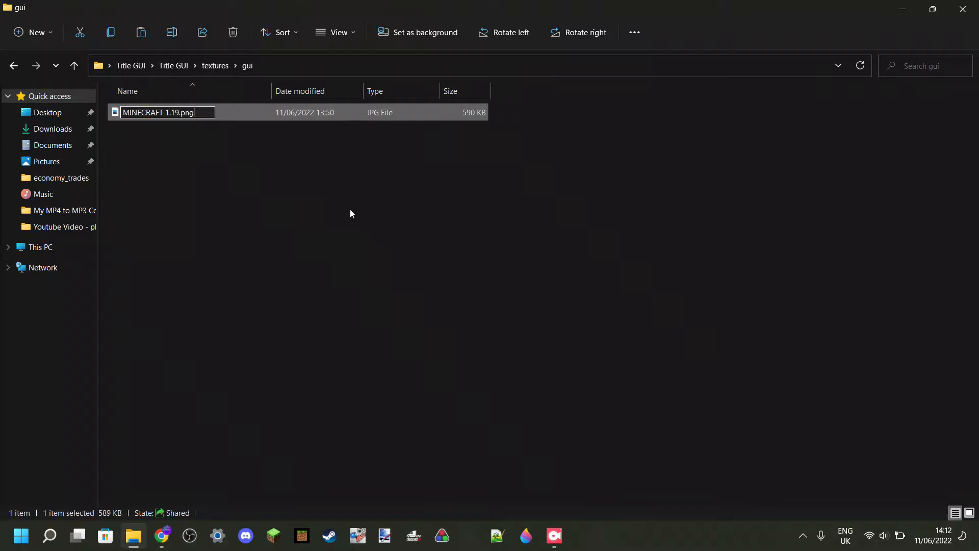
pyautogui.press('Enter')
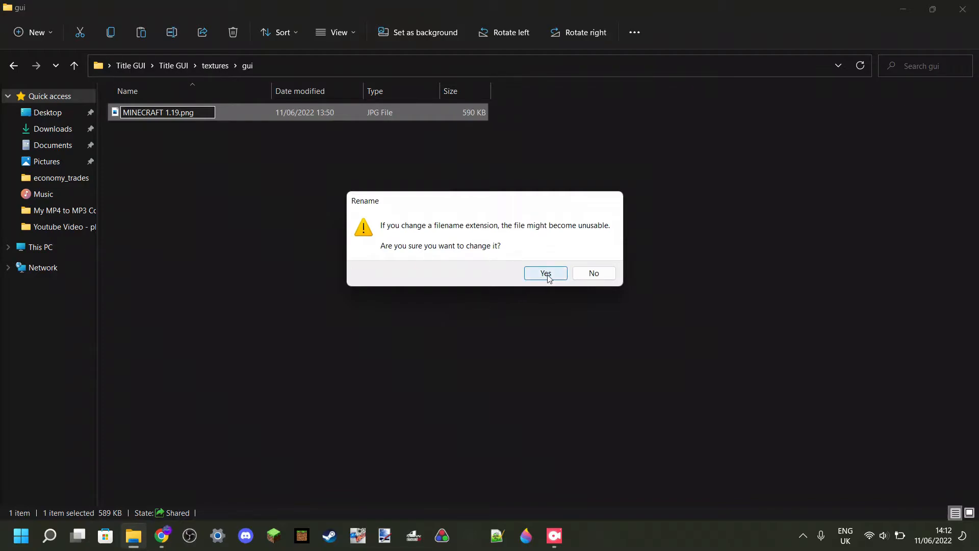
pyautogui.click(544, 273)
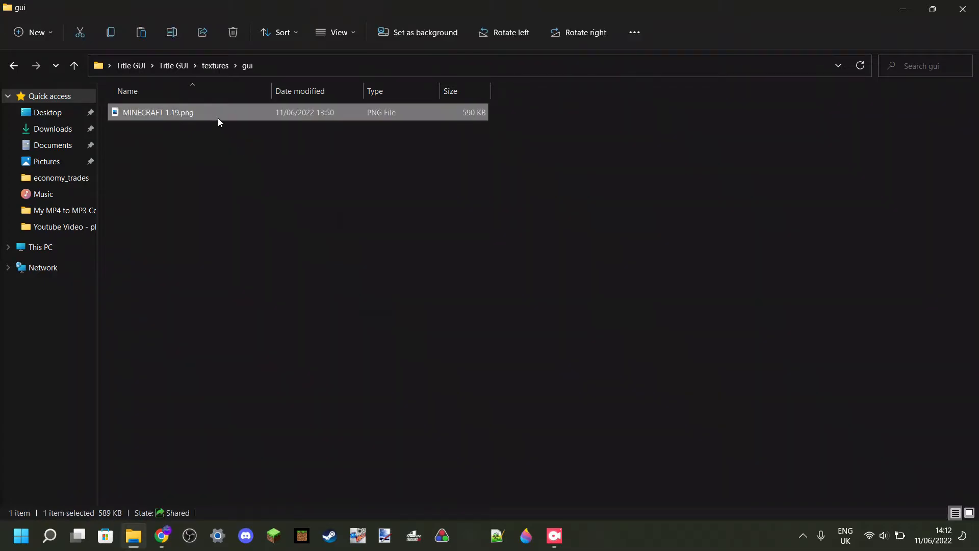
# Step: Rename MINECRAFT 1.19.png in the gui folder to title.png
pyautogui.doubleClick(158, 113)
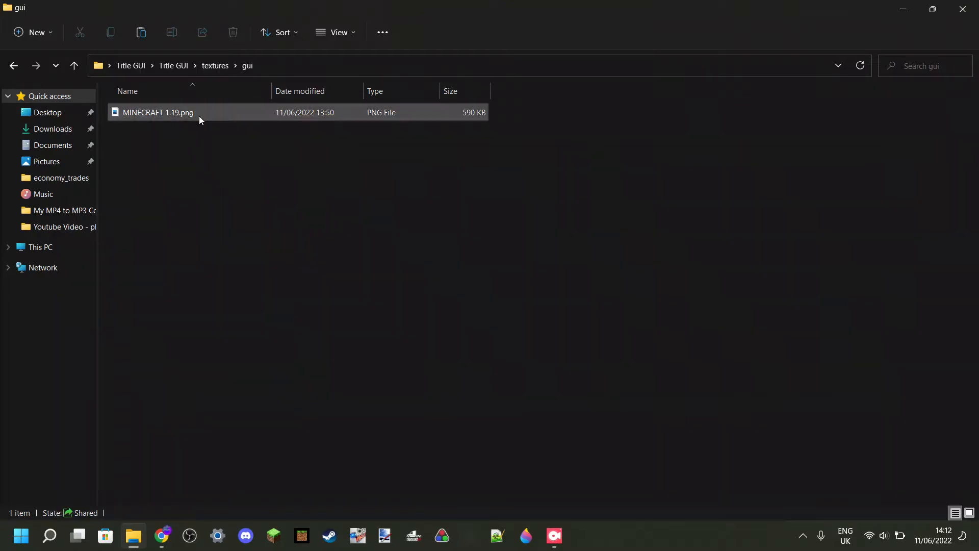
pyautogui.moveTo(187, 107)
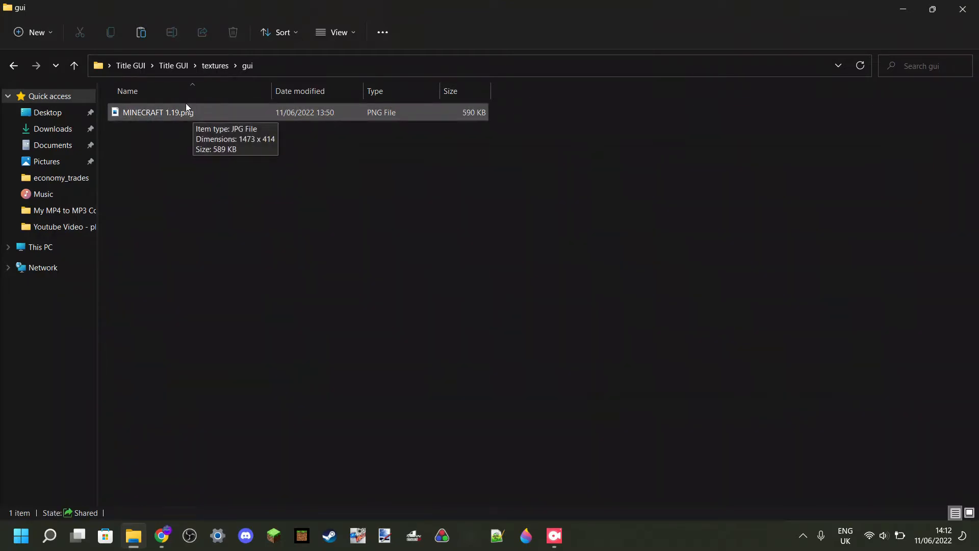
pyautogui.moveTo(197, 135)
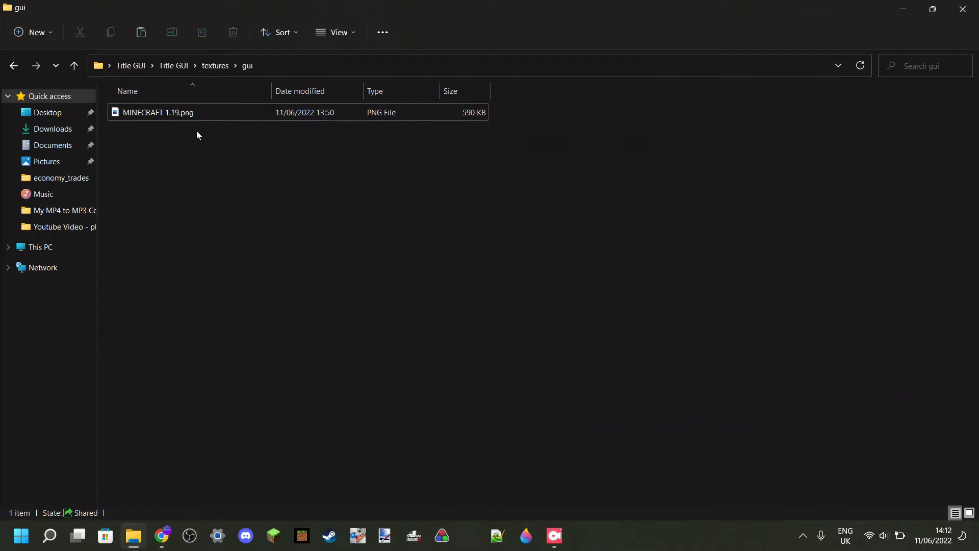
pyautogui.moveTo(181, 116)
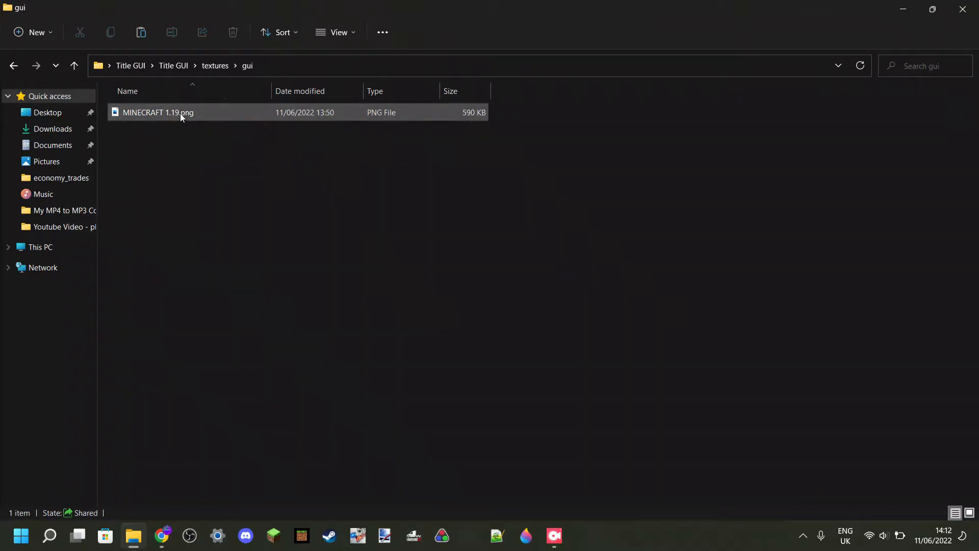
pyautogui.rightClick(158, 112)
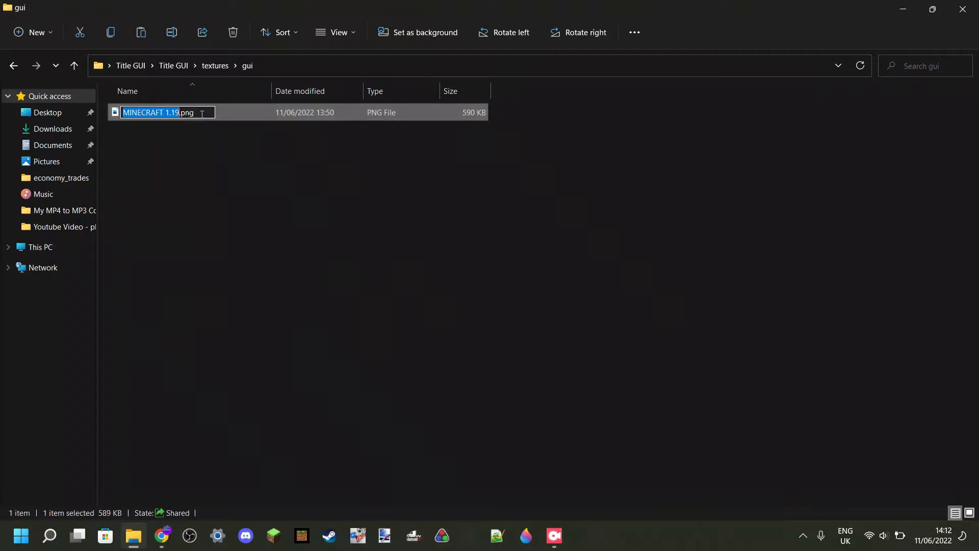
pyautogui.moveTo(156, 139)
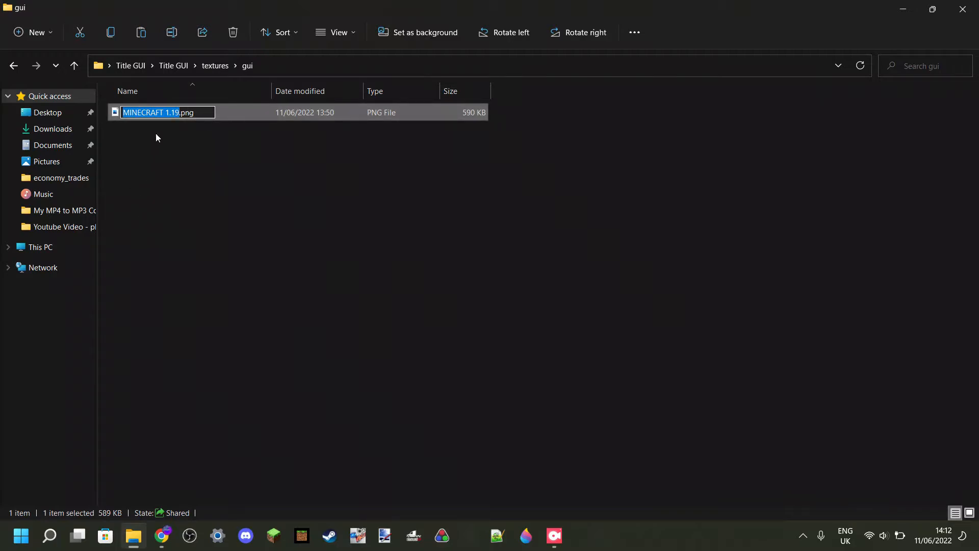
pyautogui.moveTo(172, 201)
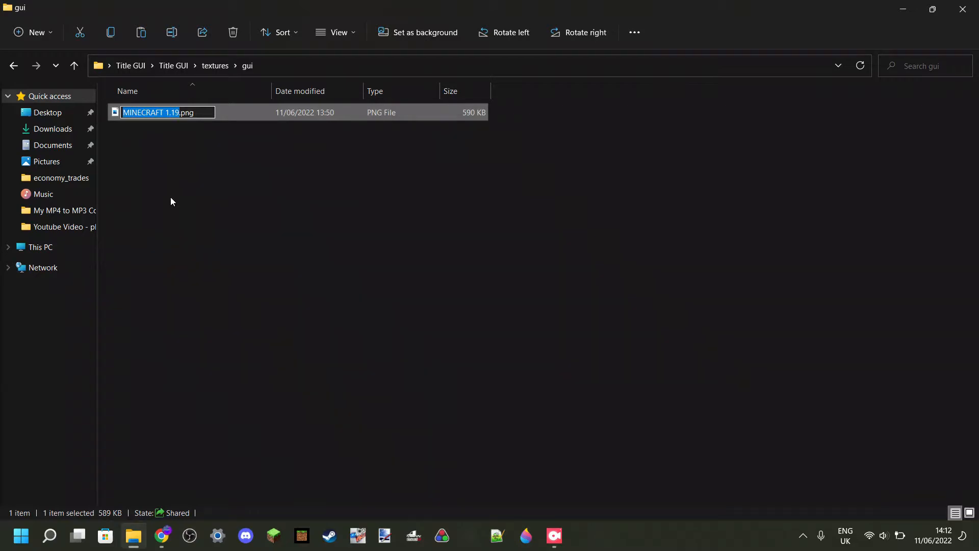
pyautogui.write('title.png')
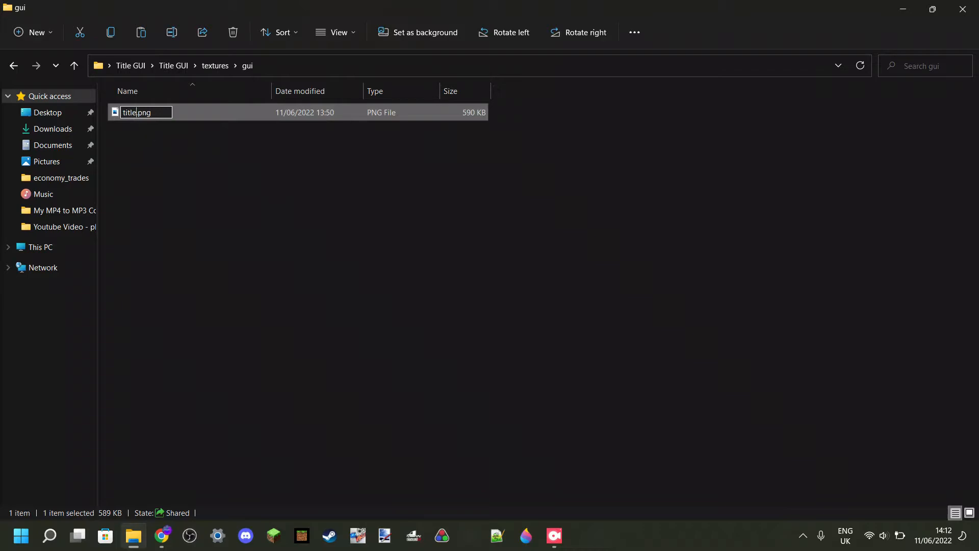
pyautogui.moveTo(289, 198)
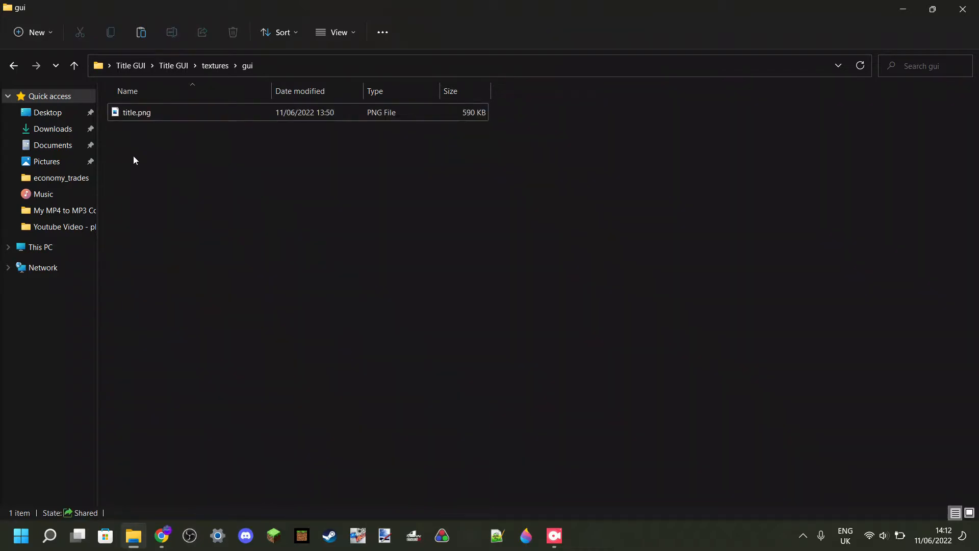
pyautogui.click(136, 112)
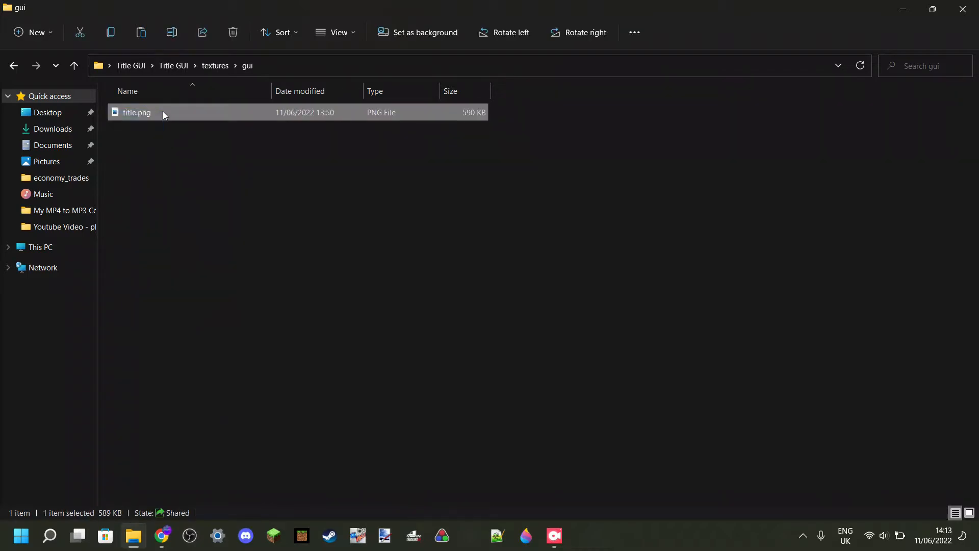
pyautogui.click(210, 189)
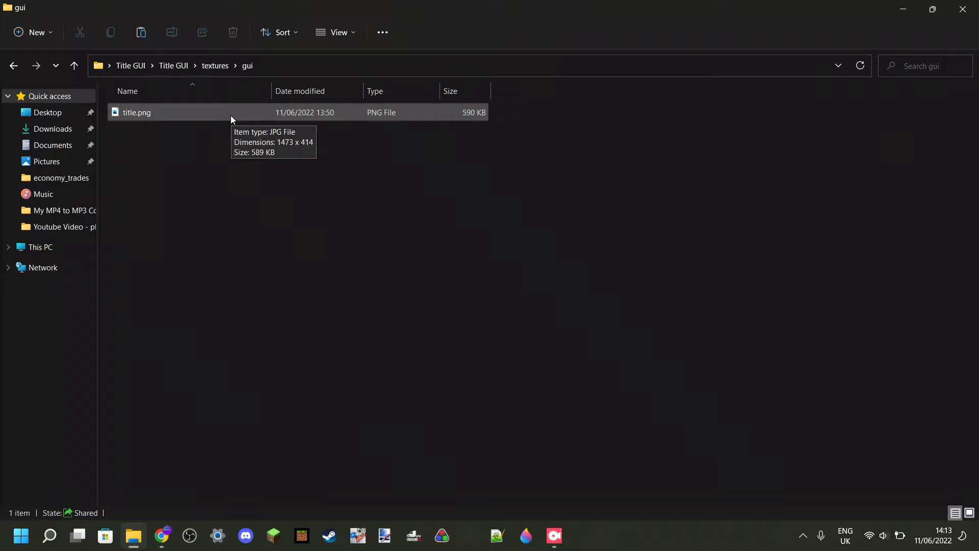
pyautogui.moveTo(178, 90)
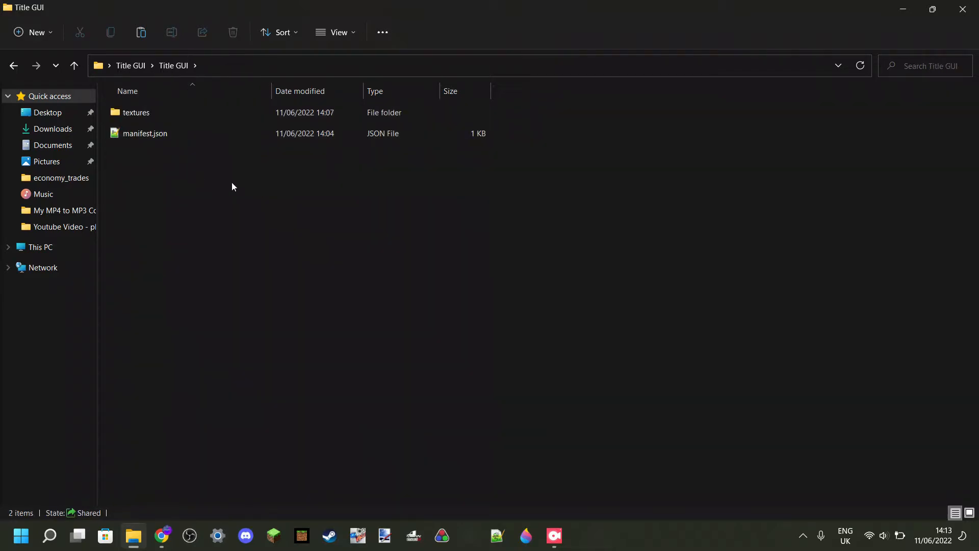
# Step: Go back up to the Title GUI folder and open manifest.json in Notepad++
pyautogui.click(136, 112)
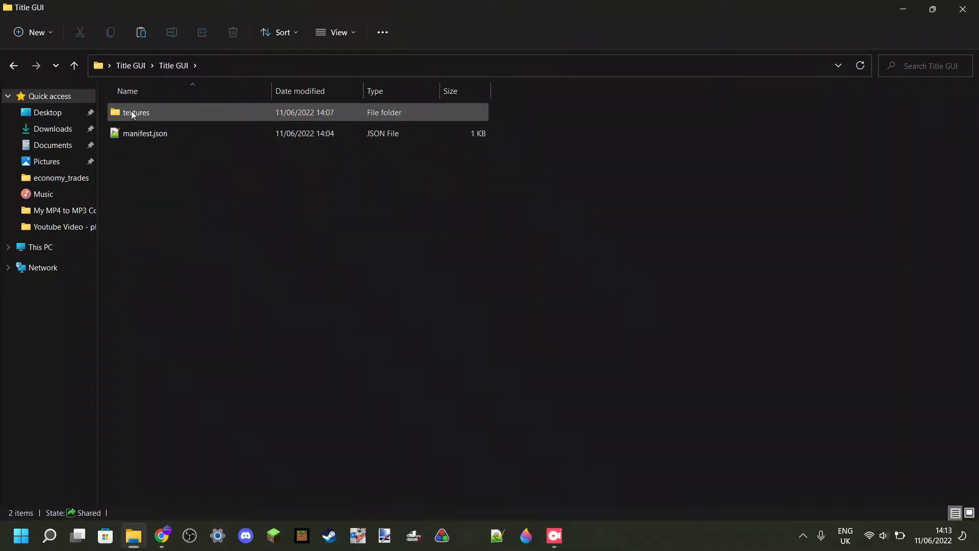
pyautogui.click(153, 158)
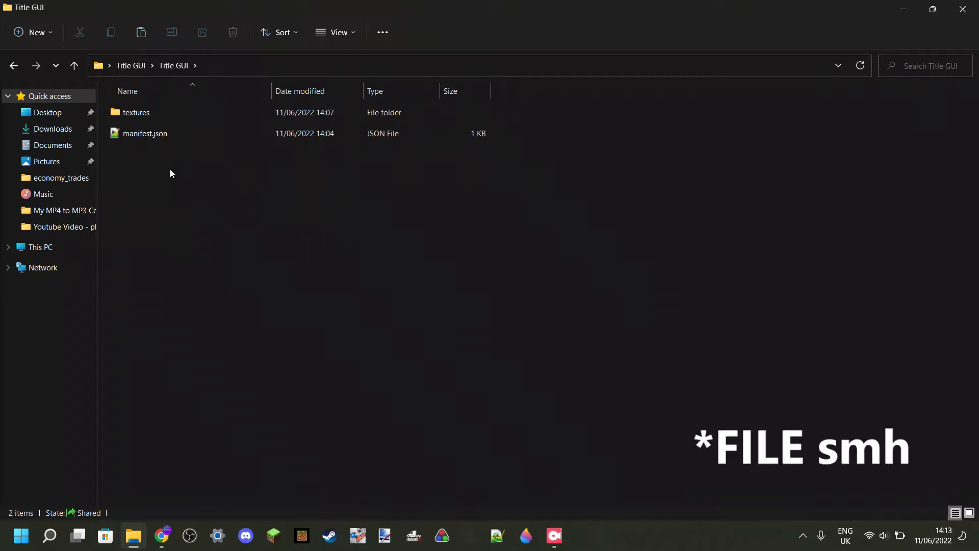
pyautogui.moveTo(145, 133)
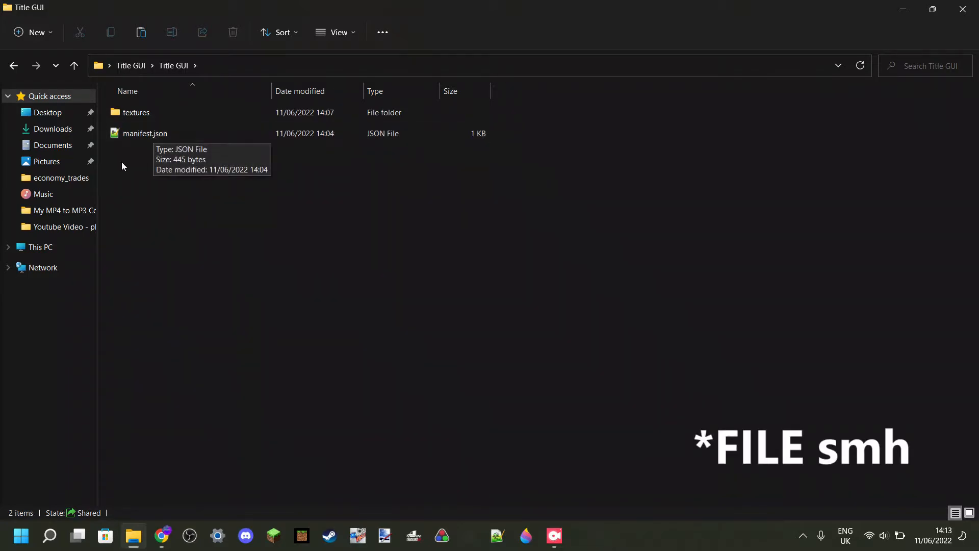
pyautogui.click(144, 133)
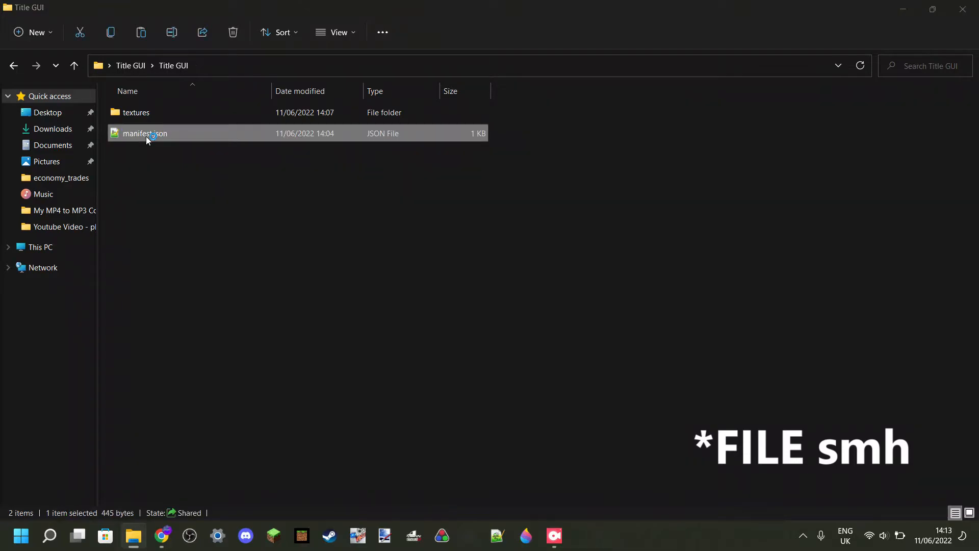
pyautogui.doubleClick(144, 134)
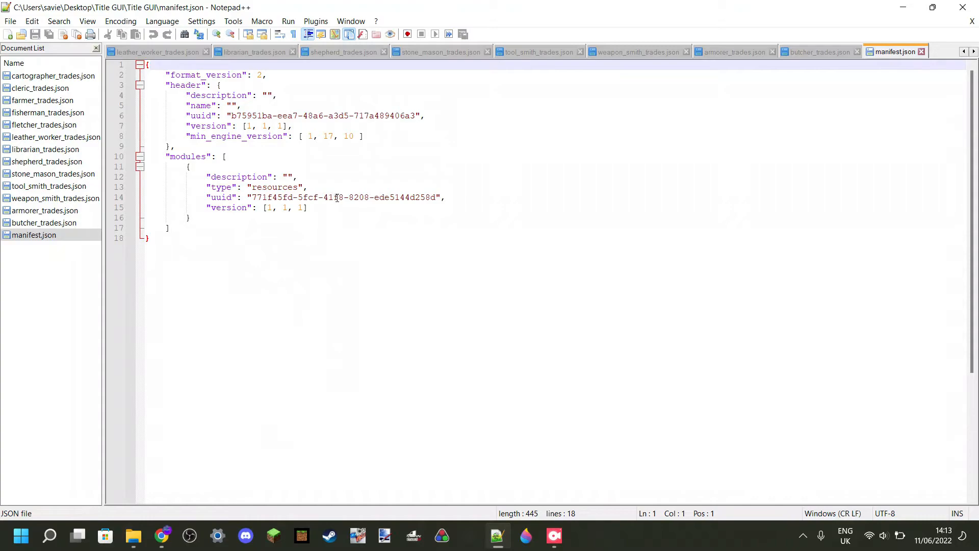
pyautogui.moveTo(438, 248)
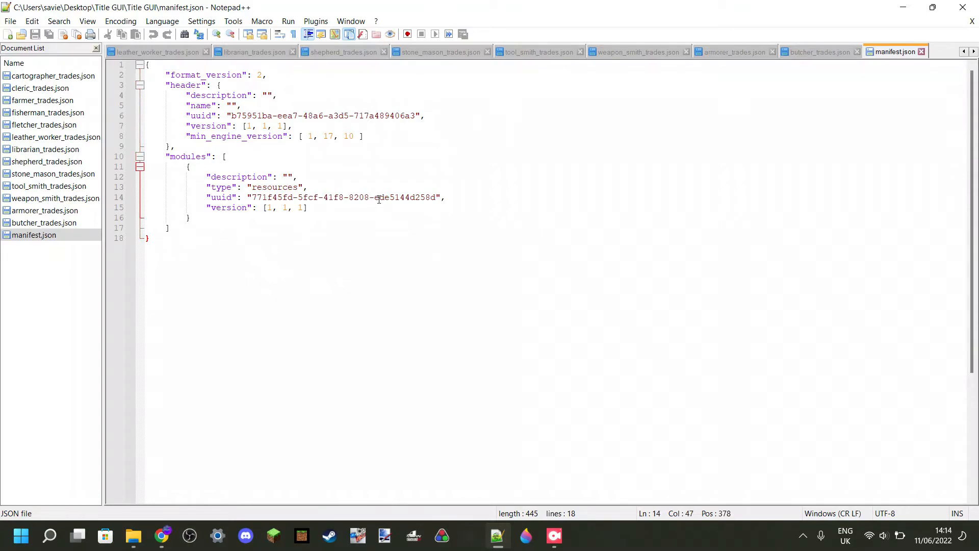
# Step: Type 'Super cool pack pls subscribe!' into the empty header description value
pyautogui.click(376, 198)
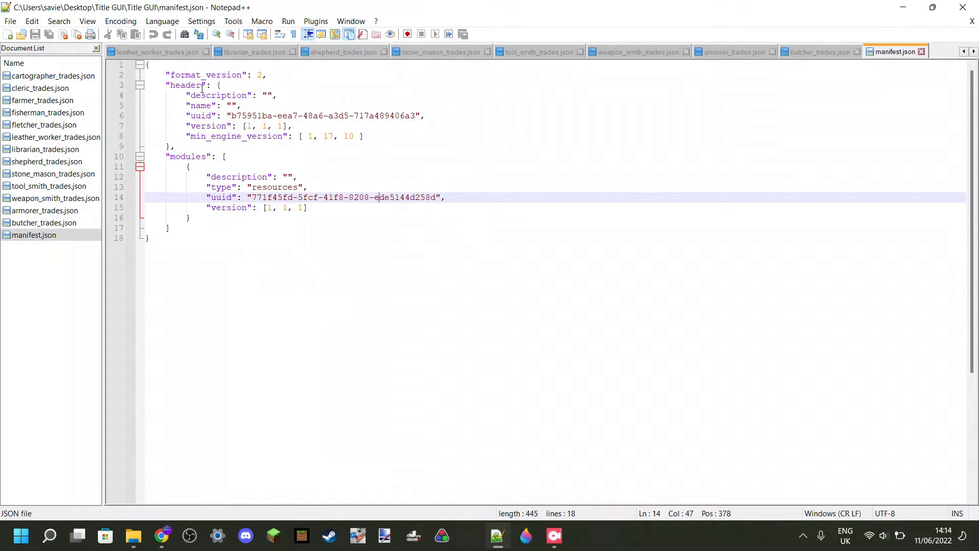
pyautogui.doubleClick(219, 95)
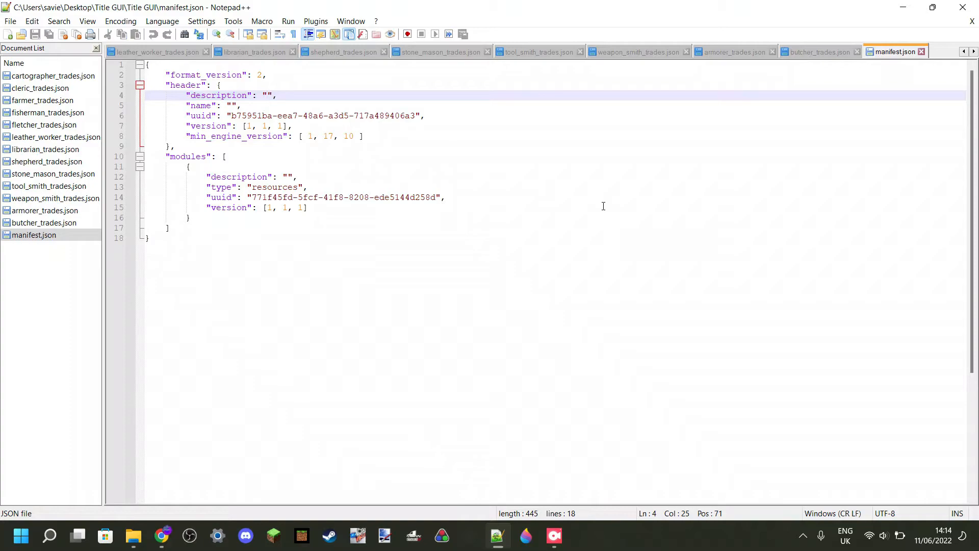
pyautogui.write('Super coo')
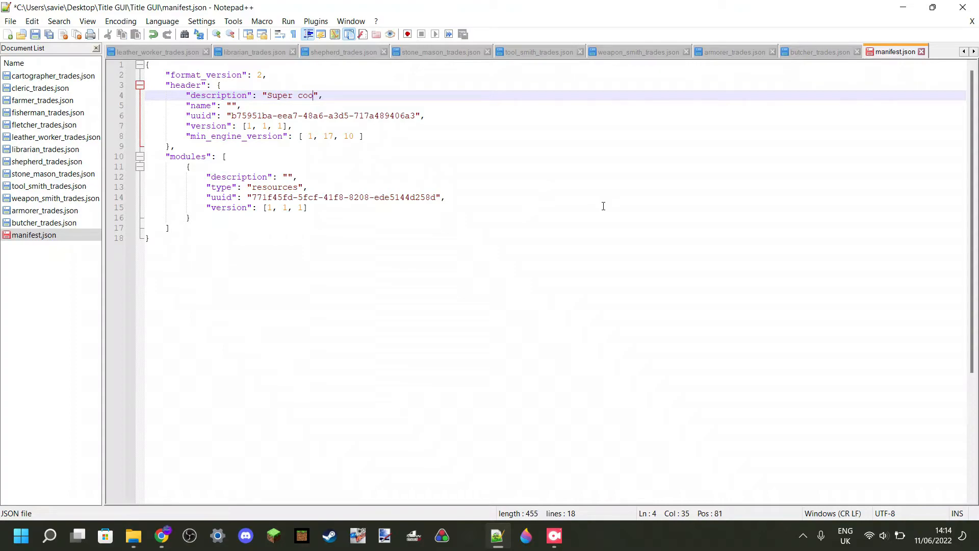
pyautogui.write('pack pls subscri')
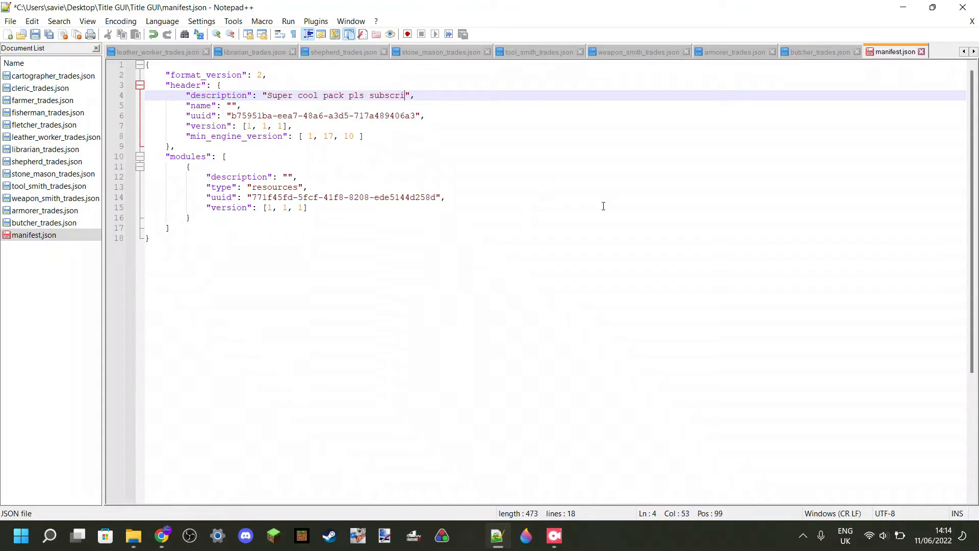
pyautogui.write('be')
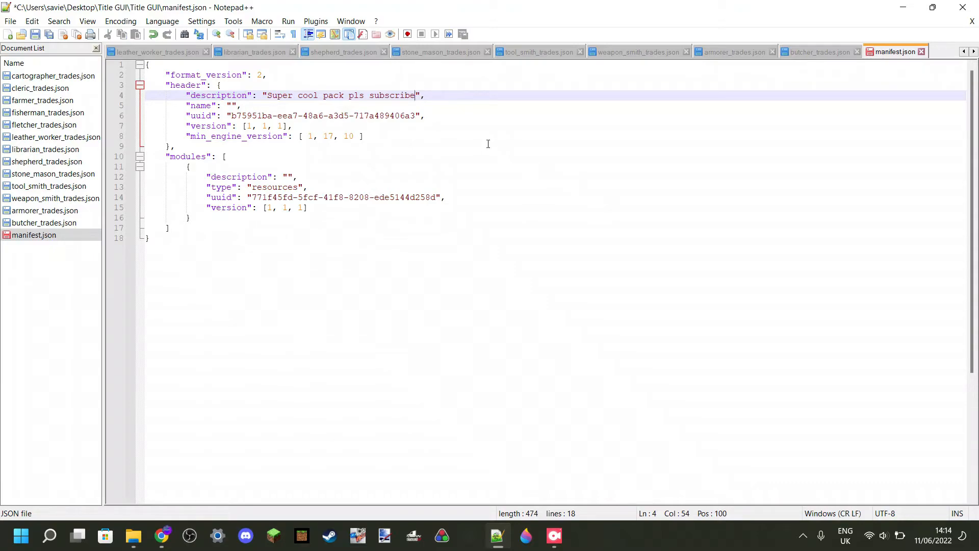
pyautogui.write('!')
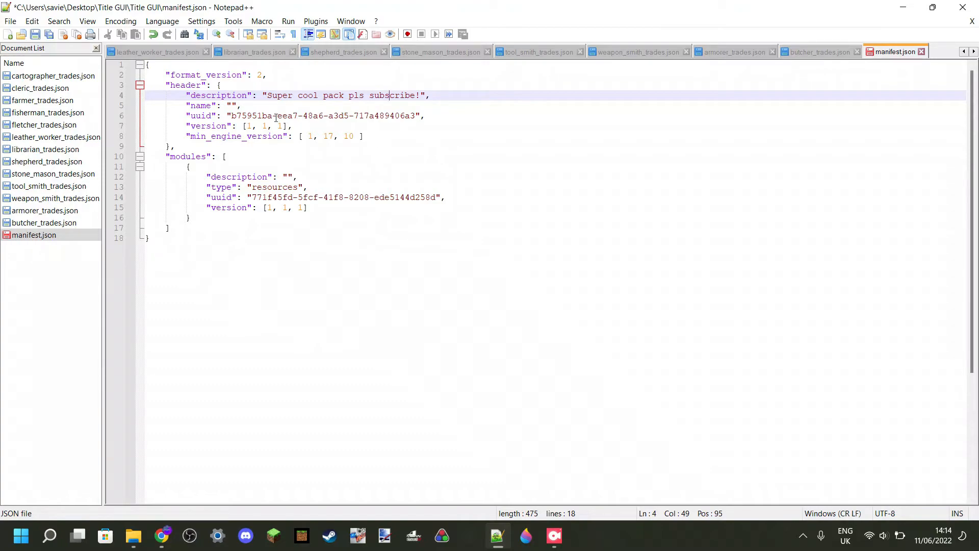
pyautogui.click(232, 105)
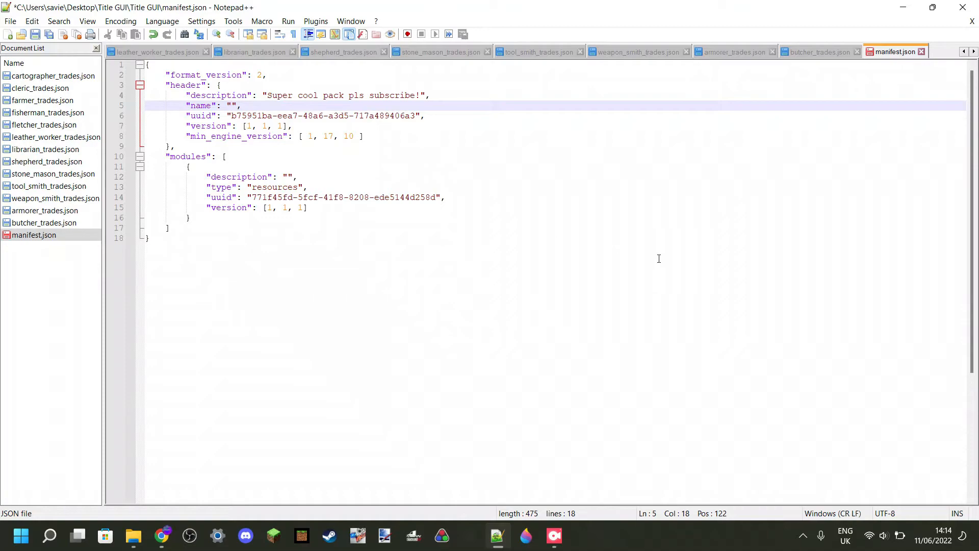
# Step: Enter "Itsme64's epic title screen pack" as the header name
pyautogui.write('Its')
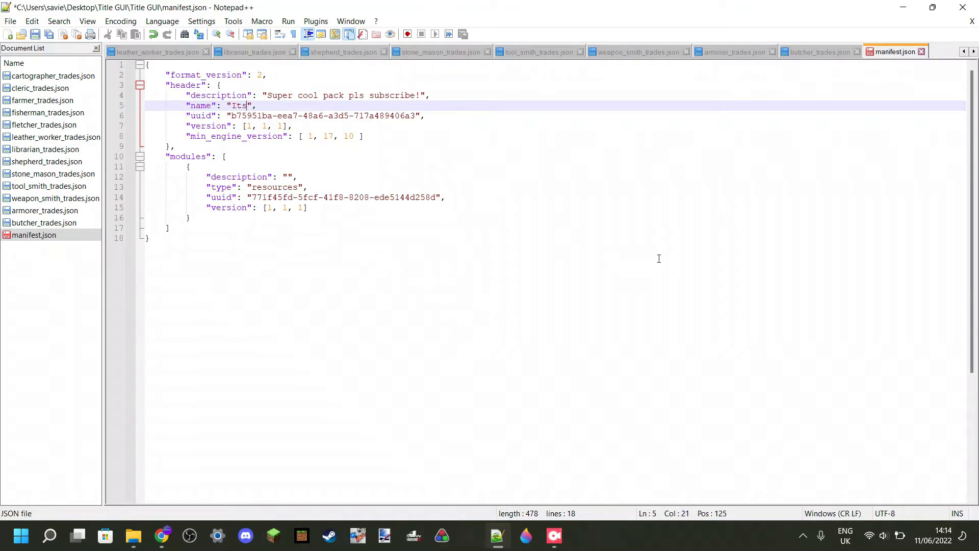
pyautogui.write("me64's e")
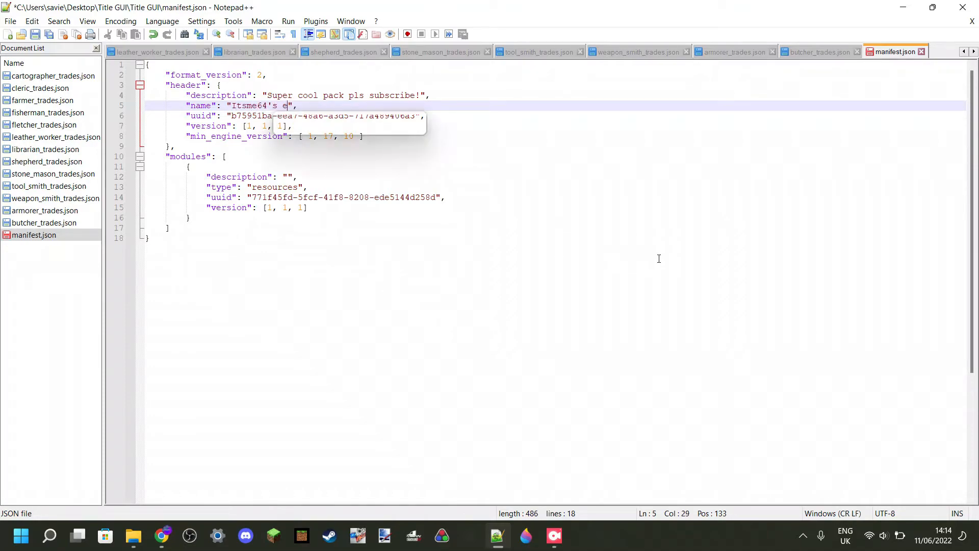
pyautogui.write('pic title')
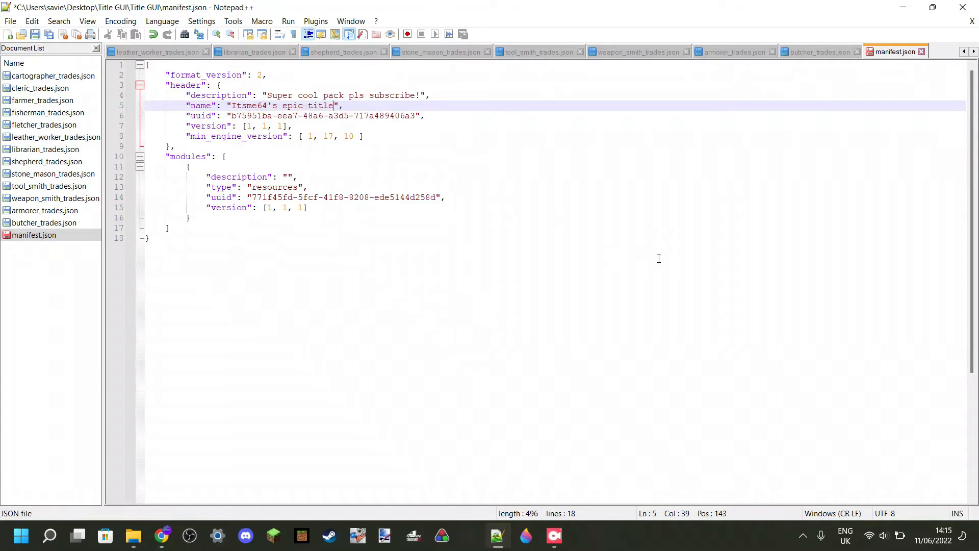
pyautogui.write('screen apck')
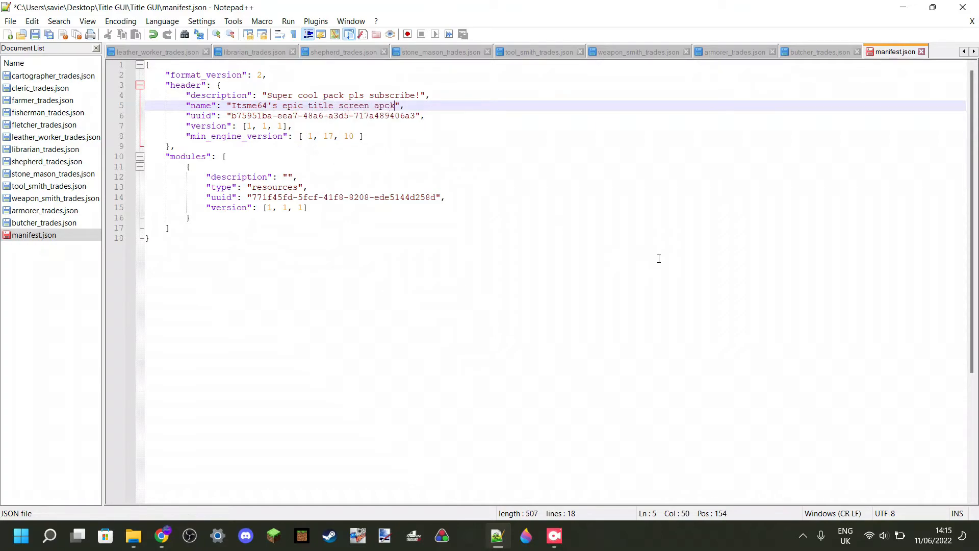
pyautogui.write('pack')
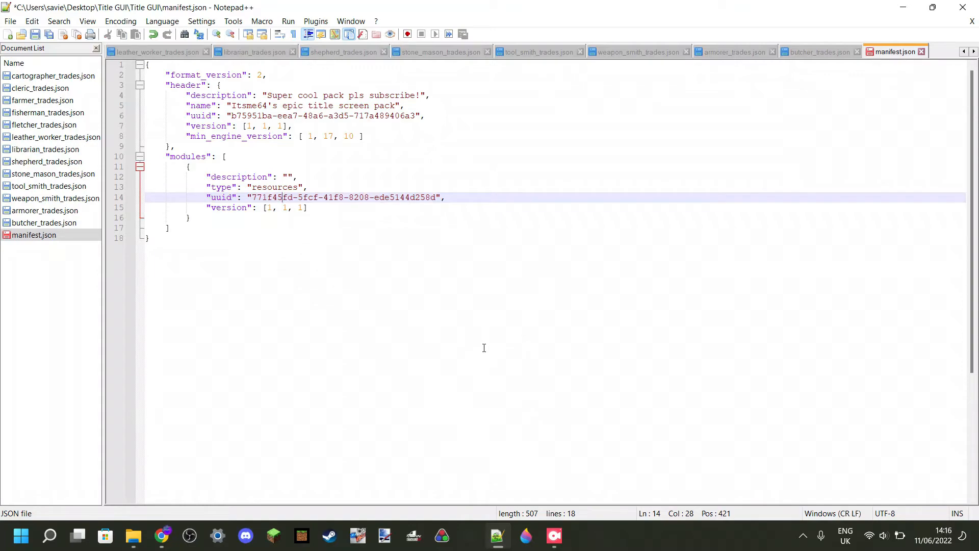
pyautogui.moveTo(459, 351)
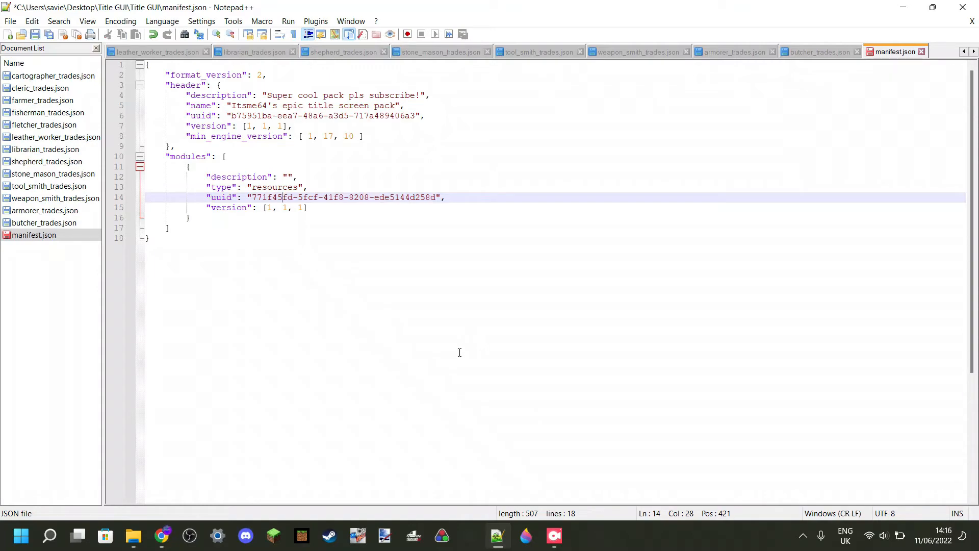
pyautogui.moveTo(319, 408)
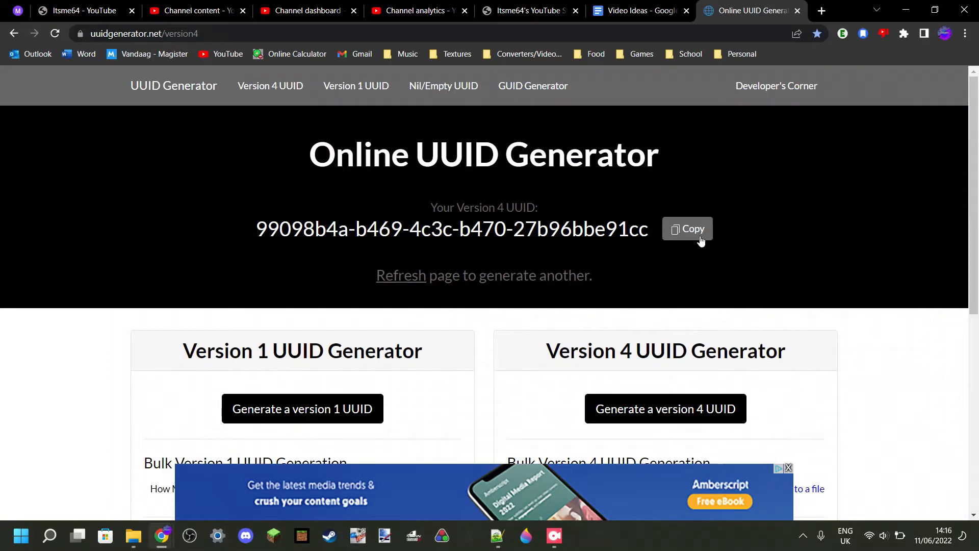
# Step: Copy version 4 UUID 99098b4a-b469-4c3c-b470-27b96bbe91cc from uuidgenerator.net
pyautogui.click(687, 229)
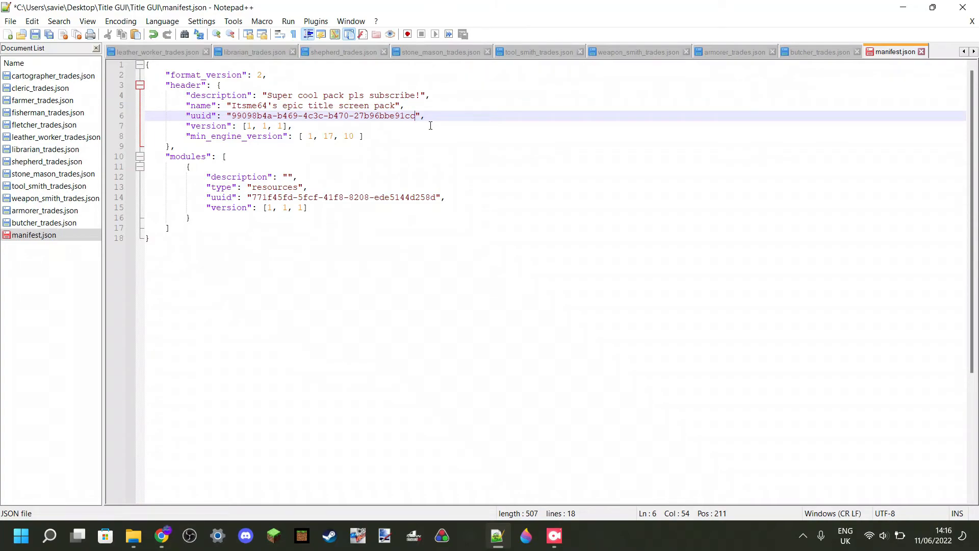
# Step: Fix the header uuid to read 99098b4a-b469-4c3c-b470-27b96bbe91cc by deleting the stray extra character
pyautogui.write('0')
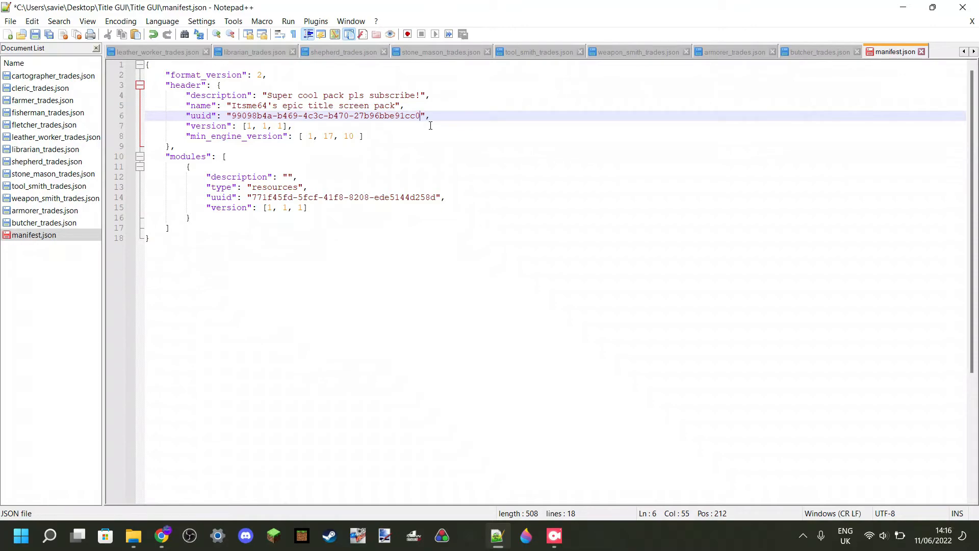
pyautogui.press('Backspace')
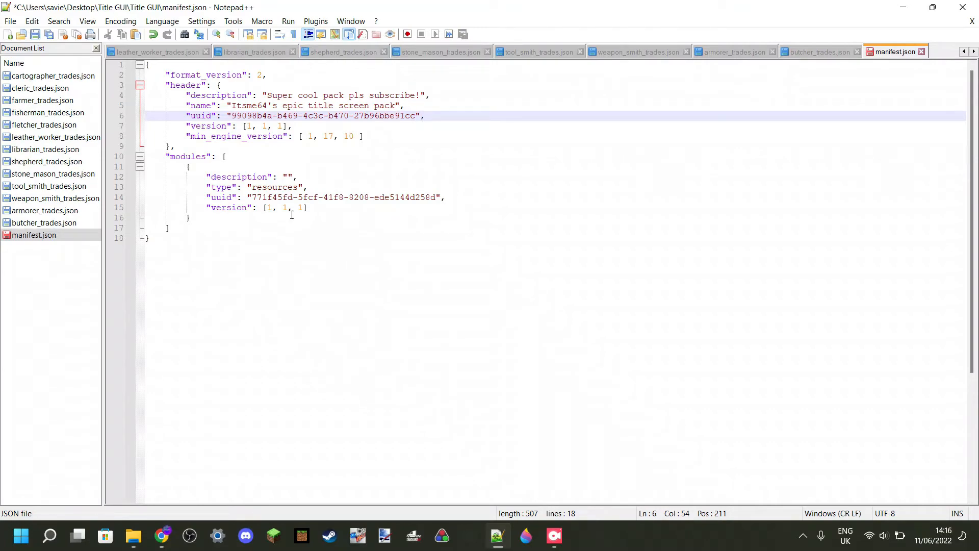
pyautogui.moveTo(162, 536)
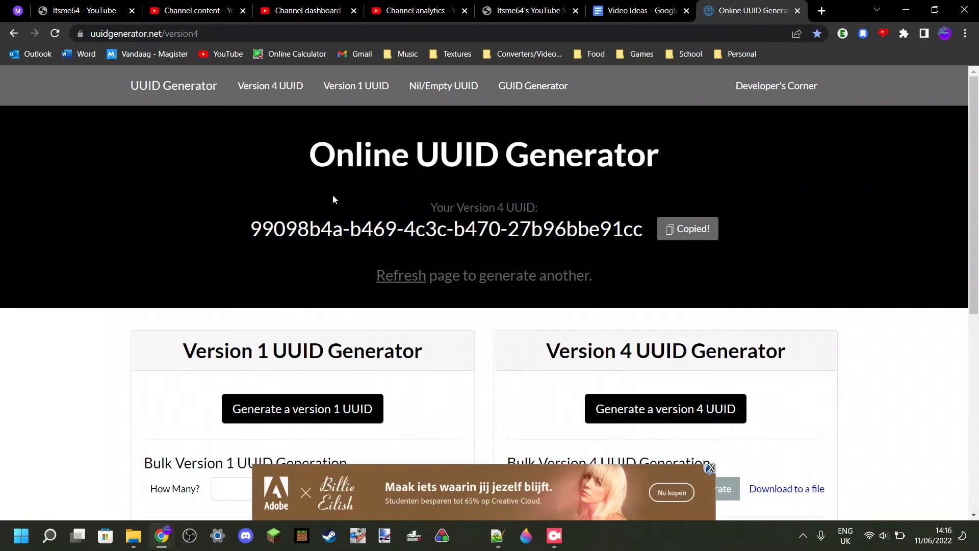
# Step: Generate and copy a second UUID, 2eb9d068-a820-4206-a9de-3a481918ef96, for the modules uuid
pyautogui.click(400, 275)
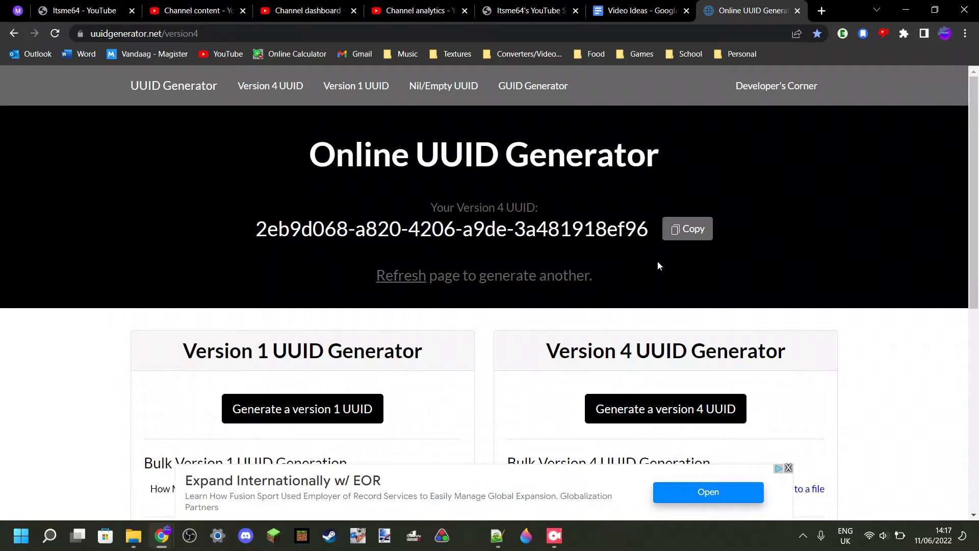
pyautogui.click(686, 228)
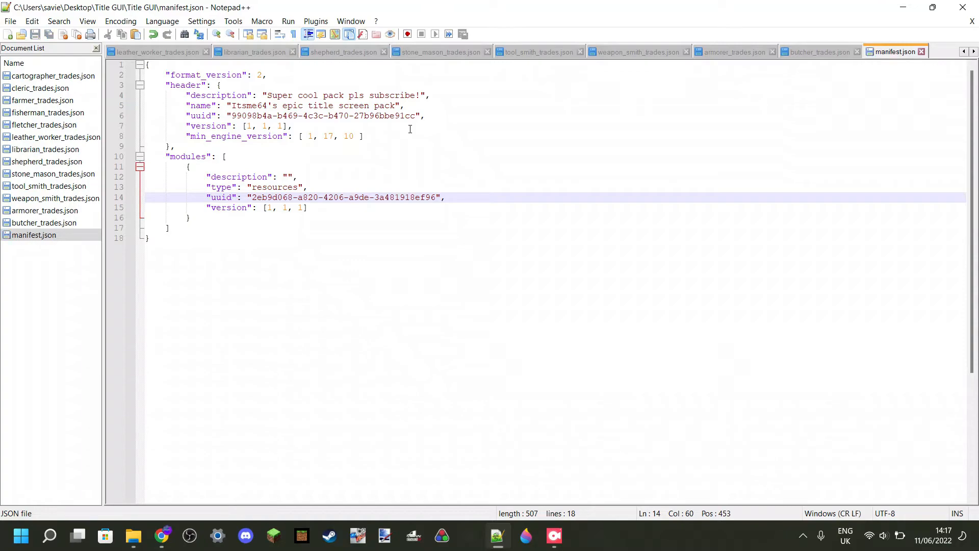
pyautogui.click(10, 21)
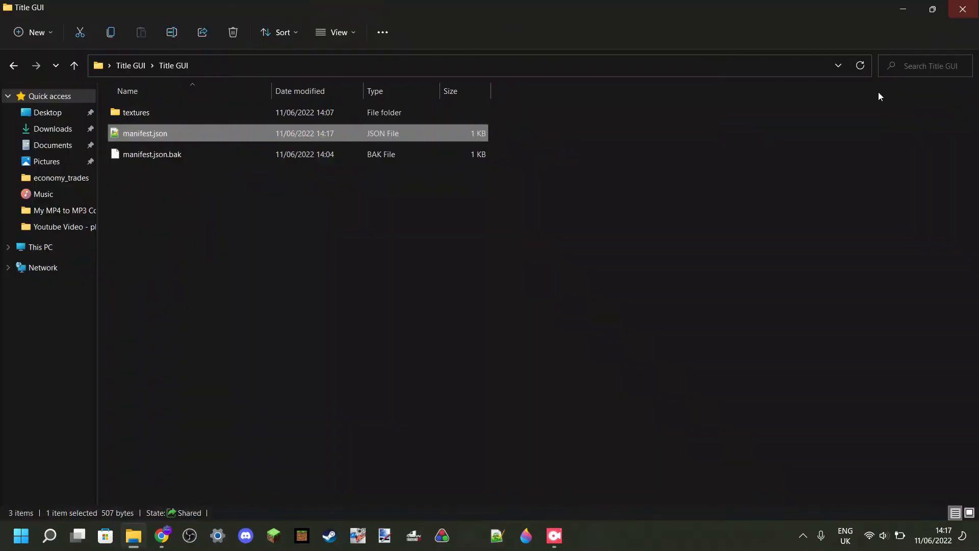
# Step: Delete the manifest.json.bak backup file to the Recycle Bin
pyautogui.click(152, 154)
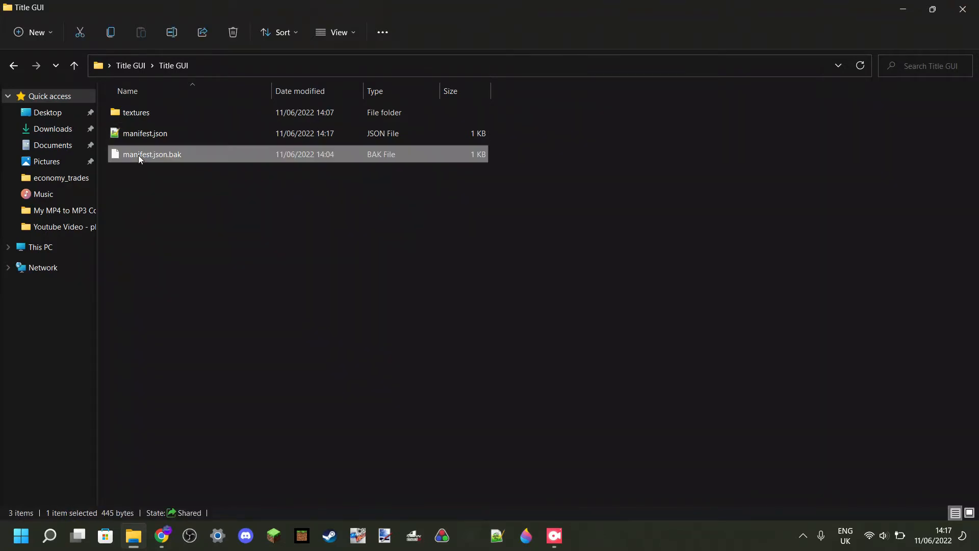
pyautogui.click(232, 32)
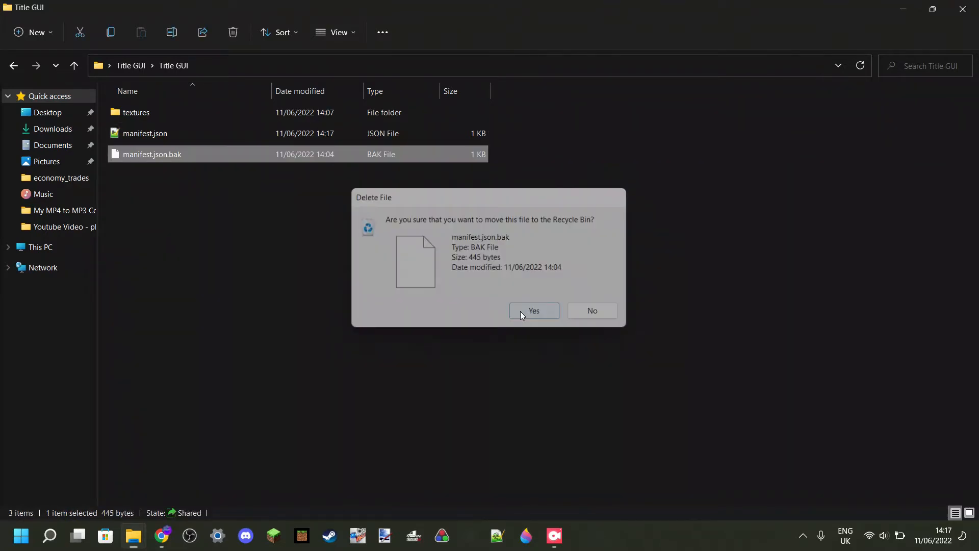
pyautogui.click(533, 310)
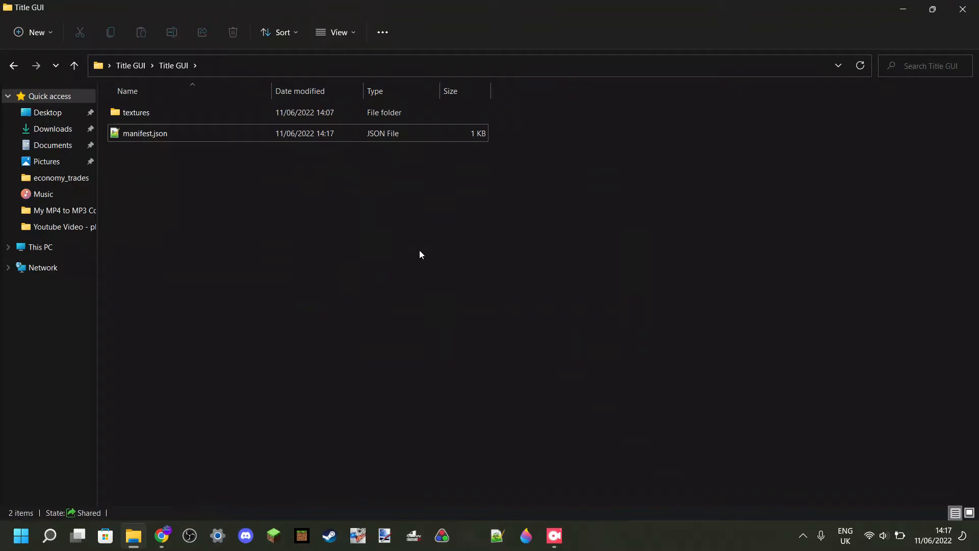
pyautogui.moveTo(358, 216)
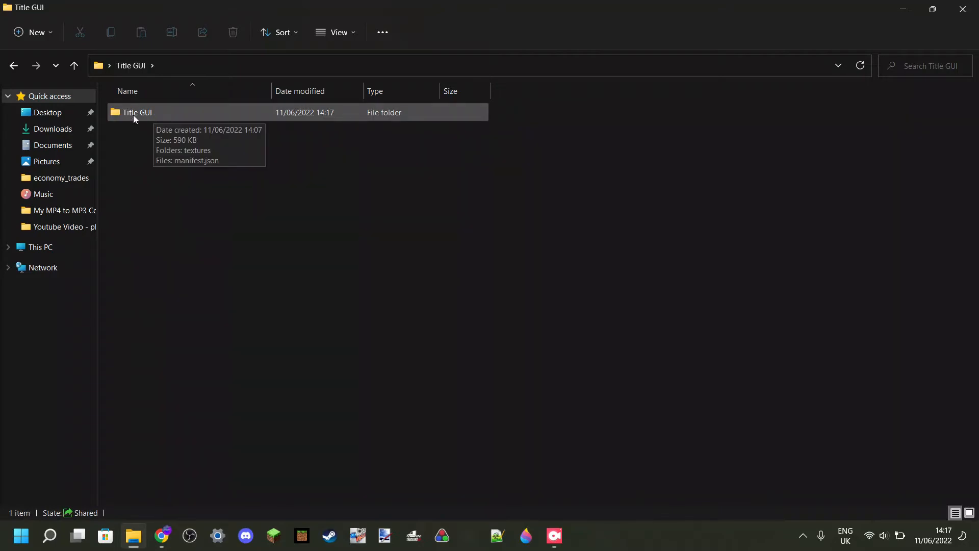
# Step: Check the inner Title GUI pack folder, then return to the outer Title GUI folder
pyautogui.click(137, 112)
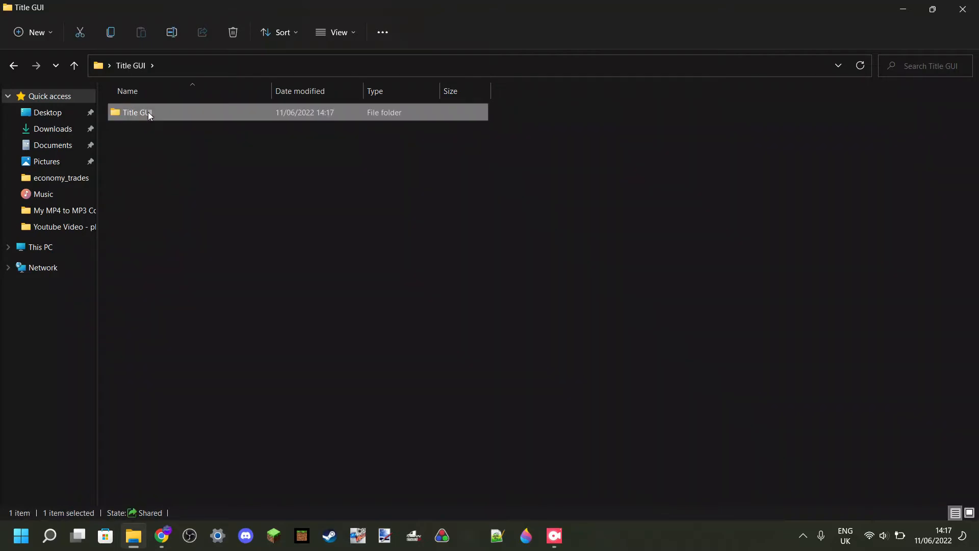
pyautogui.doubleClick(136, 113)
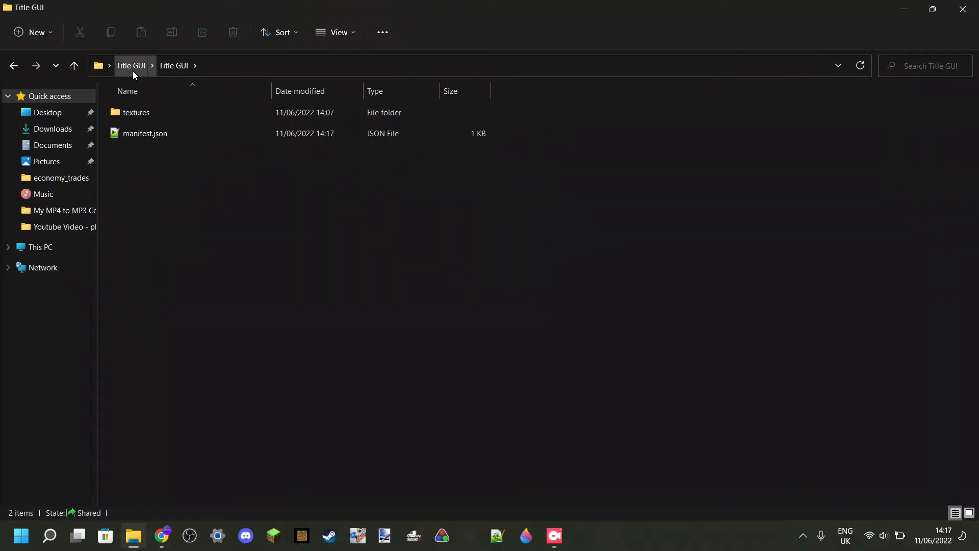
pyautogui.click(130, 64)
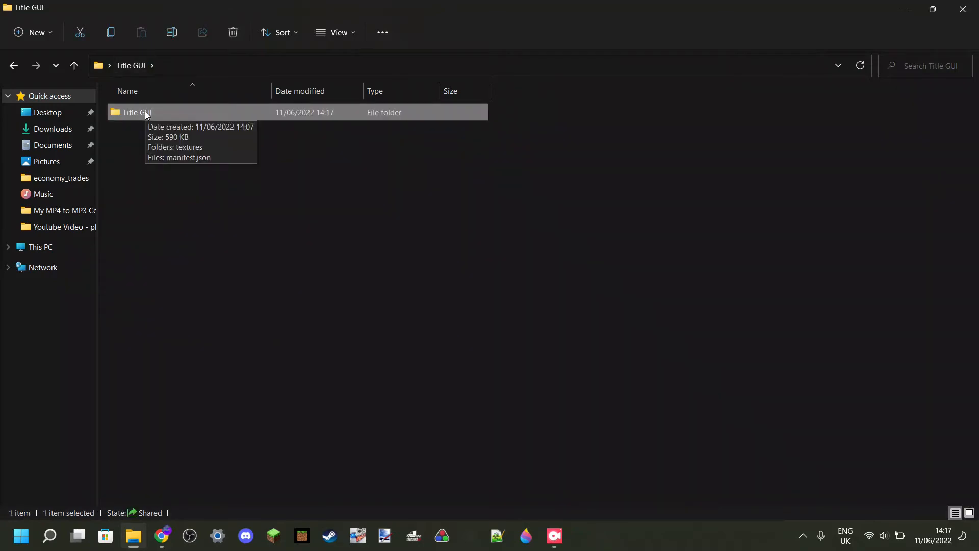
# Step: Compress the Title GUI pack into a zip named "Itsme64's epic title pack.zip"
pyautogui.rightClick(135, 112)
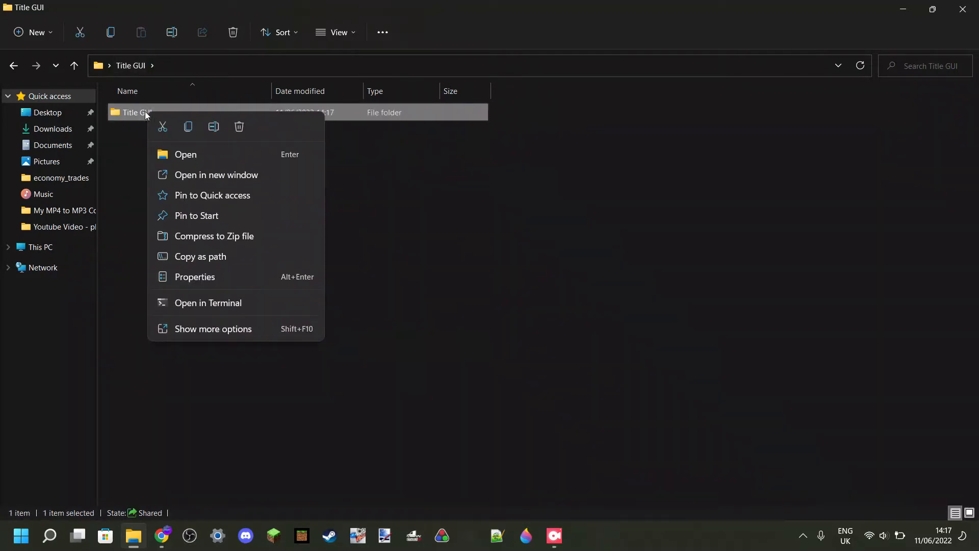
pyautogui.moveTo(200, 215)
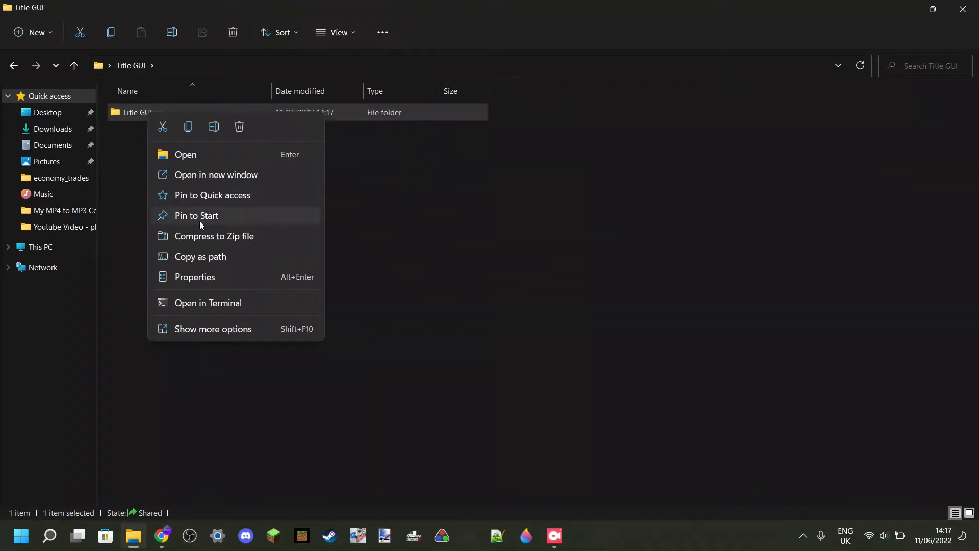
pyautogui.moveTo(223, 241)
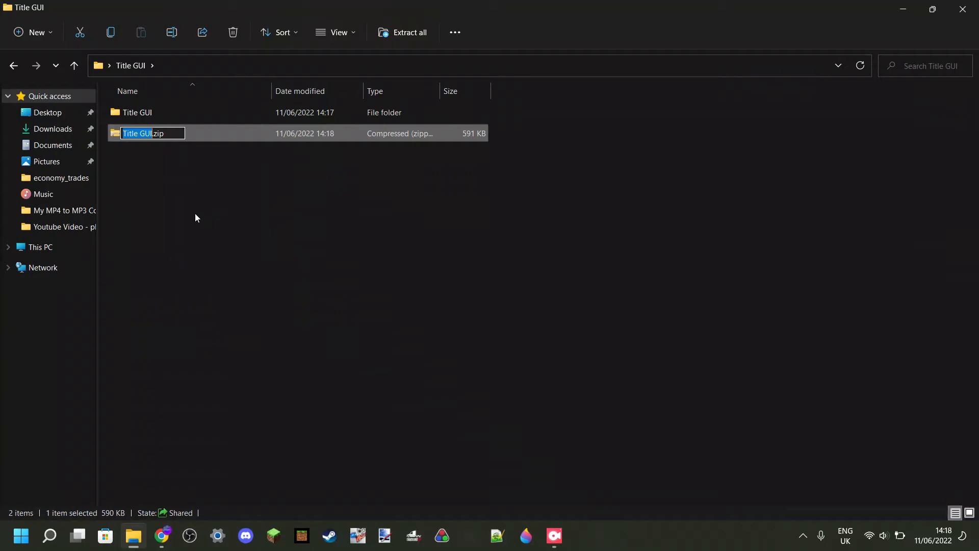
pyautogui.moveTo(162, 154)
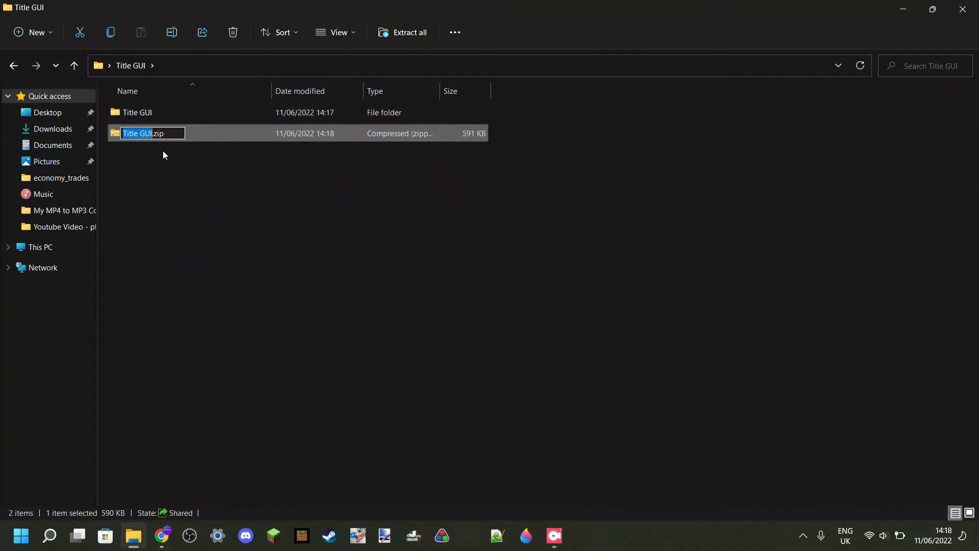
pyautogui.moveTo(158, 169)
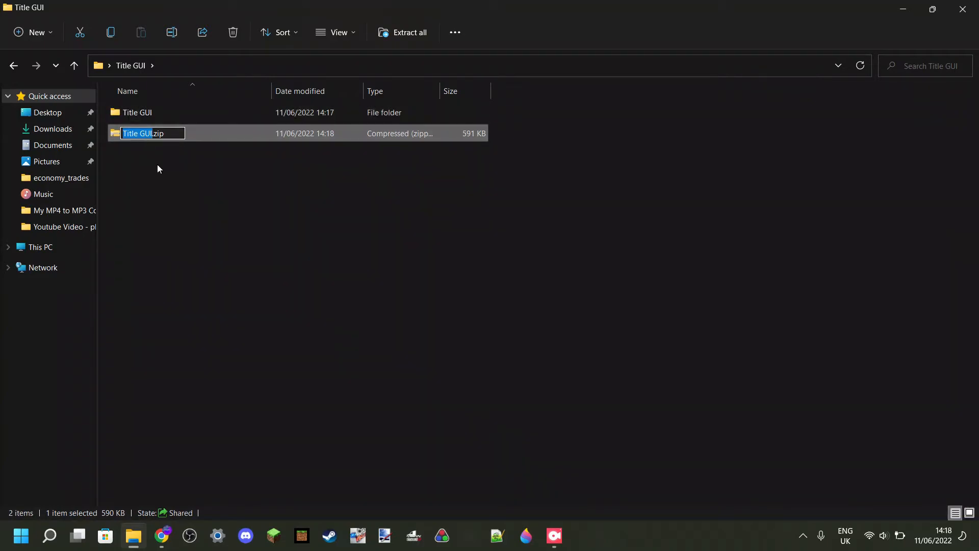
pyautogui.moveTo(498, 290)
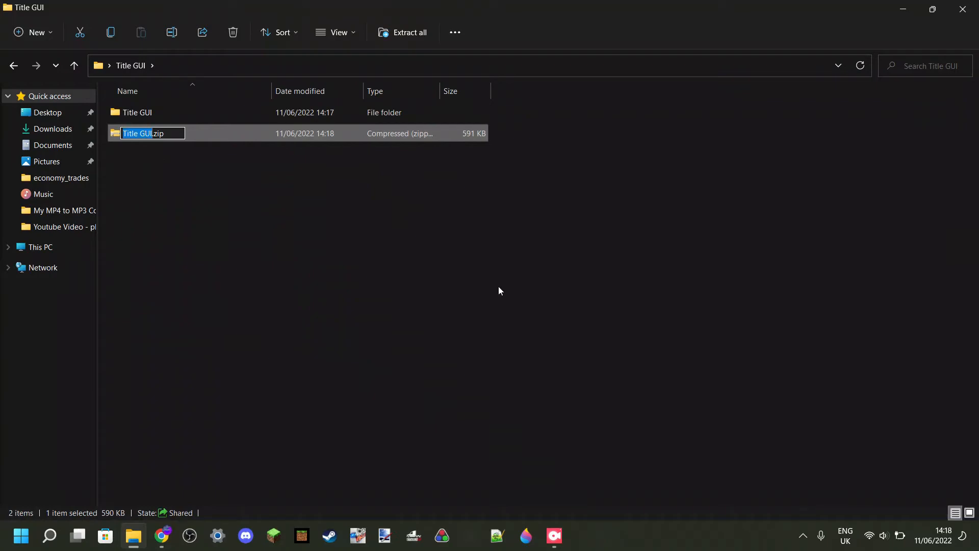
pyautogui.moveTo(545, 294)
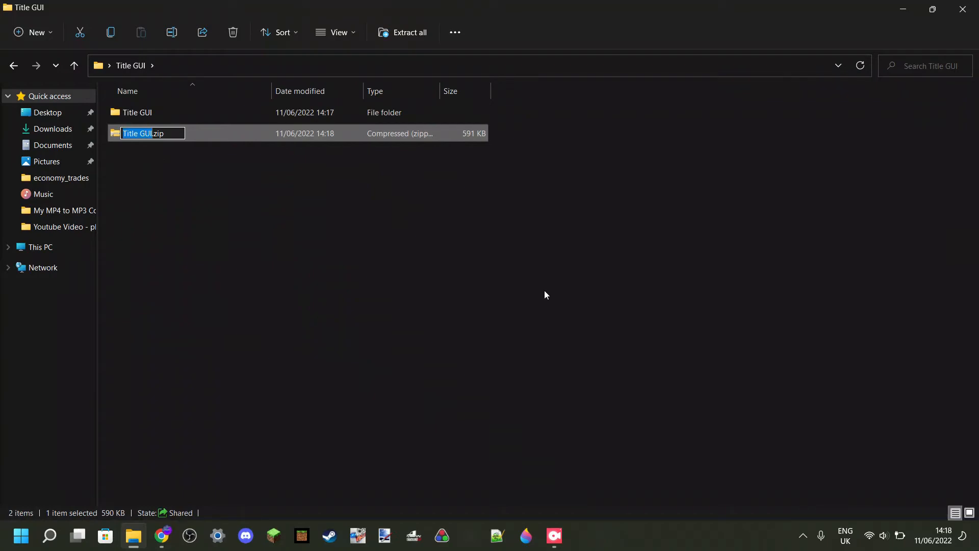
pyautogui.moveTo(626, 352)
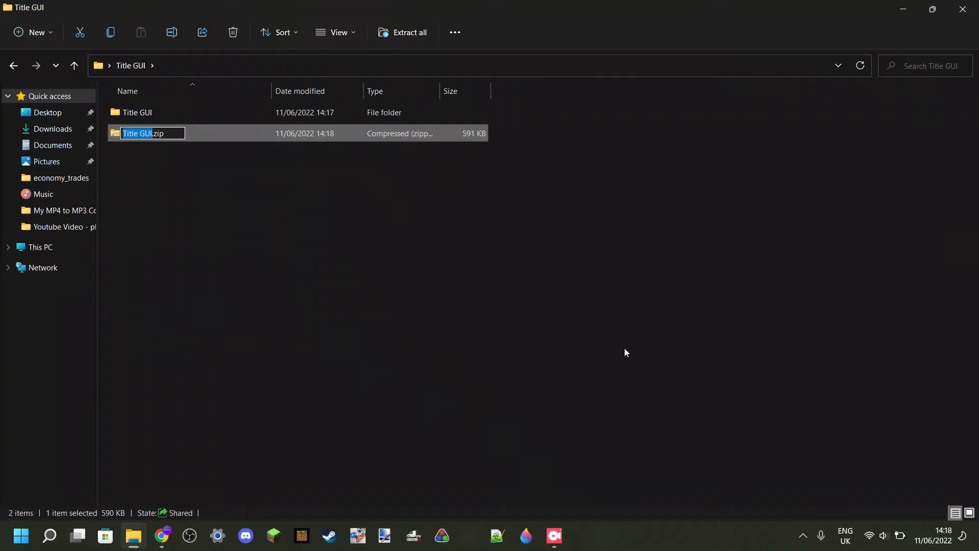
pyautogui.write("Itsme64's")
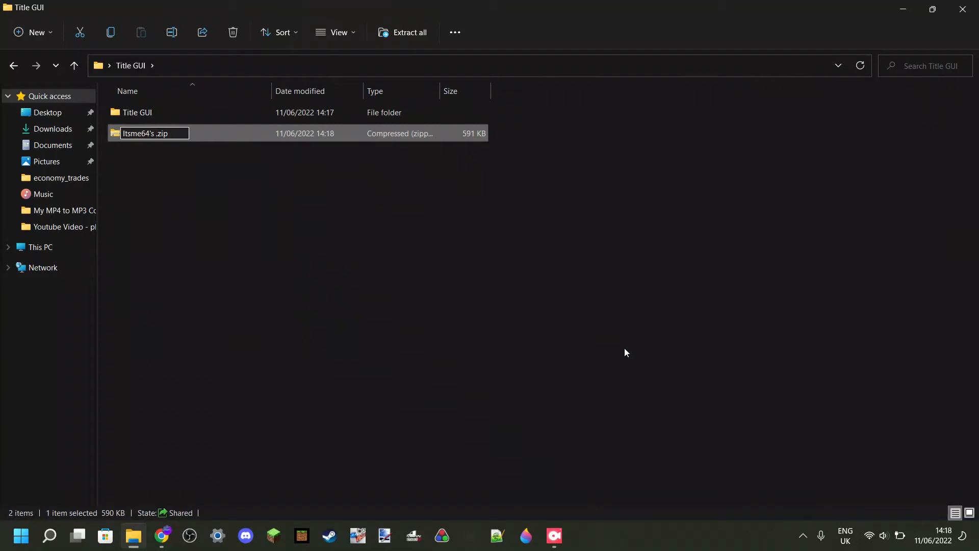
pyautogui.write('epic title')
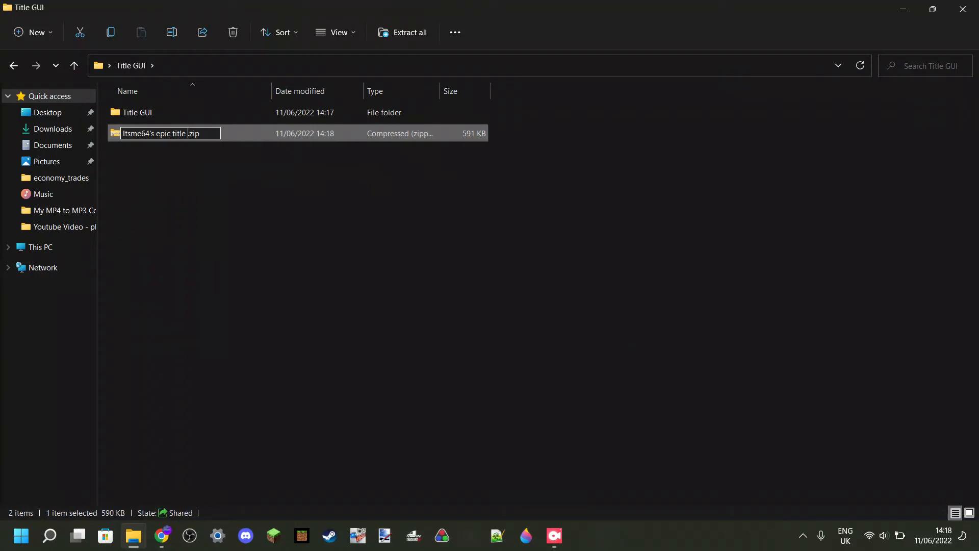
pyautogui.write('pack')
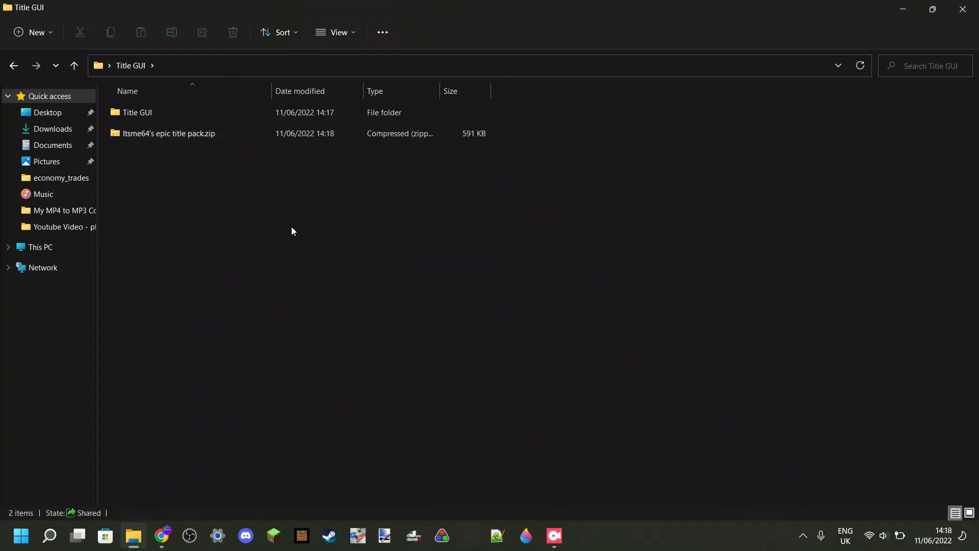
pyautogui.moveTo(267, 215)
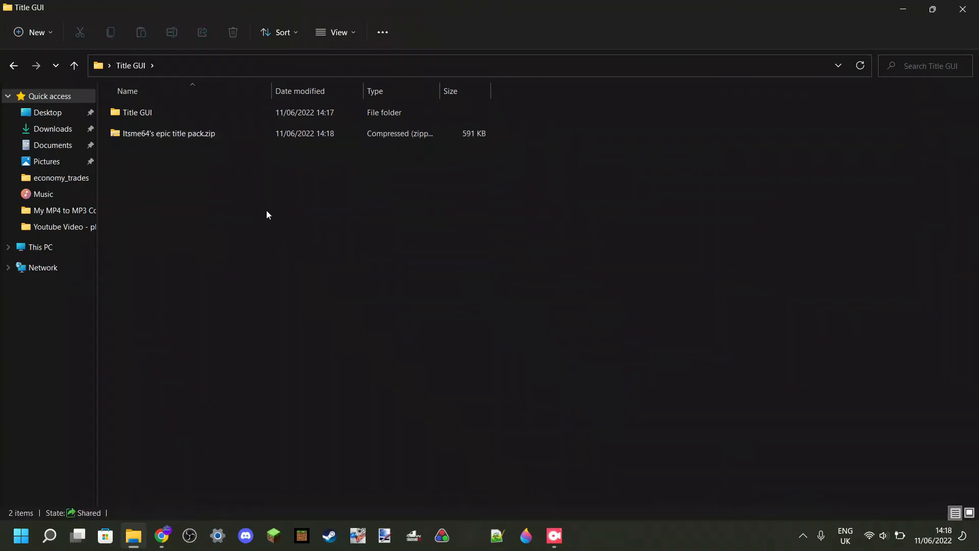
pyautogui.moveTo(220, 175)
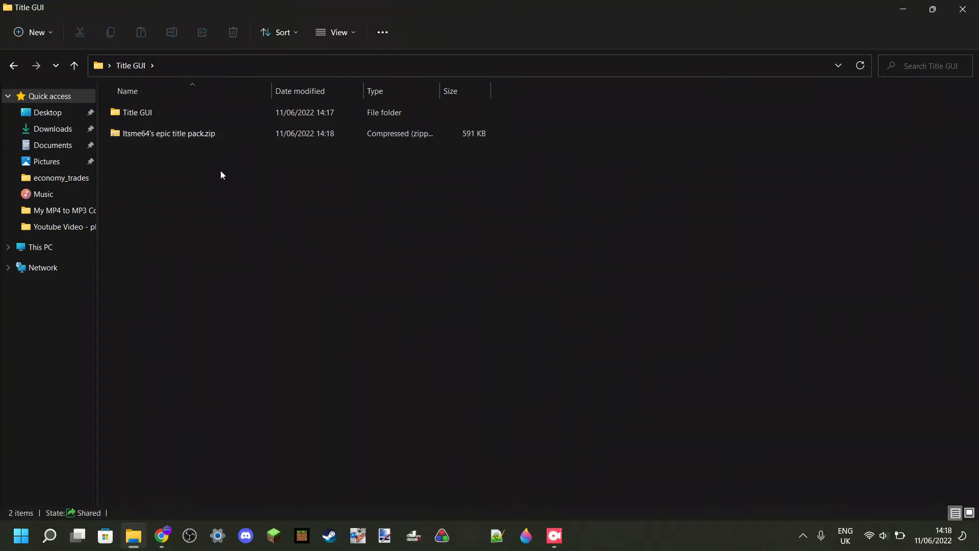
pyautogui.moveTo(178, 133)
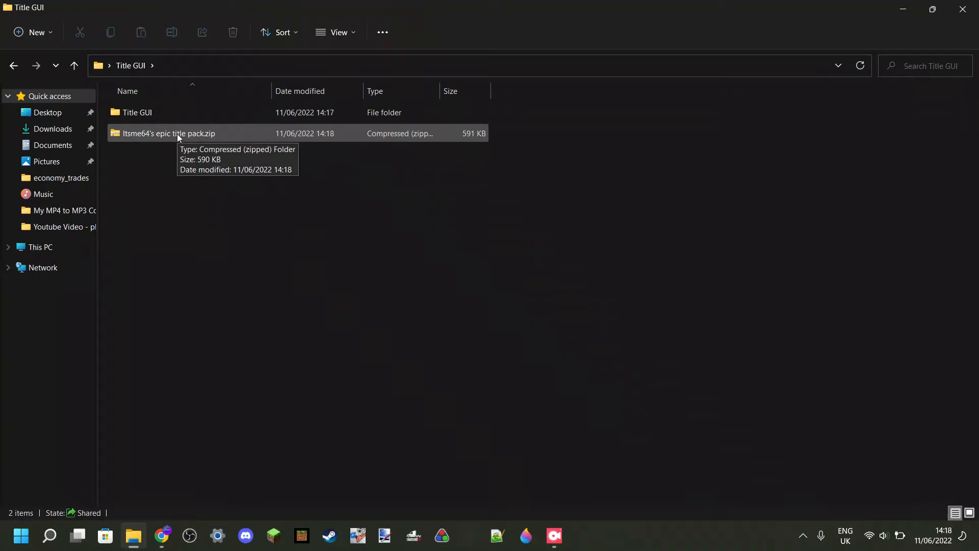
# Step: Rename the zip to "Itsme64's epic title pack.mcpack", confirm the extension change, and open it
pyautogui.rightClick(167, 133)
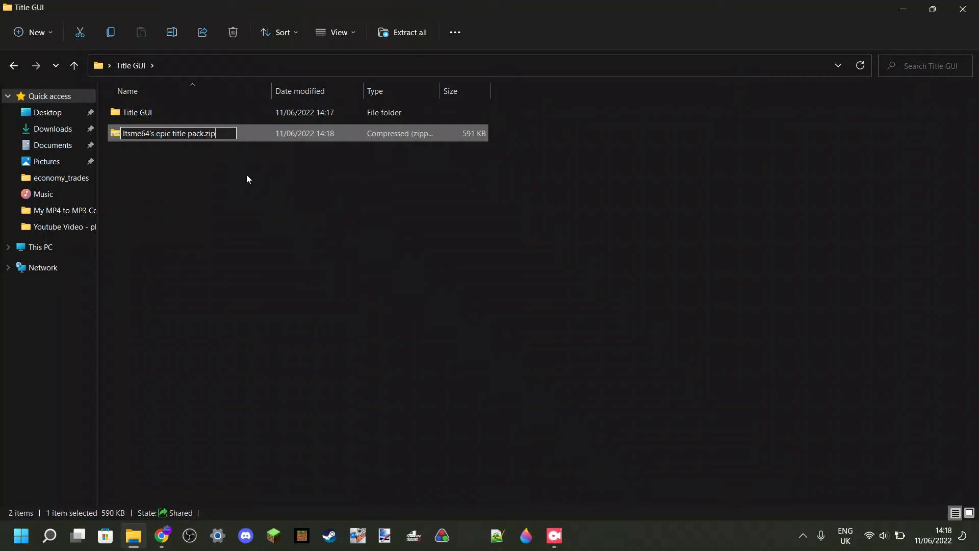
pyautogui.press('BackSpace')
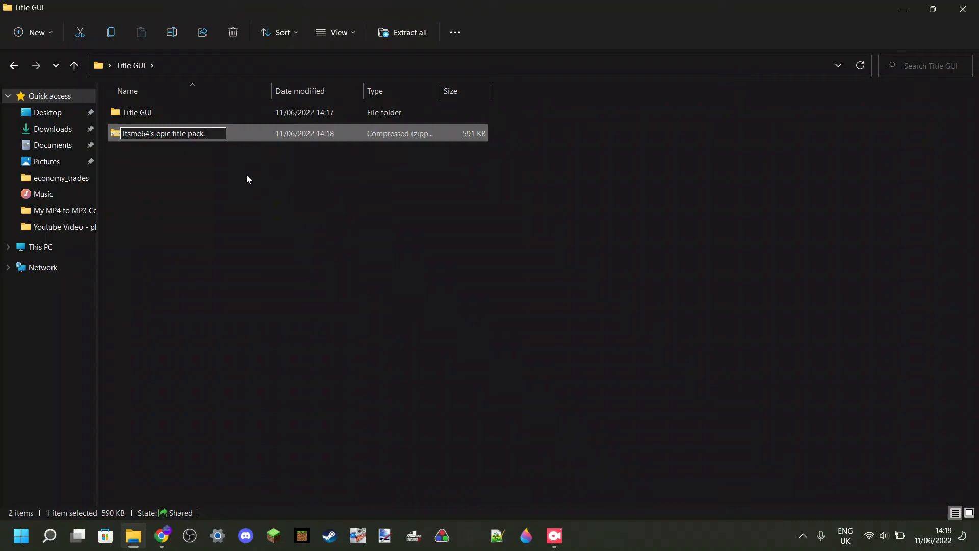
pyautogui.write('.mcpack')
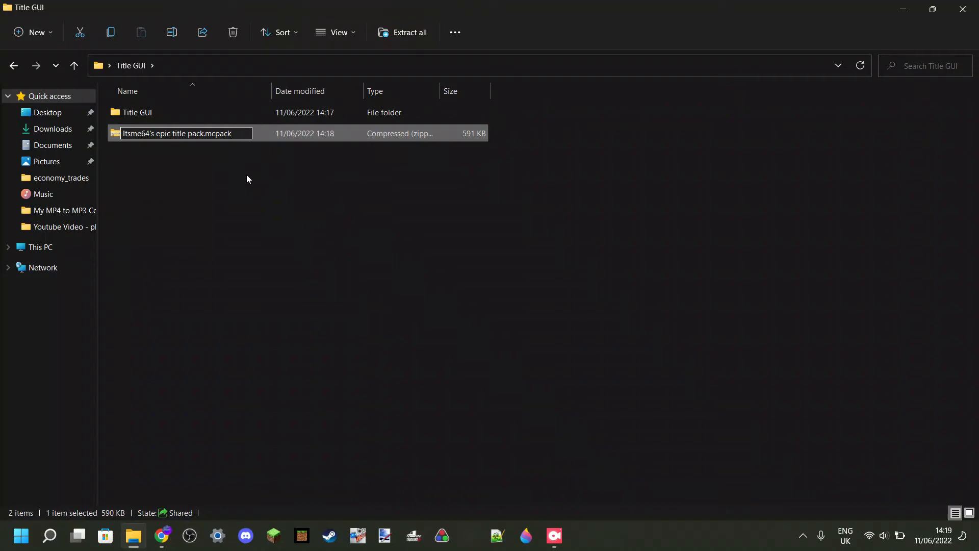
pyautogui.moveTo(294, 194)
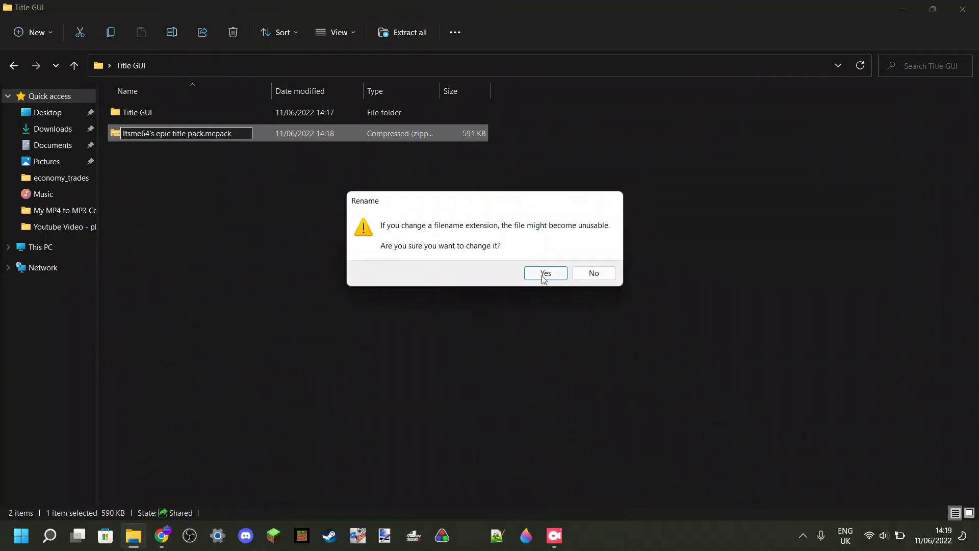
pyautogui.click(544, 274)
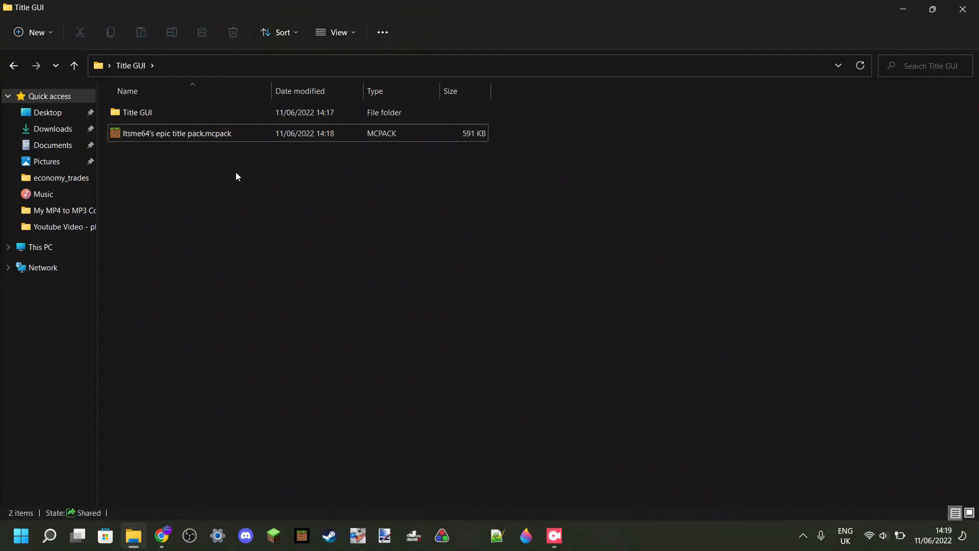
pyautogui.moveTo(321, 226)
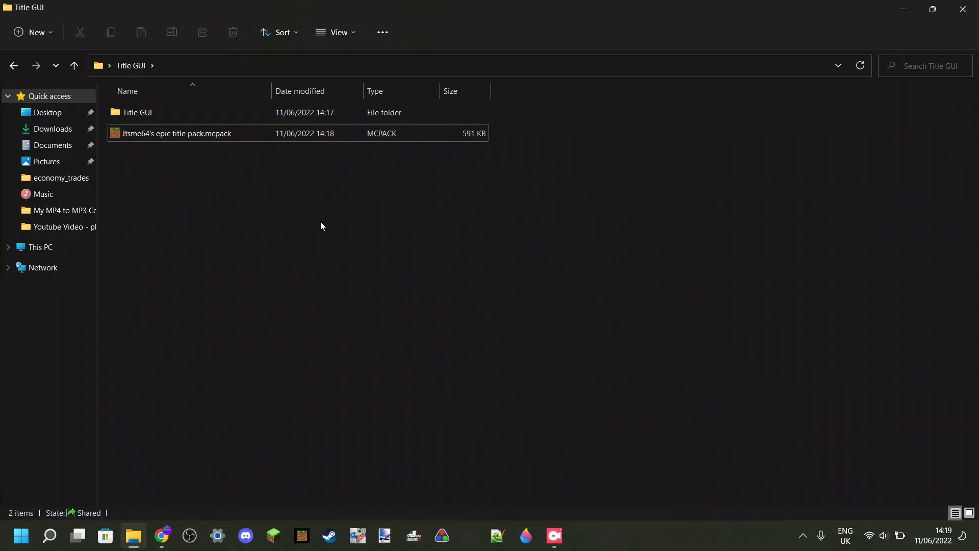
pyautogui.moveTo(317, 211)
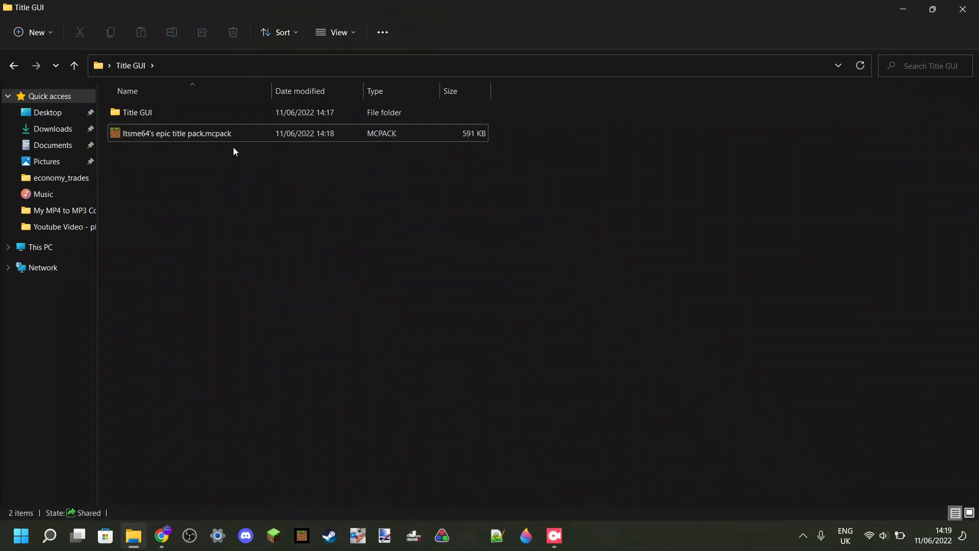
pyautogui.click(177, 133)
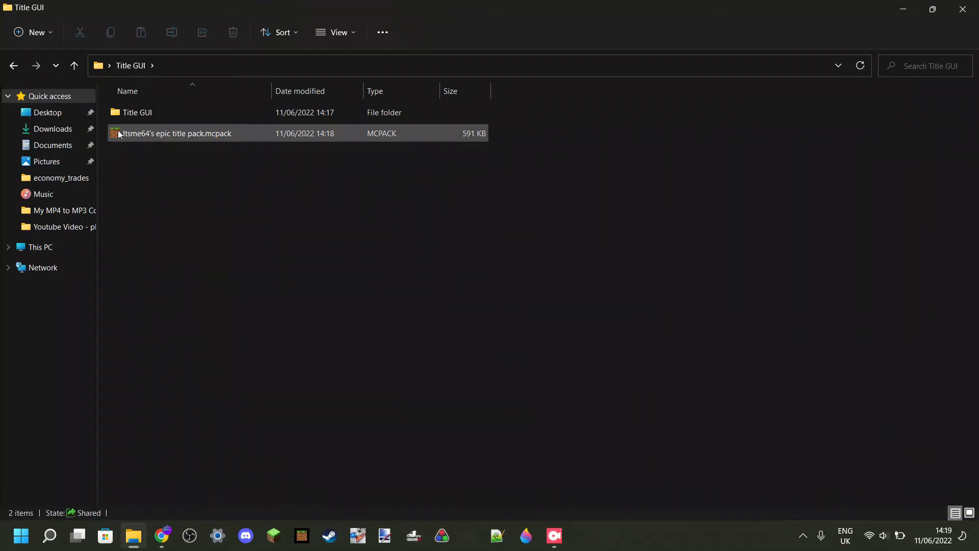
pyautogui.moveTo(174, 133)
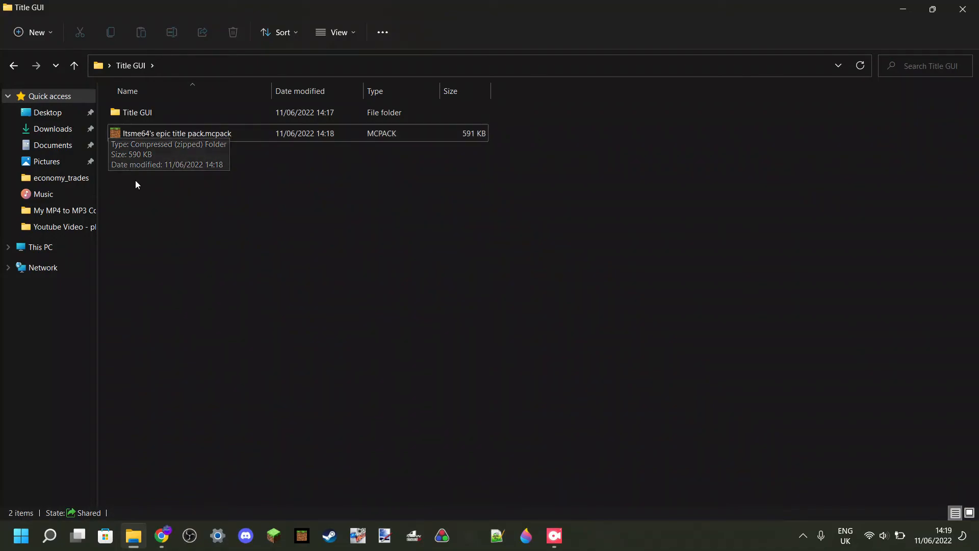
pyautogui.moveTo(145, 195)
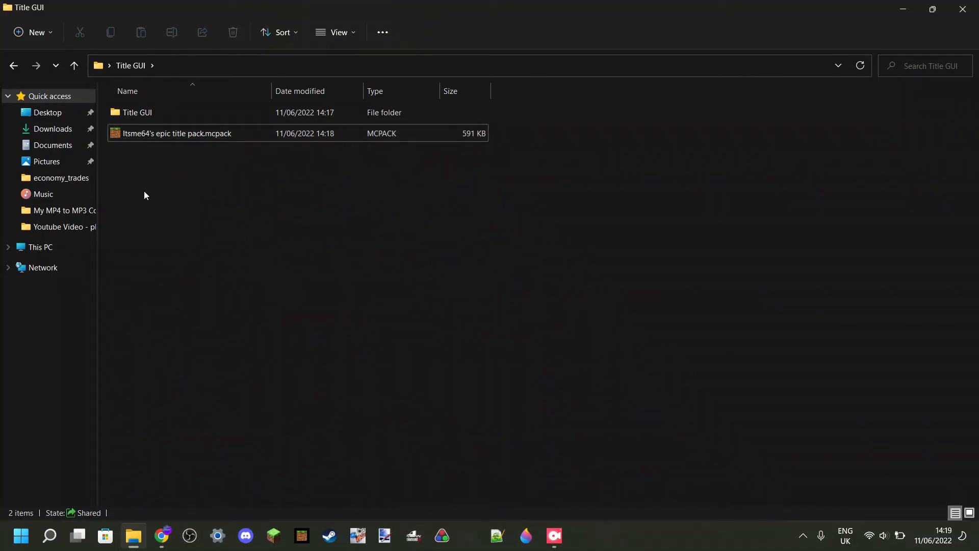
pyautogui.click(178, 133)
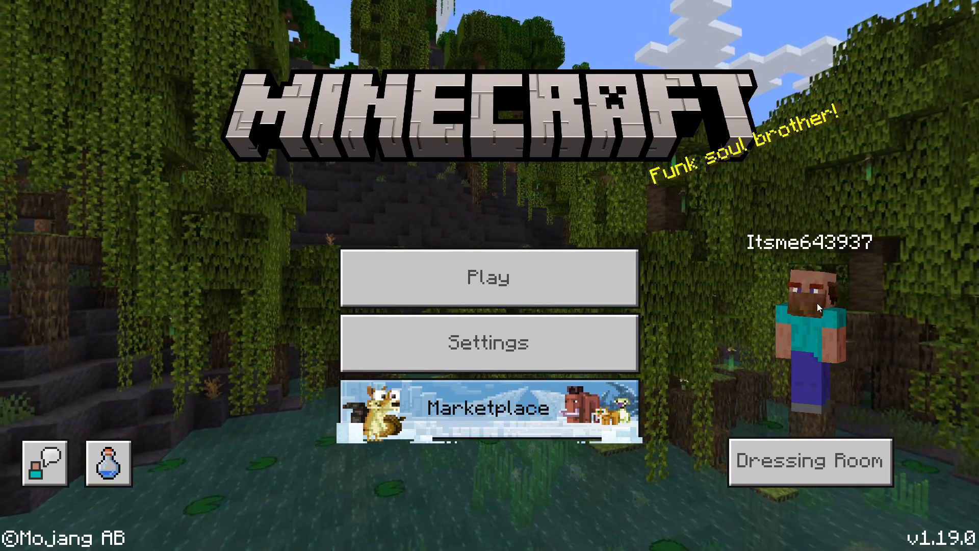
# Step: In Global Resources, activate "Itsme64's epic title screen pack" from My Packs
pyautogui.click(489, 277)
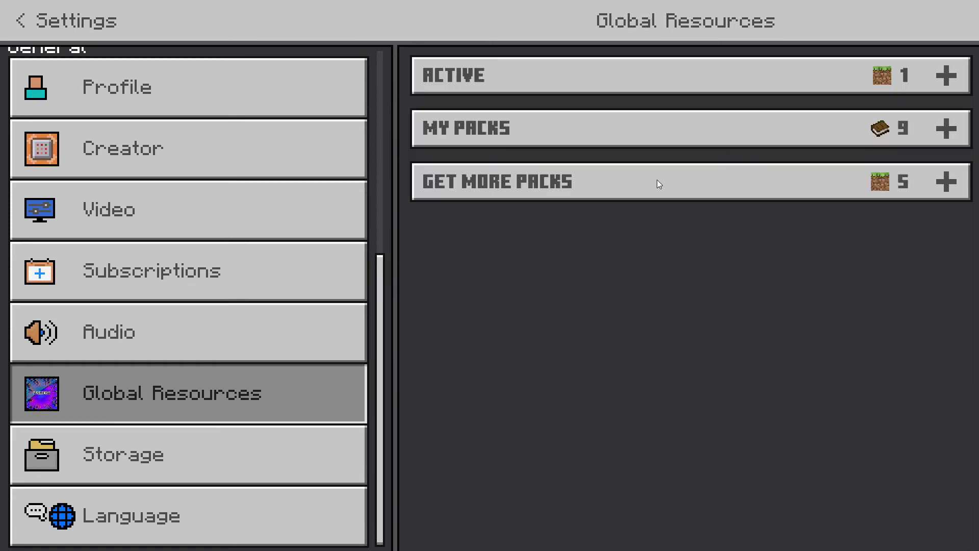
pyautogui.click(686, 128)
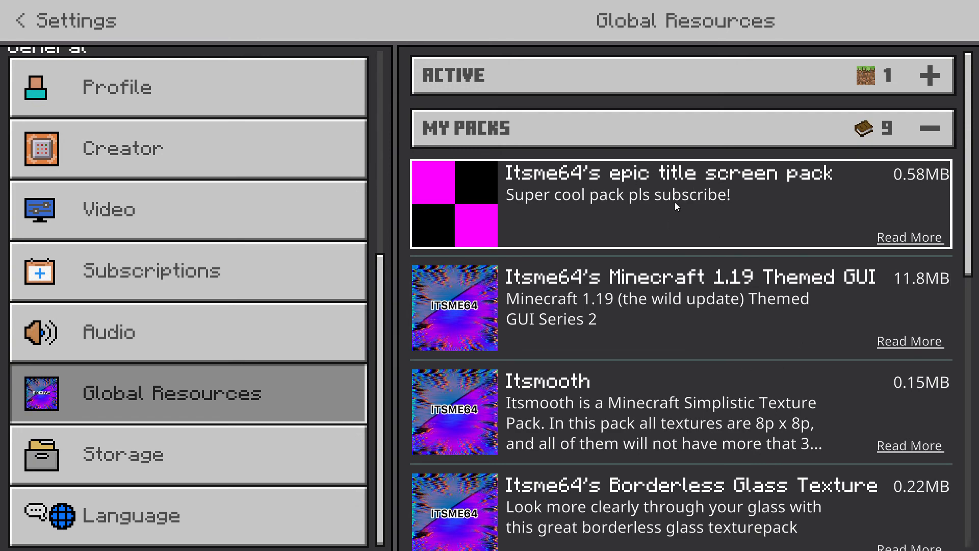
pyautogui.moveTo(696, 218)
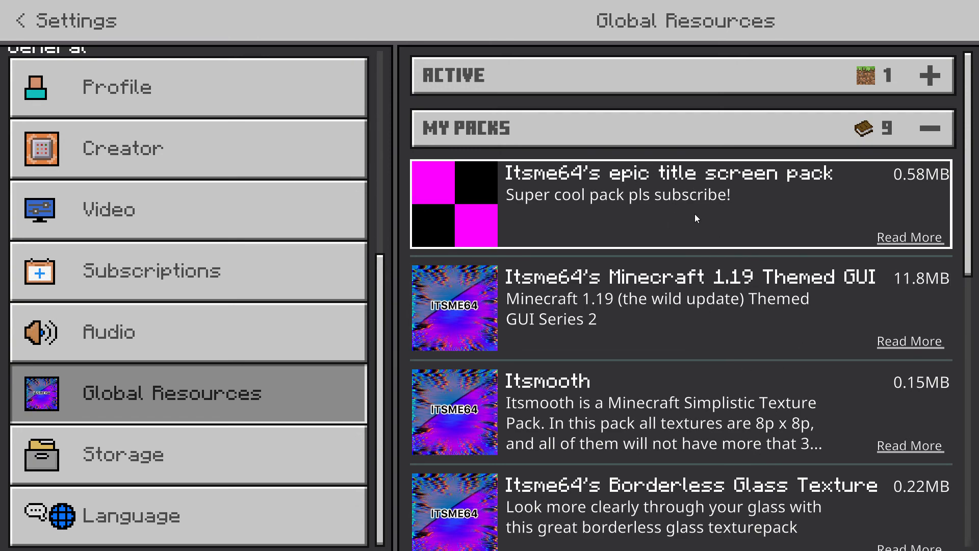
pyautogui.click(681, 203)
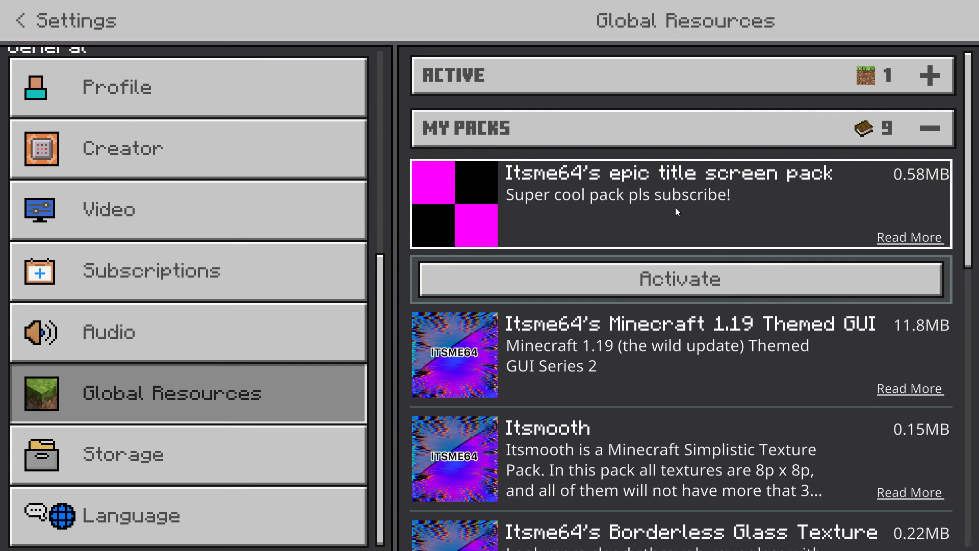
pyautogui.click(679, 279)
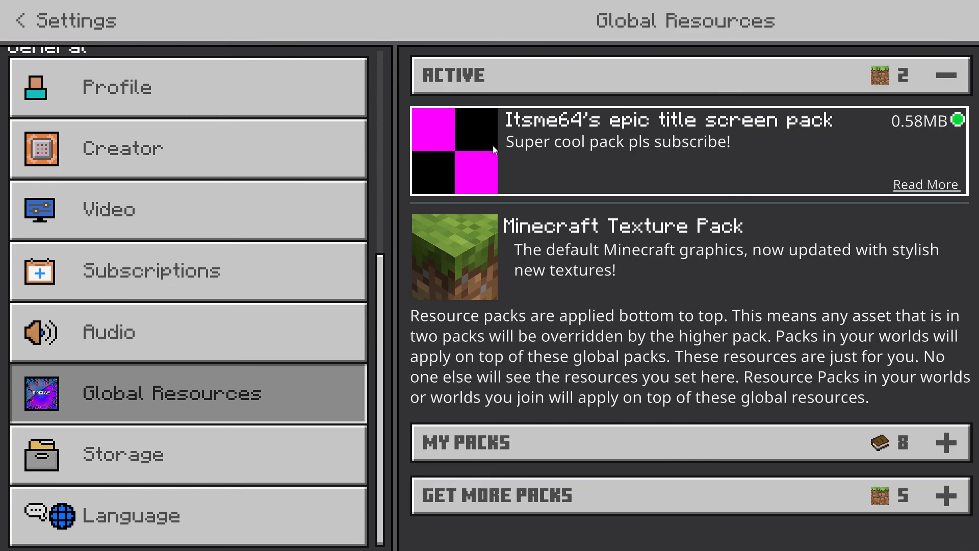
pyautogui.moveTo(681, 154)
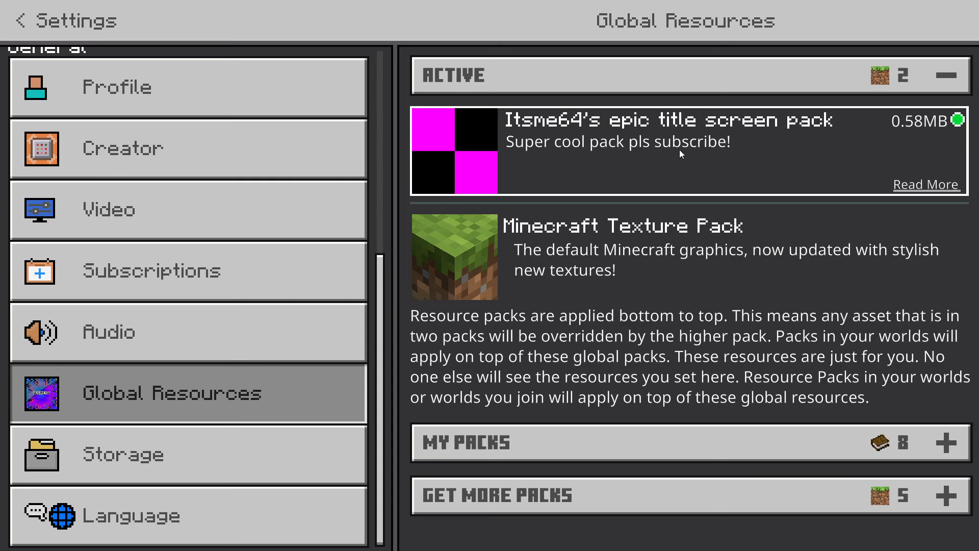
pyautogui.moveTo(637, 145)
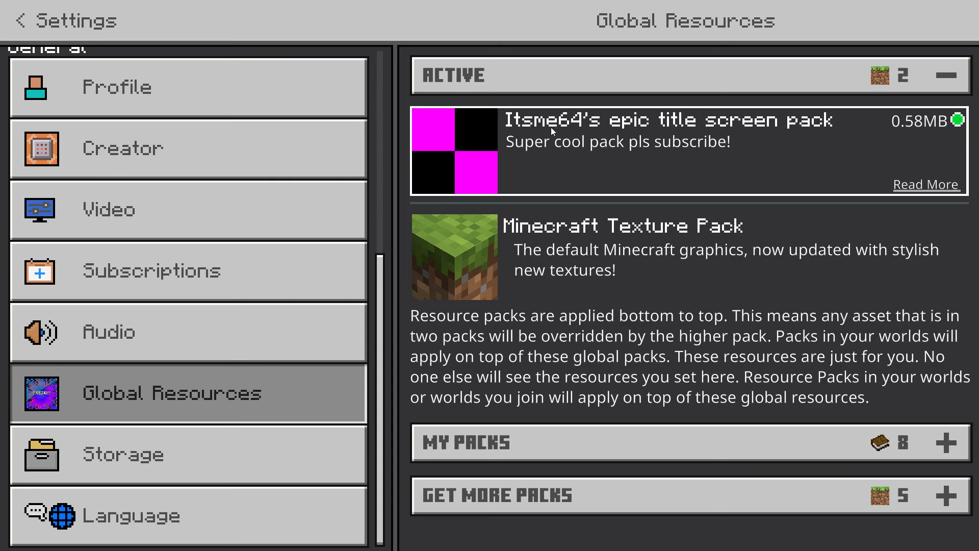
pyautogui.moveTo(538, 128)
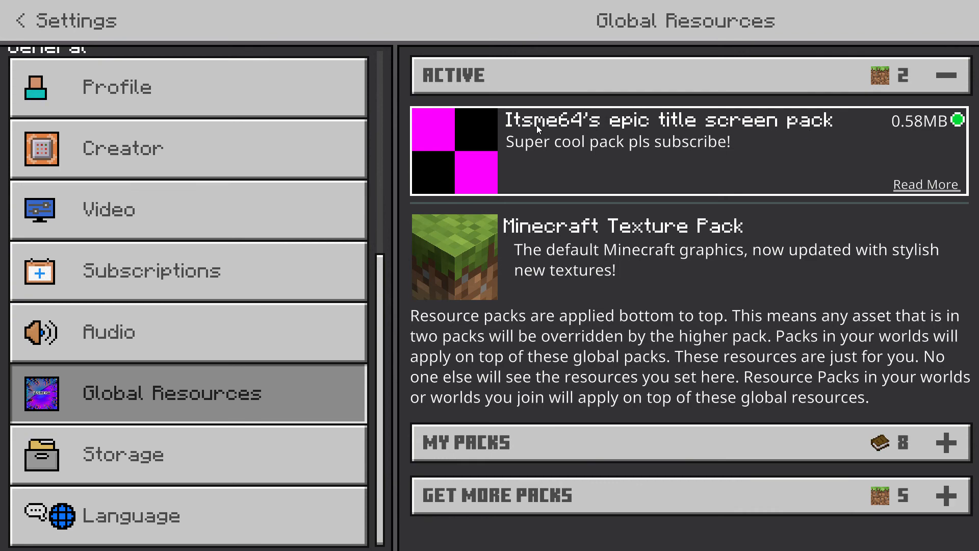
pyautogui.moveTo(794, 134)
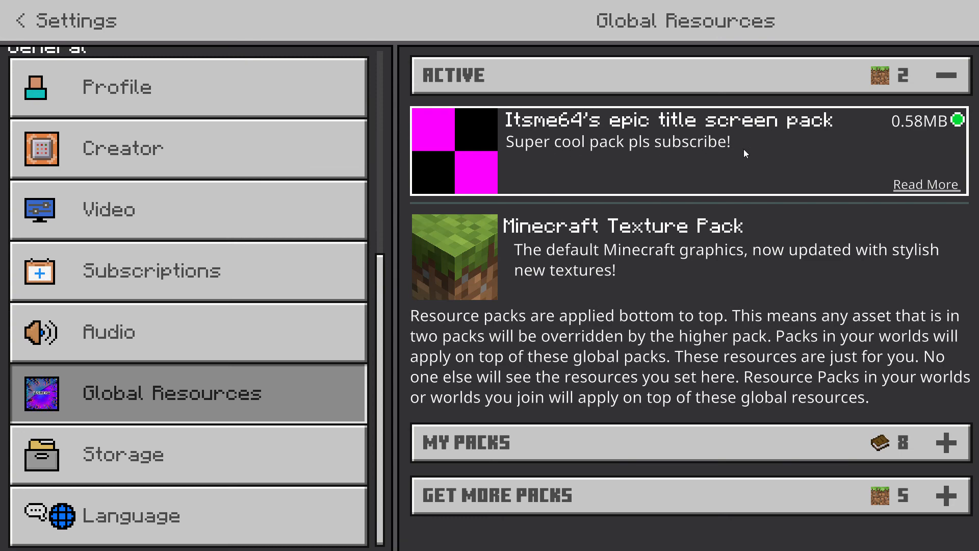
pyautogui.moveTo(683, 189)
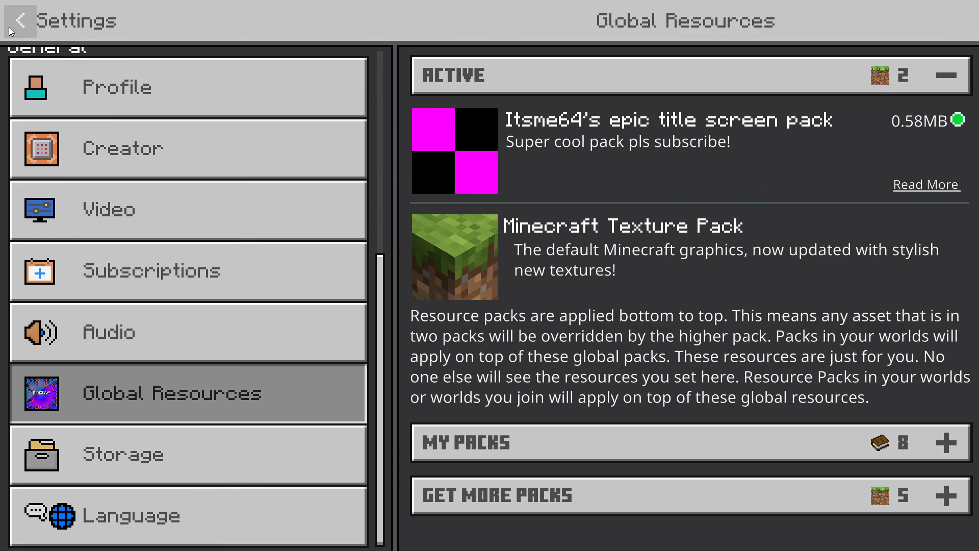
# Step: Go back from Settings to the main menu showing "The Wild Update" logo
pyautogui.click(19, 20)
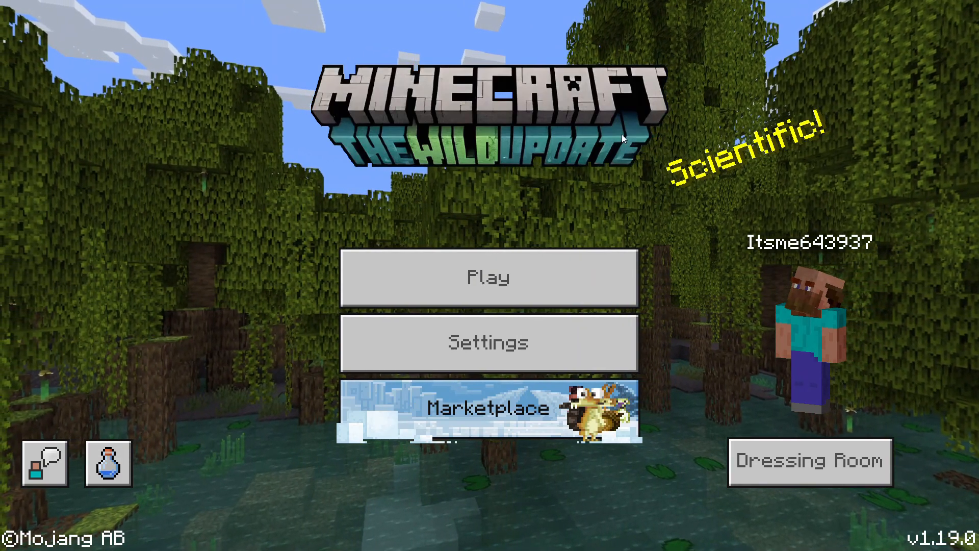
pyautogui.moveTo(636, 210)
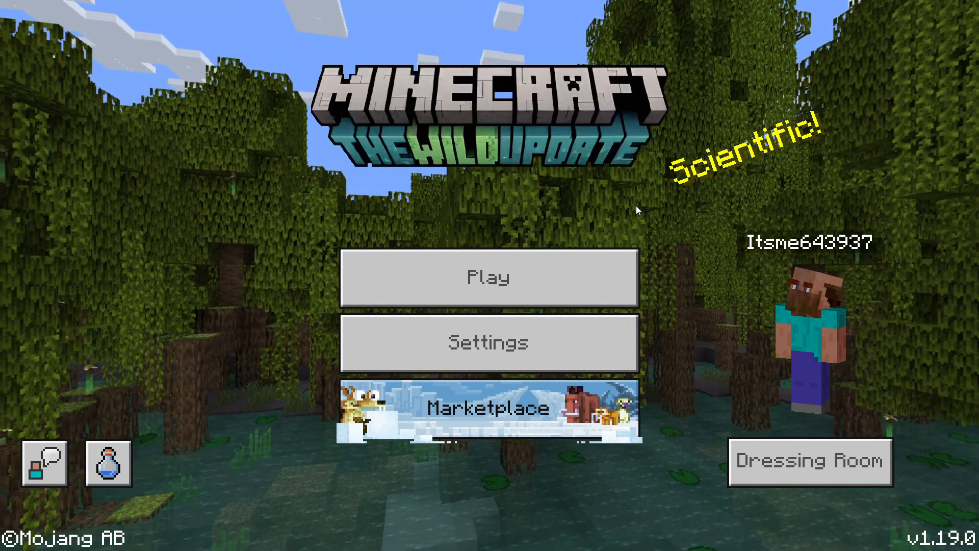